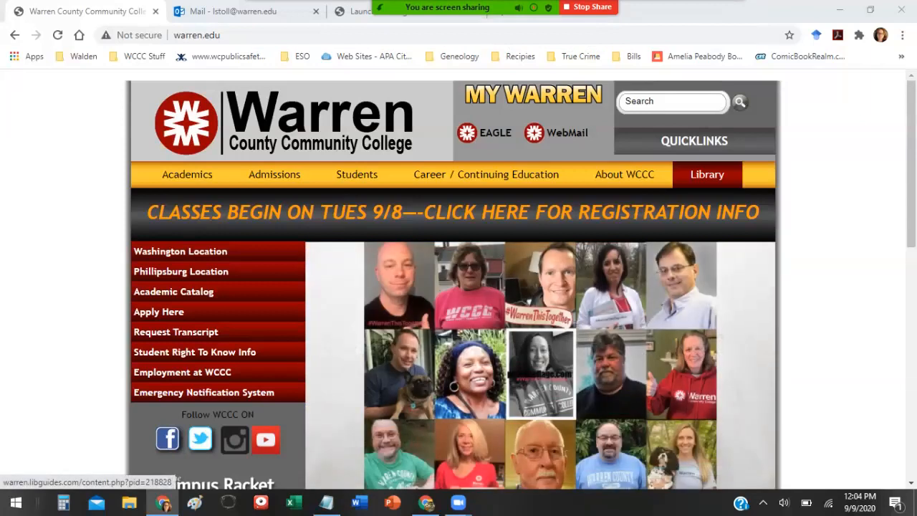
# Go to the library's LibGuides home and open the Journal Article Assignment guide.
pyautogui.click(706, 175)
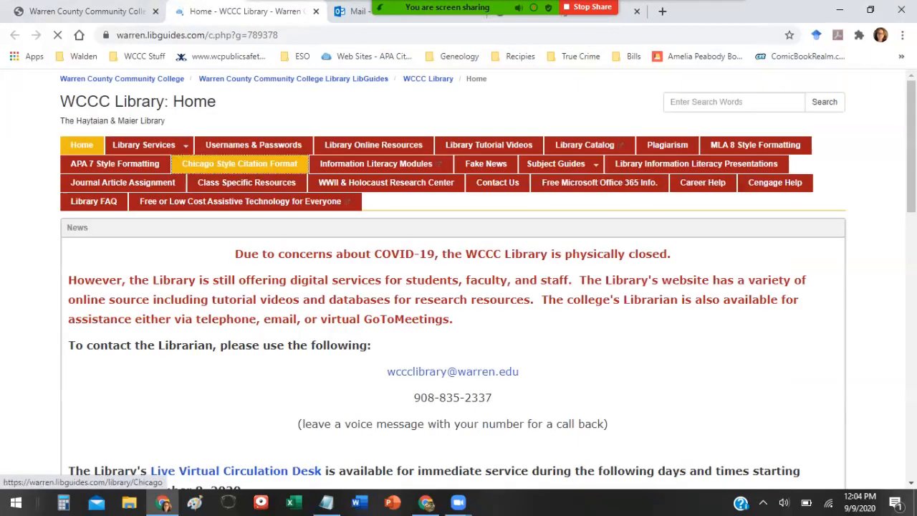
pyautogui.click(121, 182)
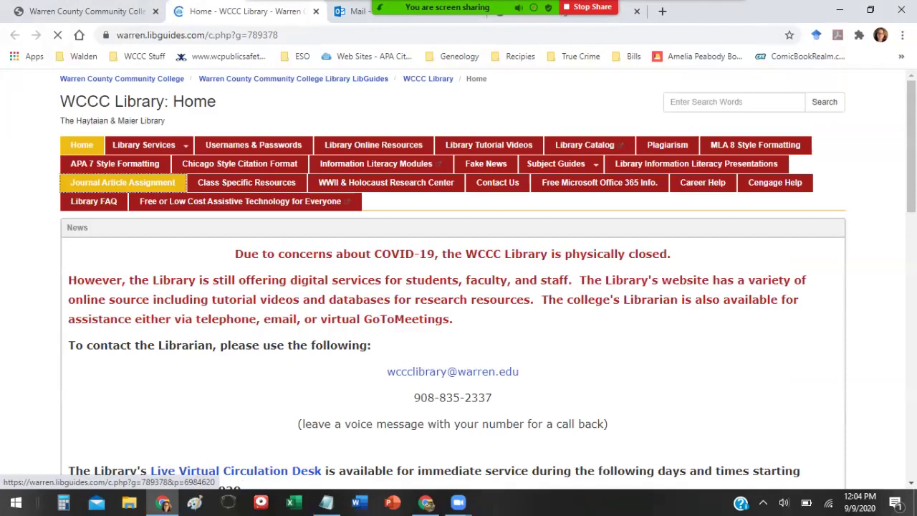
pyautogui.click(122, 182)
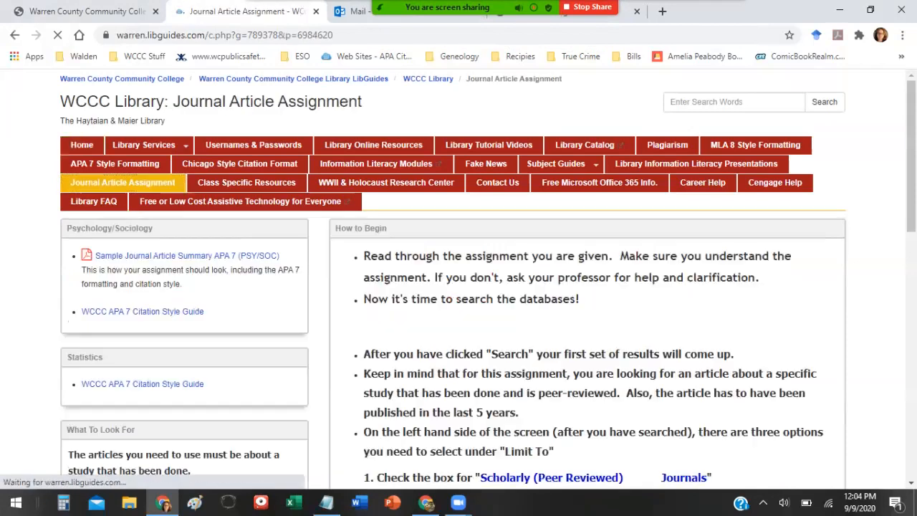
# Scroll through the How to Begin database-searching steps pointing to EBSCO Discovery Services.
pyautogui.scroll(-3)
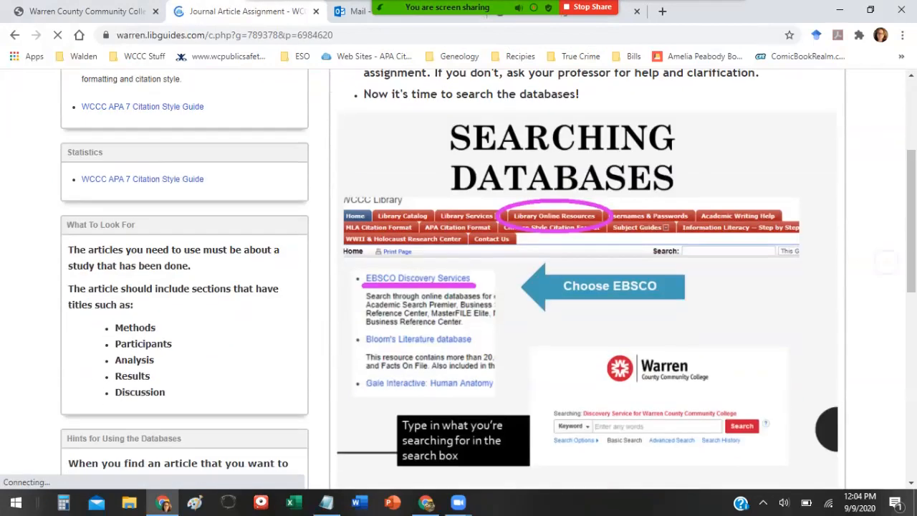
pyautogui.scroll(-3)
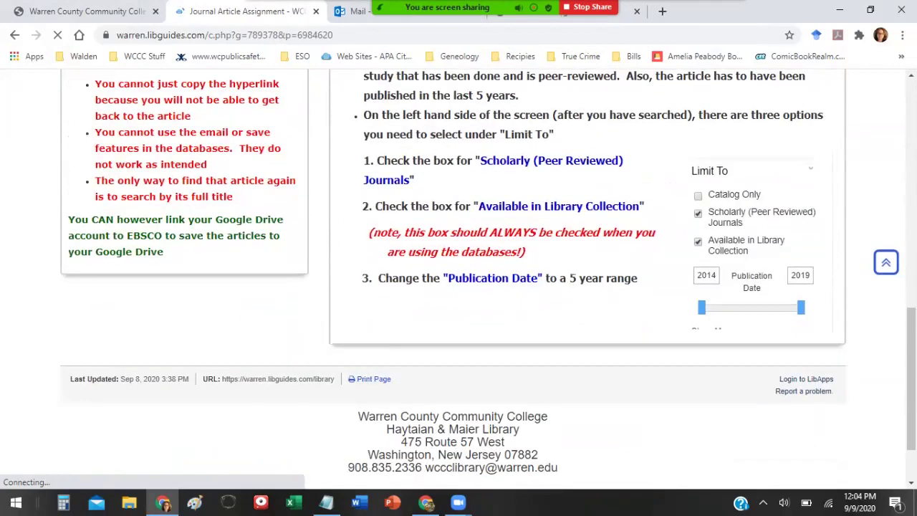
pyautogui.scroll(3)
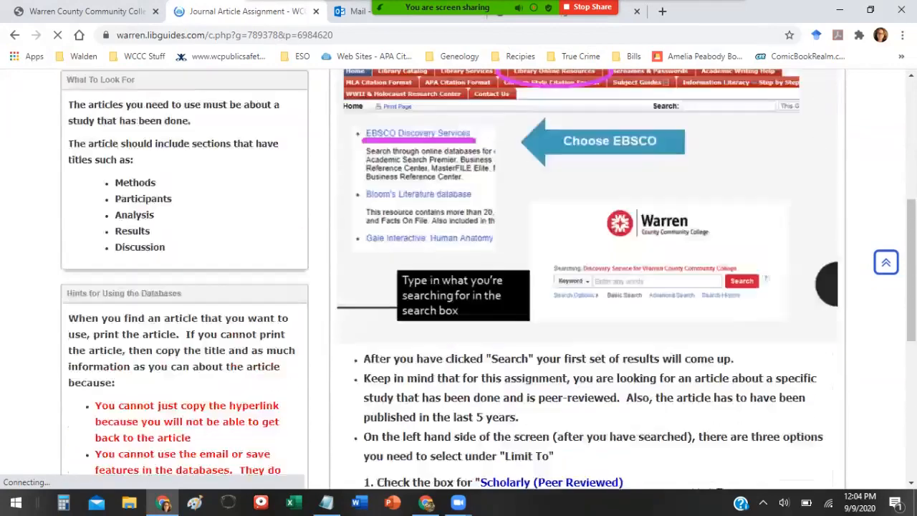
pyautogui.scroll(3)
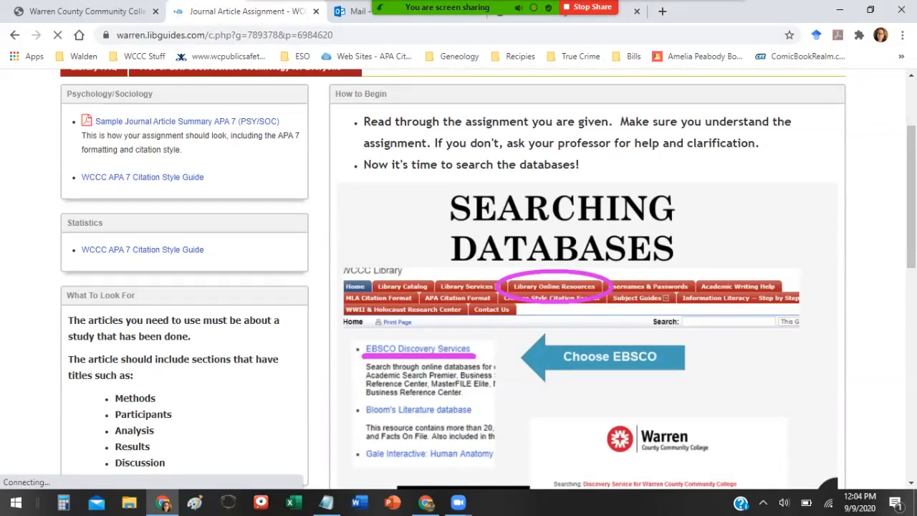
pyautogui.scroll(-3)
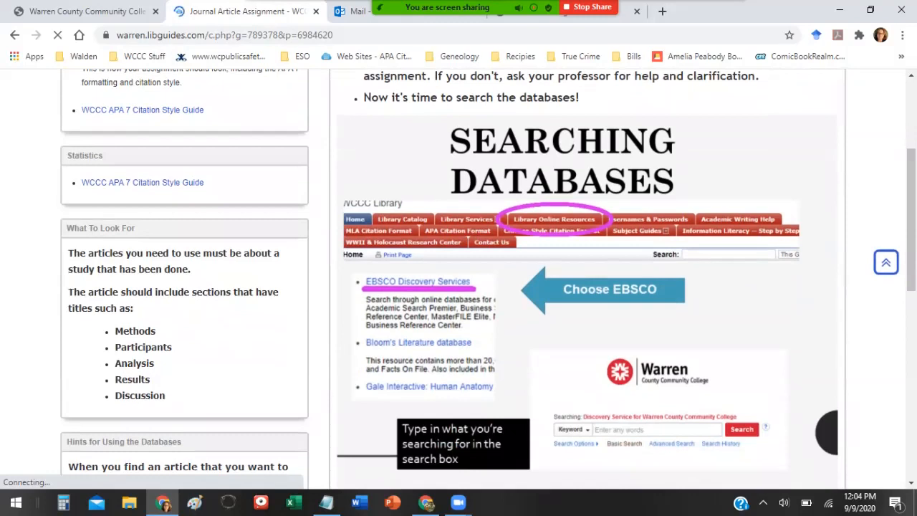
pyautogui.scroll(3)
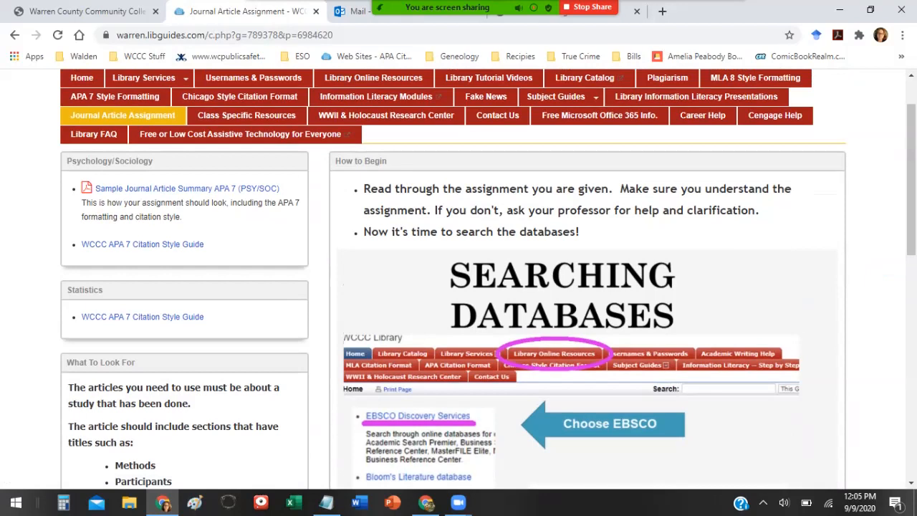
pyautogui.scroll(-3)
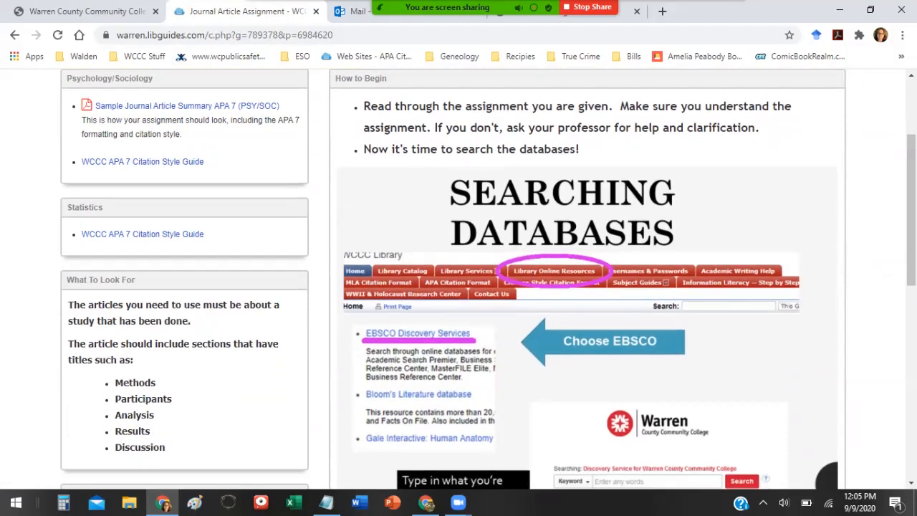
pyautogui.scroll(-3)
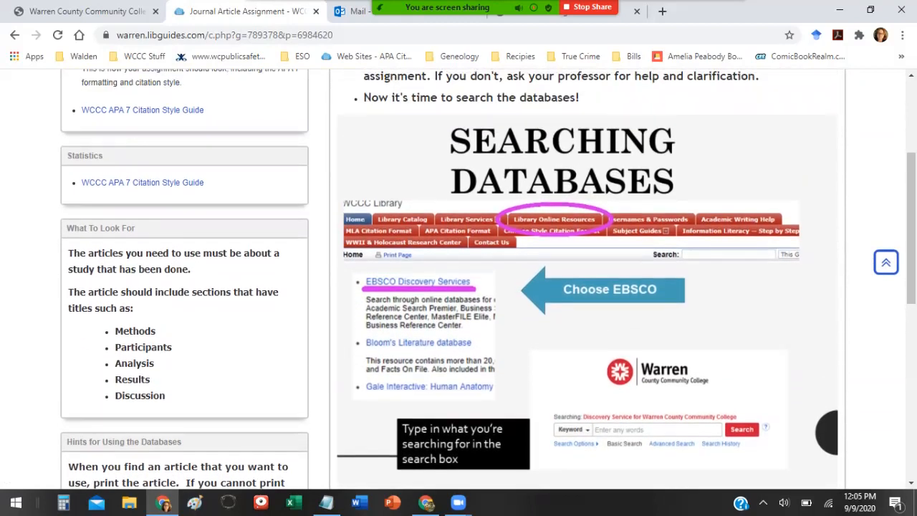
pyautogui.scroll(-3)
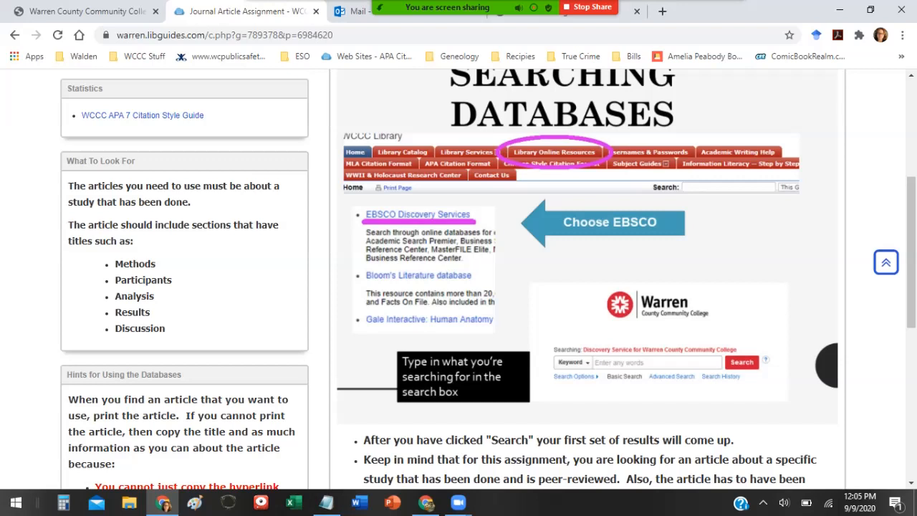
pyautogui.scroll(3)
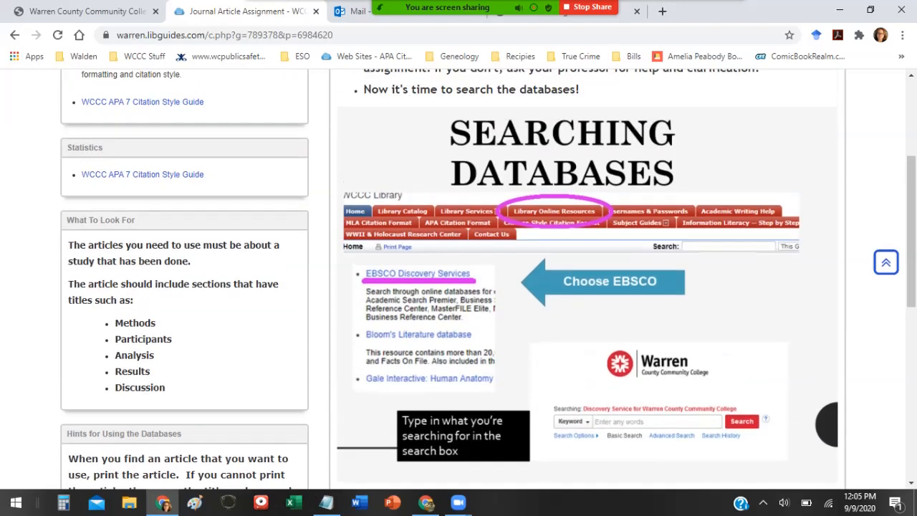
pyautogui.scroll(3)
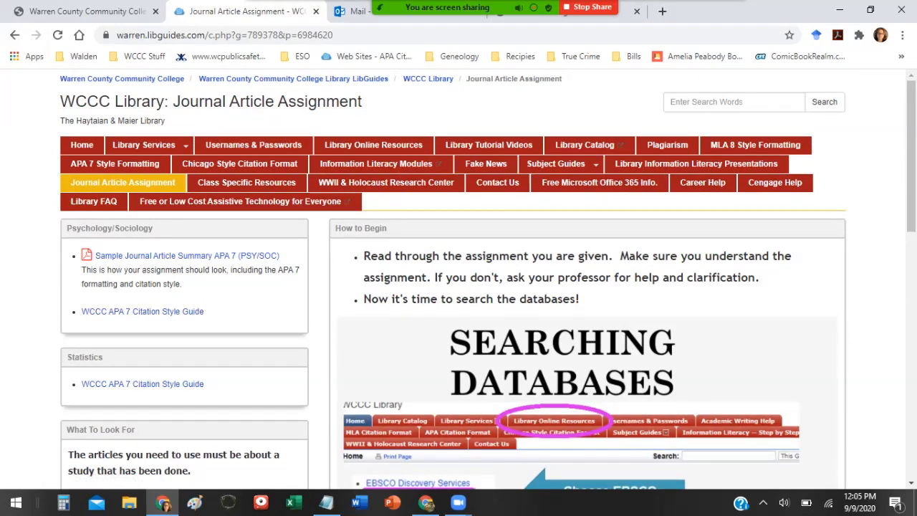
pyautogui.moveTo(373, 145)
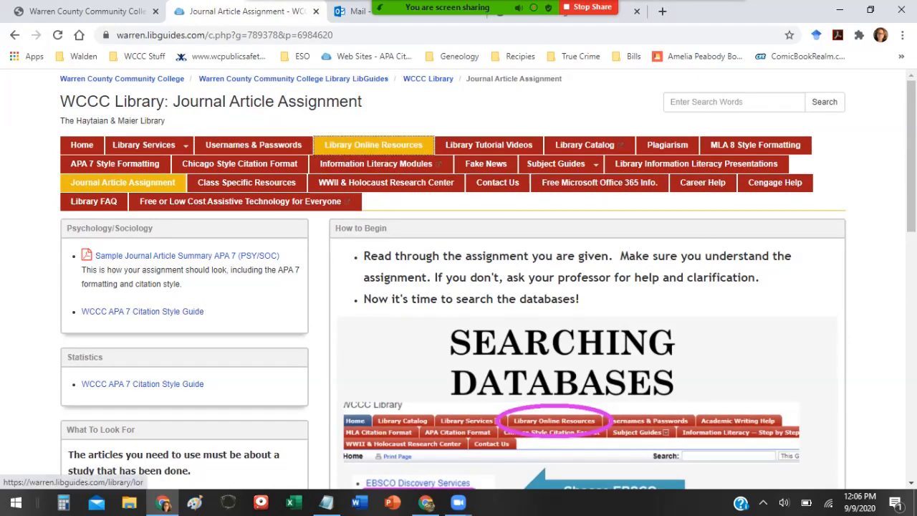
# Open Library Online Resources in a new tab and scroll to the EBSCO Discovery Service listing.
pyautogui.rightClick(373, 145)
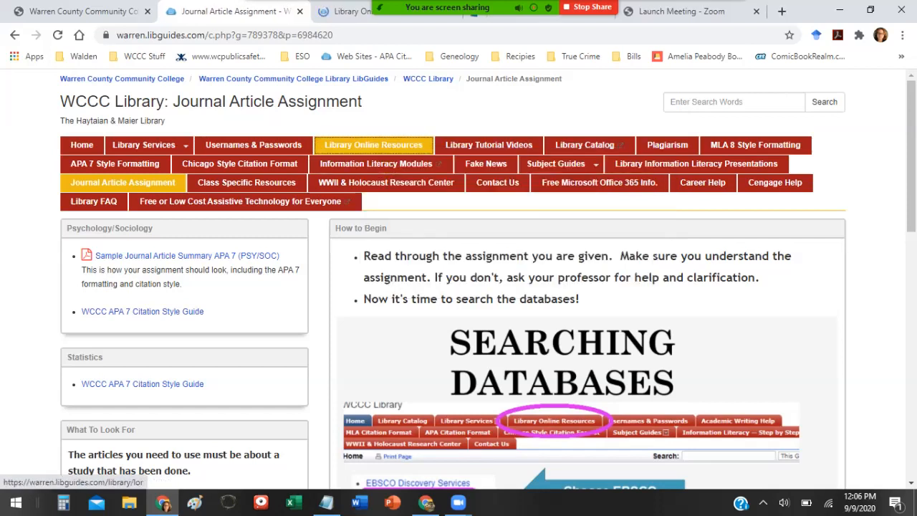
pyautogui.click(373, 145)
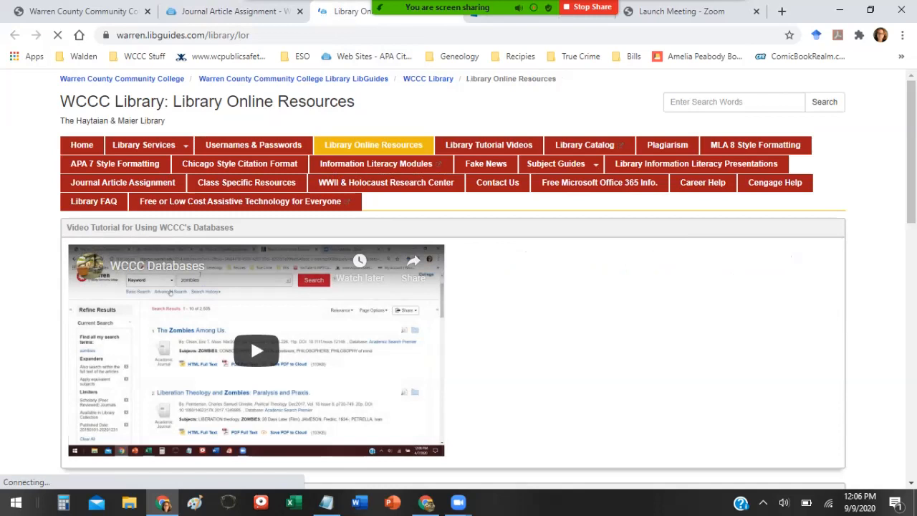
pyautogui.scroll(-3)
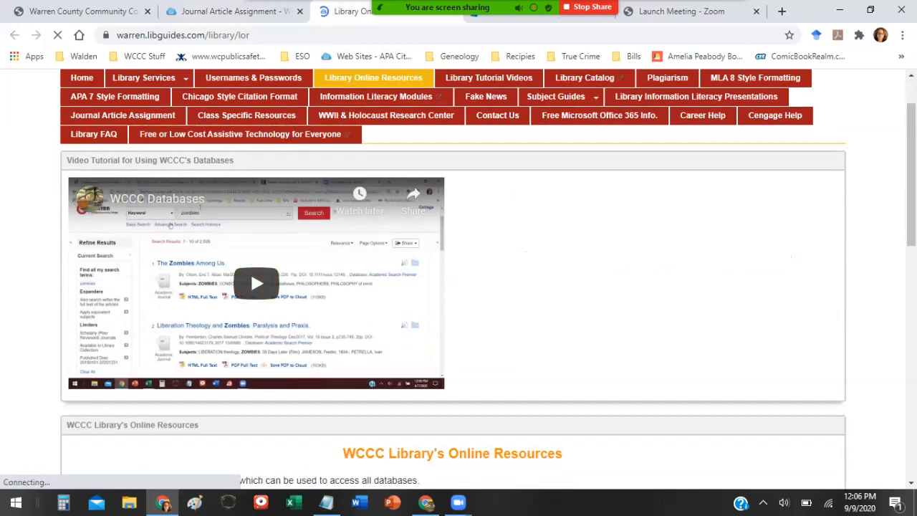
pyautogui.scroll(-3)
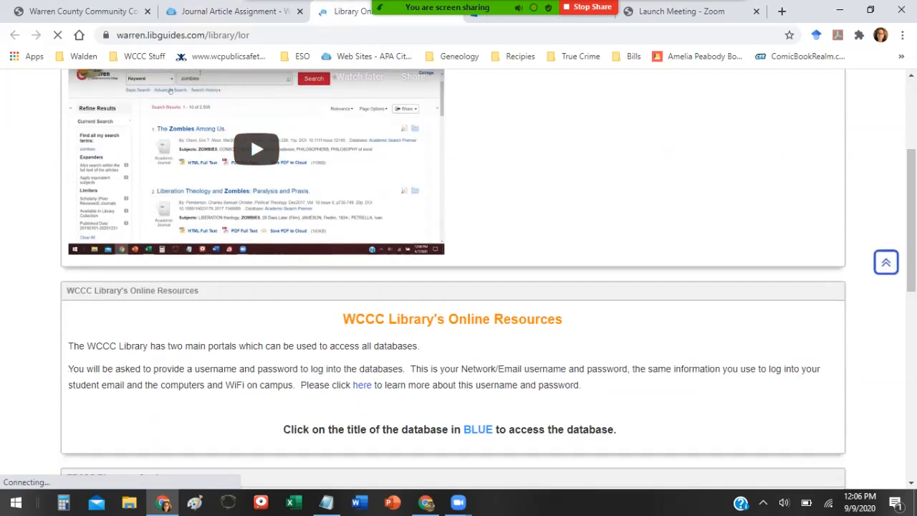
pyautogui.scroll(3)
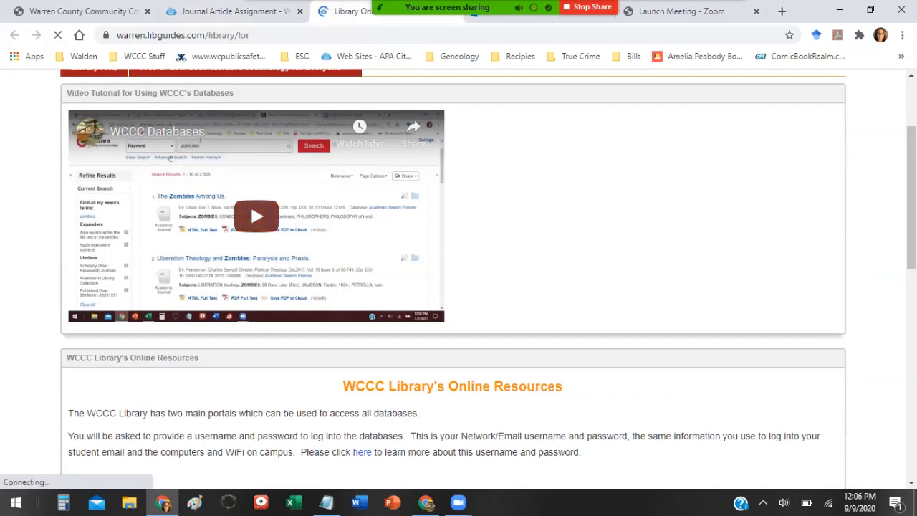
pyautogui.scroll(-3)
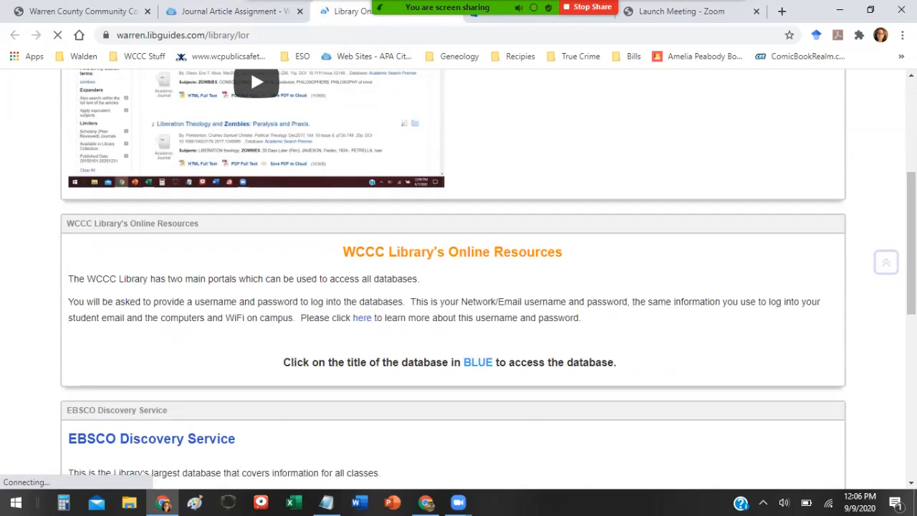
pyautogui.scroll(-3)
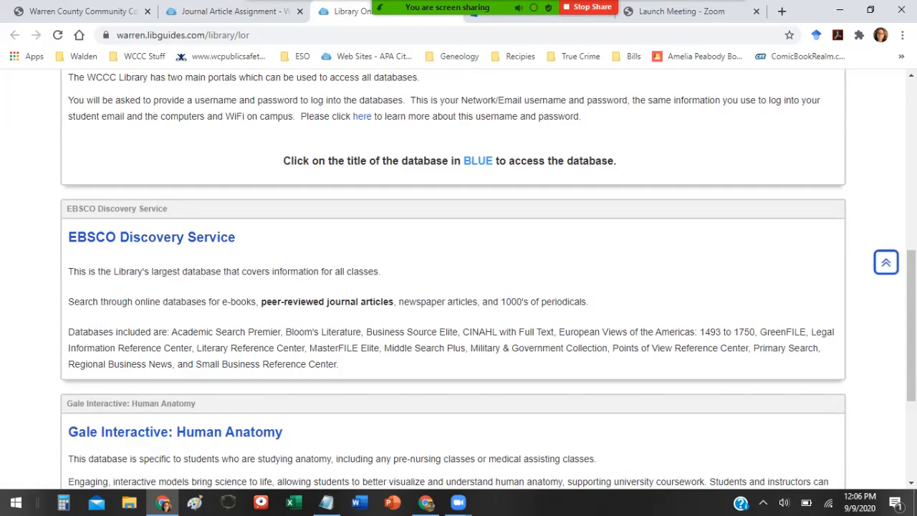
pyautogui.scroll(-3)
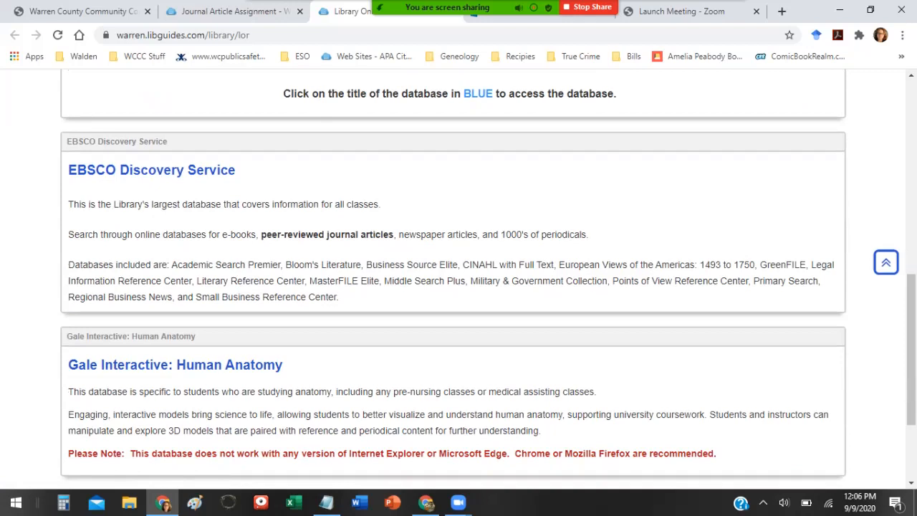
pyautogui.moveTo(175, 366)
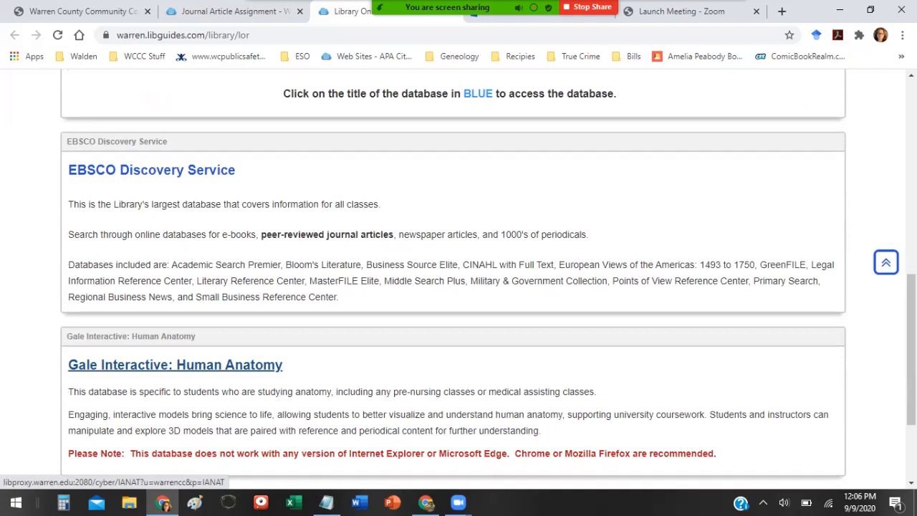
pyautogui.moveTo(175, 366)
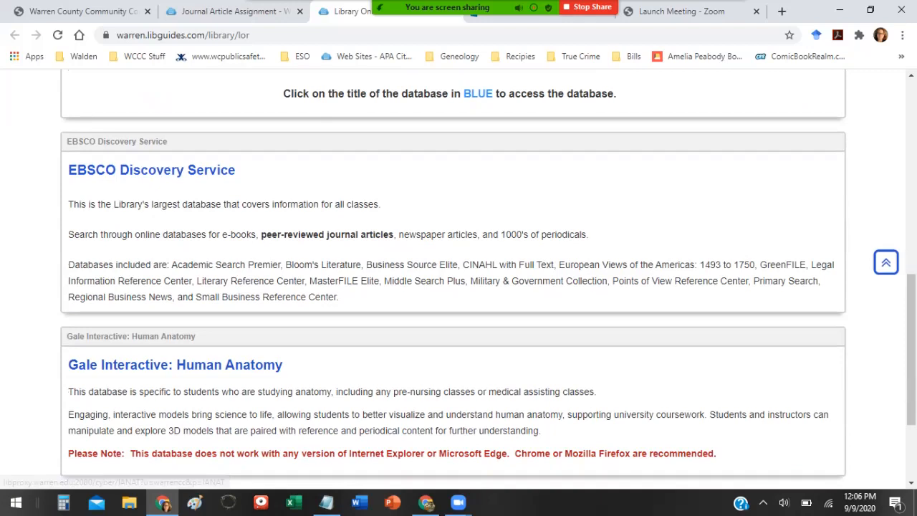
pyautogui.moveTo(175, 365)
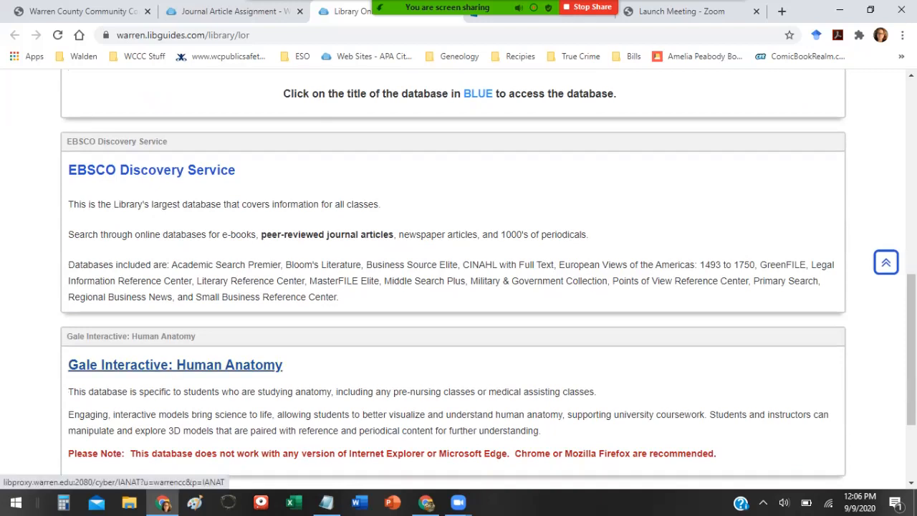
pyautogui.moveTo(152, 169)
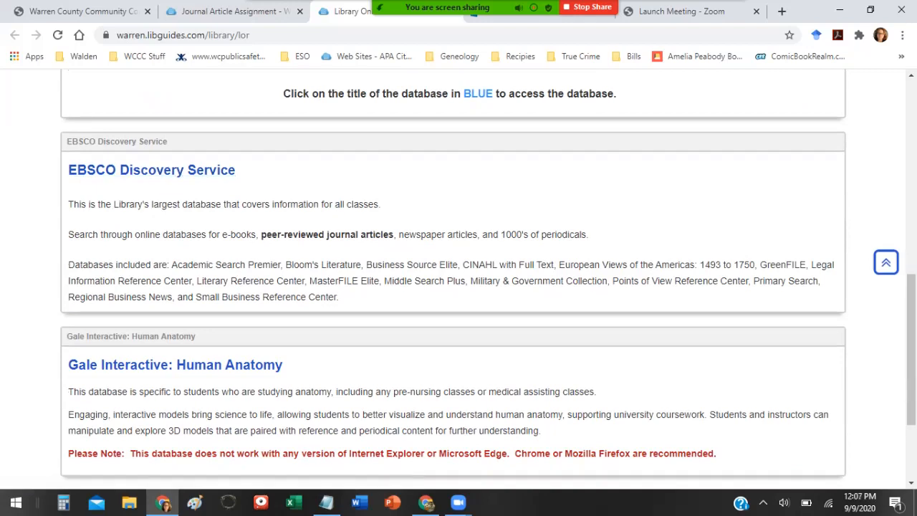
pyautogui.moveTo(152, 170)
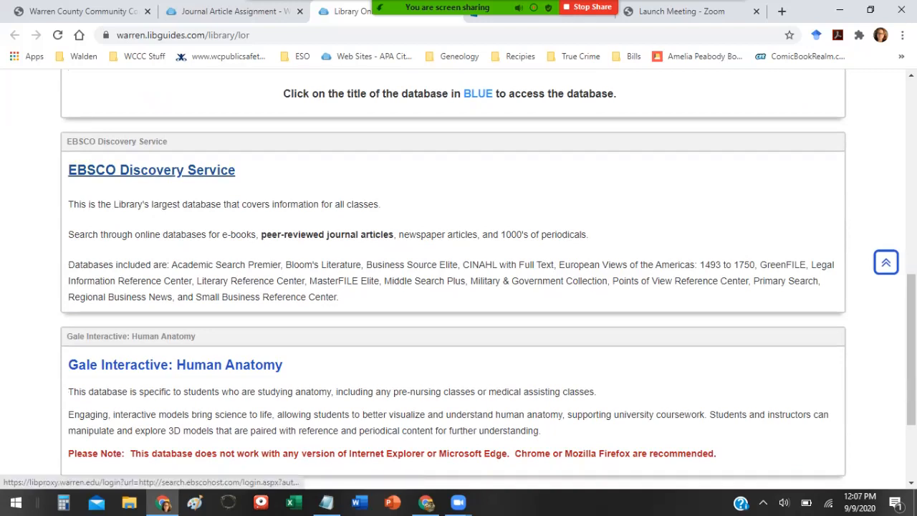
# Follow the EBSCO Discovery Service link and log in through the WCCC proxy.
pyautogui.click(151, 169)
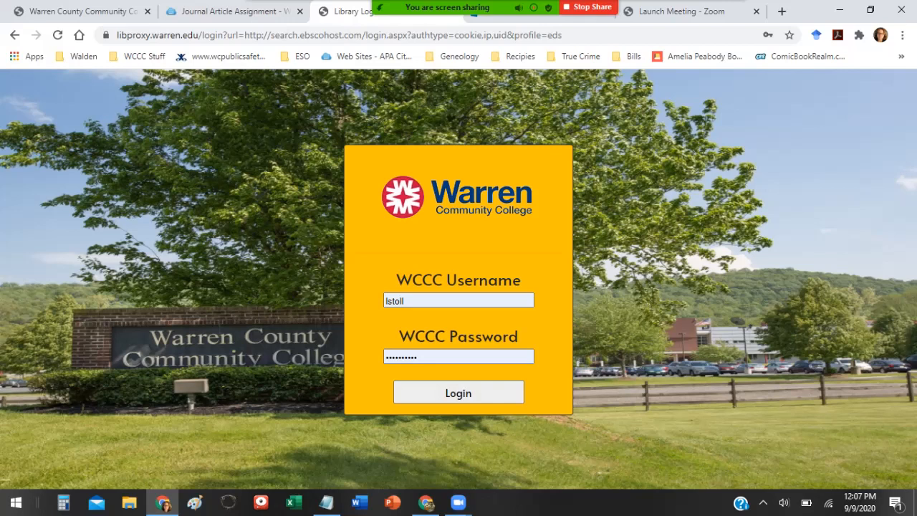
pyautogui.click(459, 393)
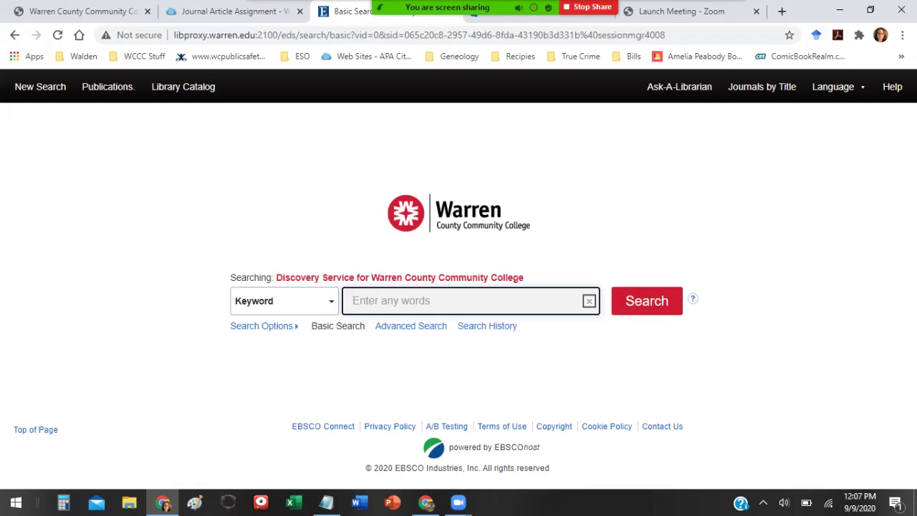
# Enter 'attention deficit disorder' in the keyword box in place of the psychology term.
pyautogui.write('psychology')
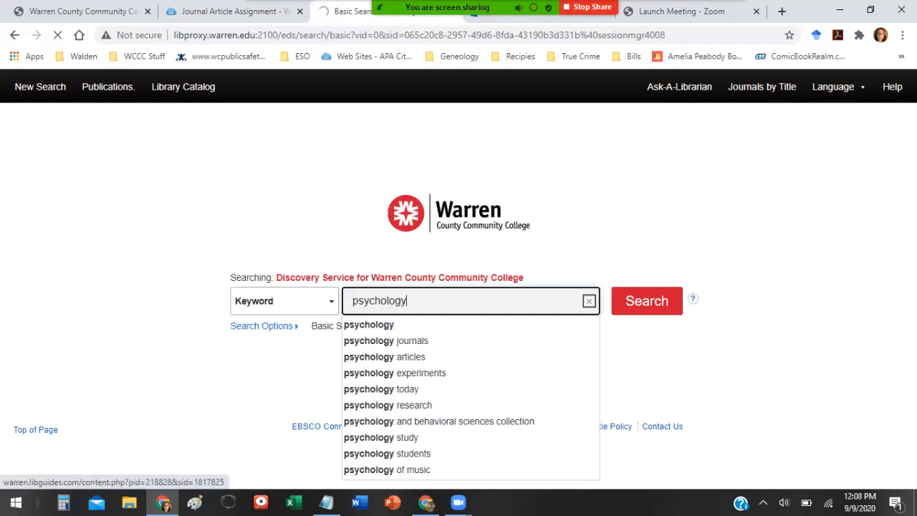
pyautogui.click(645, 301)
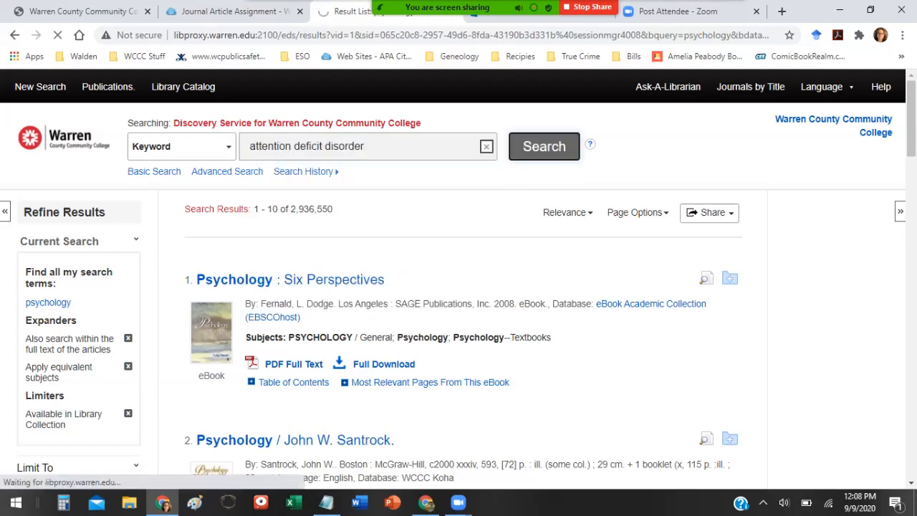
# Run the attention deficit disorder search (316,210 results) and browse the limiters and source types.
pyautogui.click(545, 146)
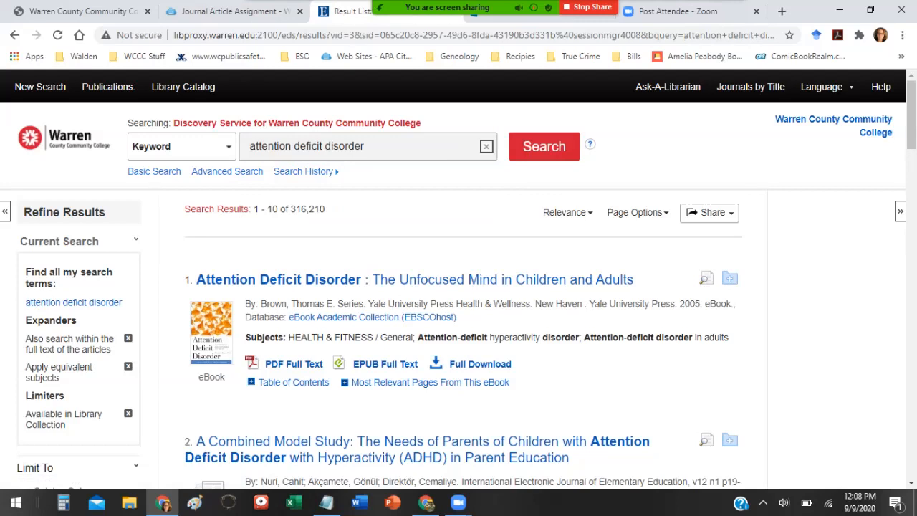
pyautogui.scroll(-3)
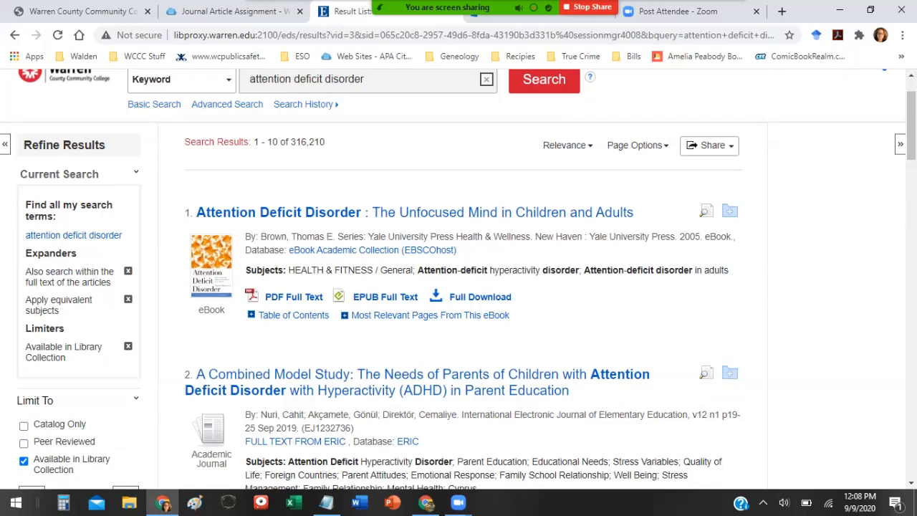
pyautogui.scroll(3)
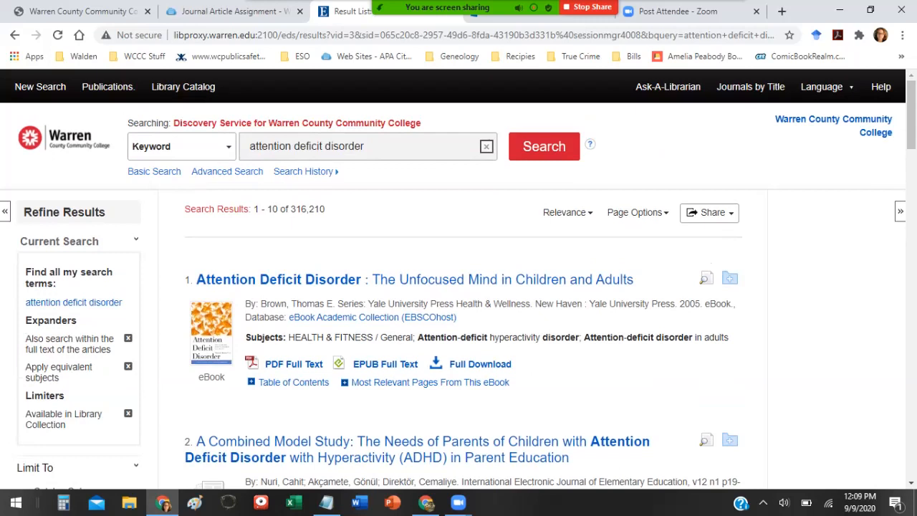
pyautogui.scroll(-3)
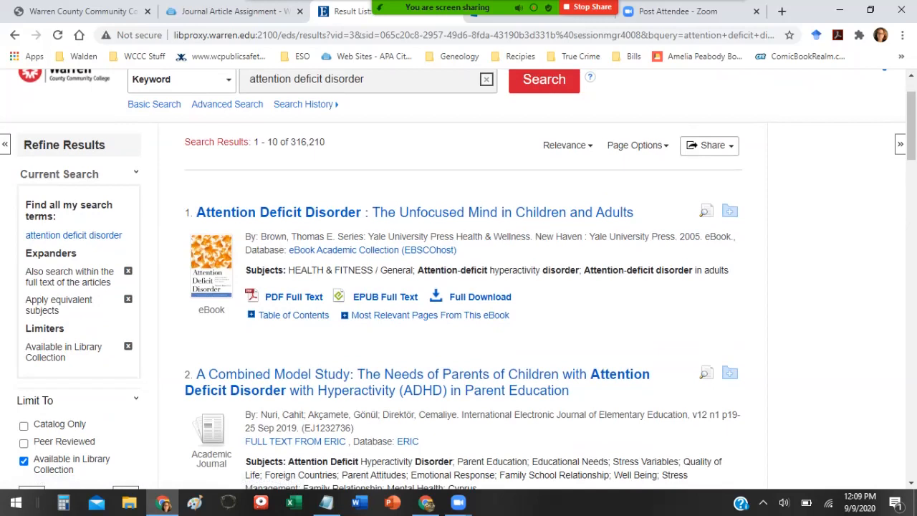
pyautogui.scroll(-3)
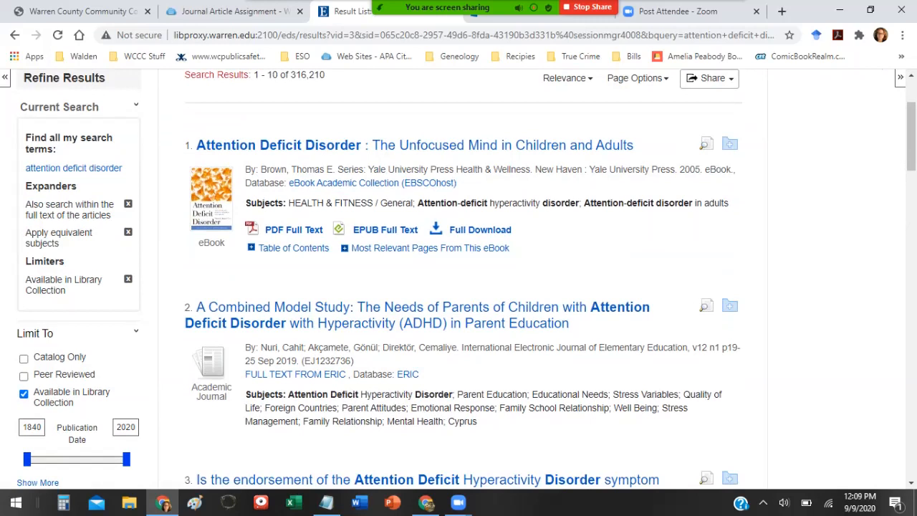
pyautogui.scroll(-3)
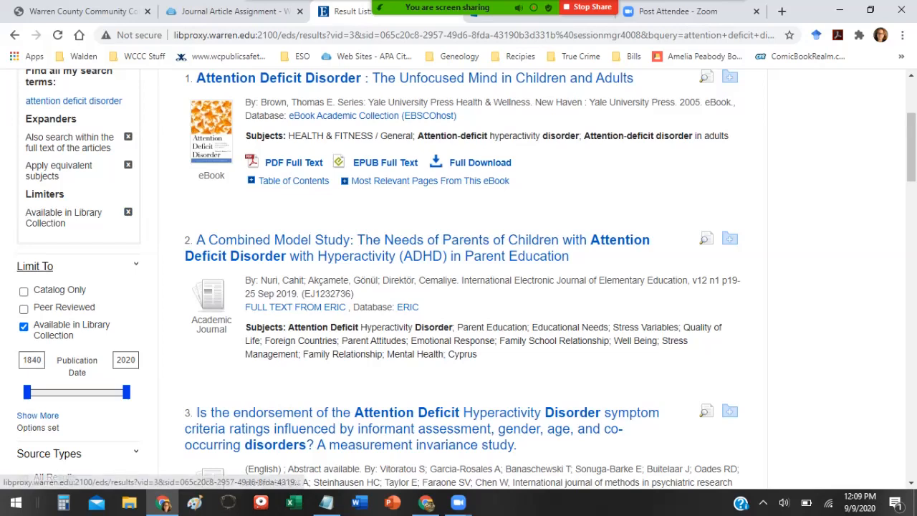
pyautogui.scroll(-3)
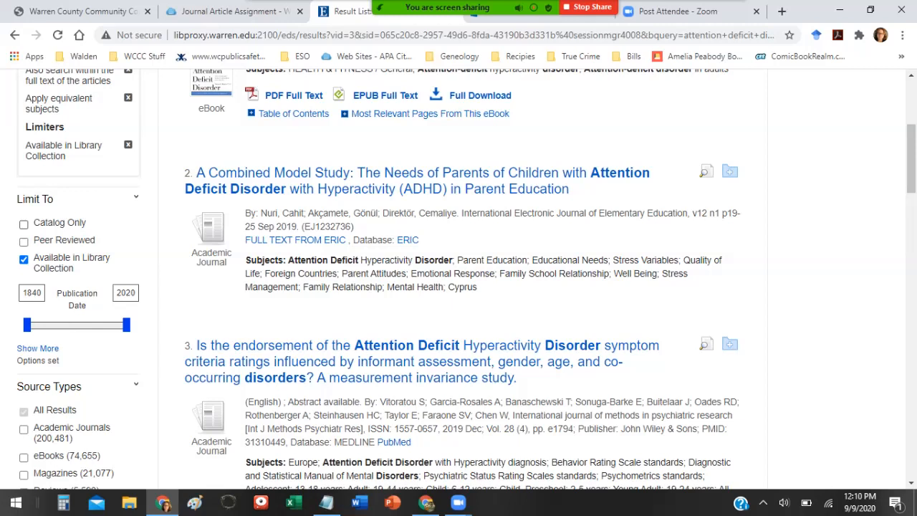
pyautogui.scroll(-3)
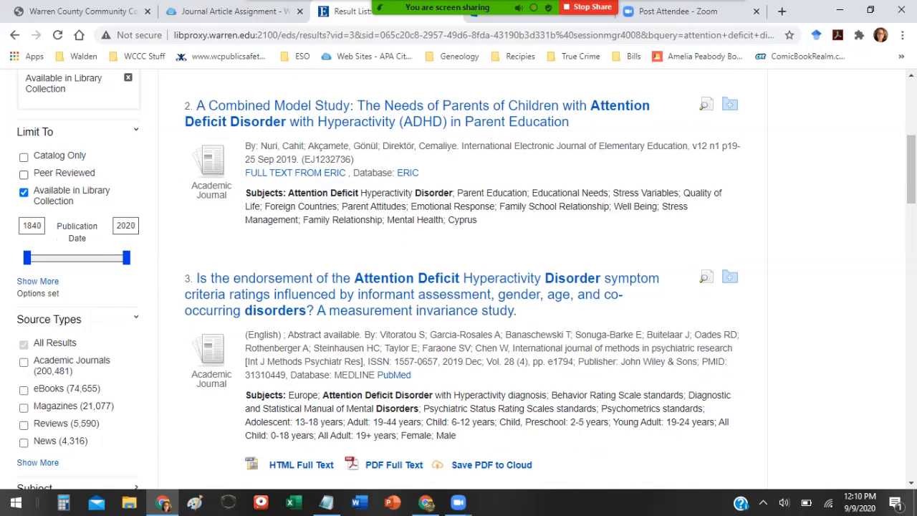
# Limit results to Peer Reviewed and publication dates 2015–2020, narrowing to 58,854 items.
pyautogui.click(23, 172)
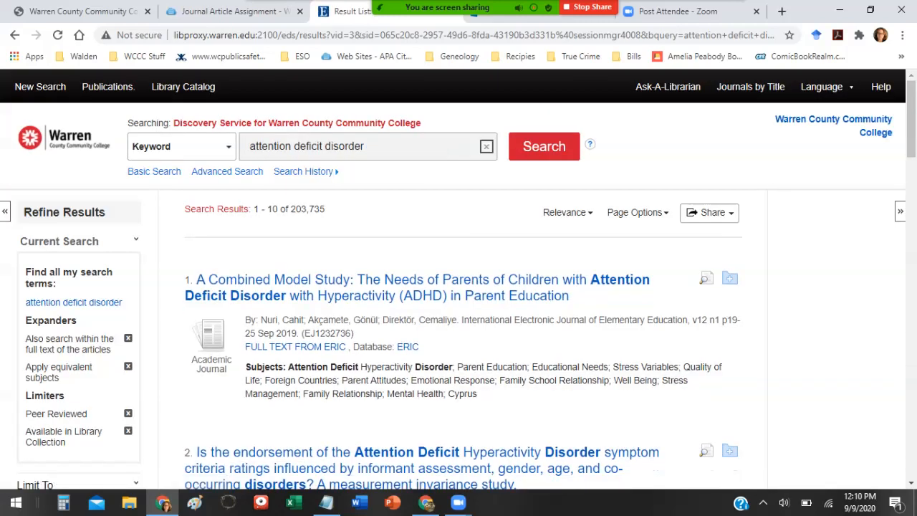
pyautogui.scroll(-3)
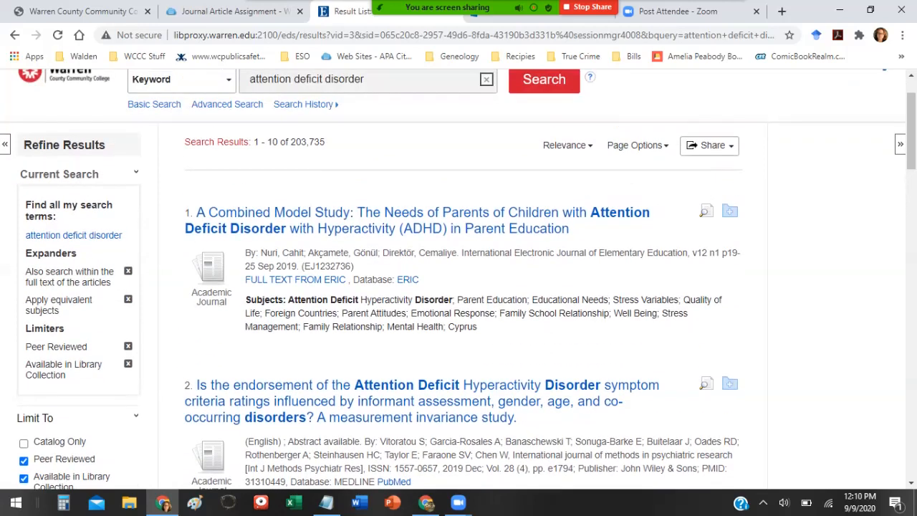
pyautogui.scroll(-3)
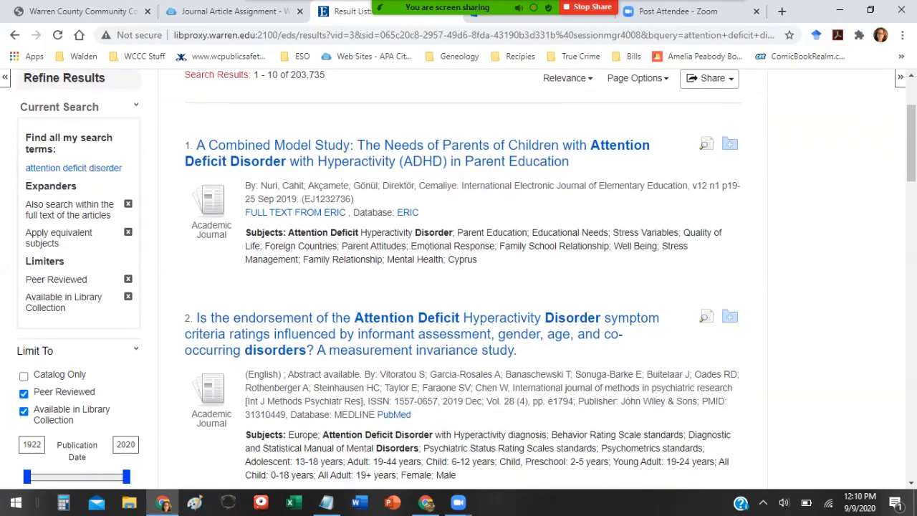
pyautogui.scroll(-3)
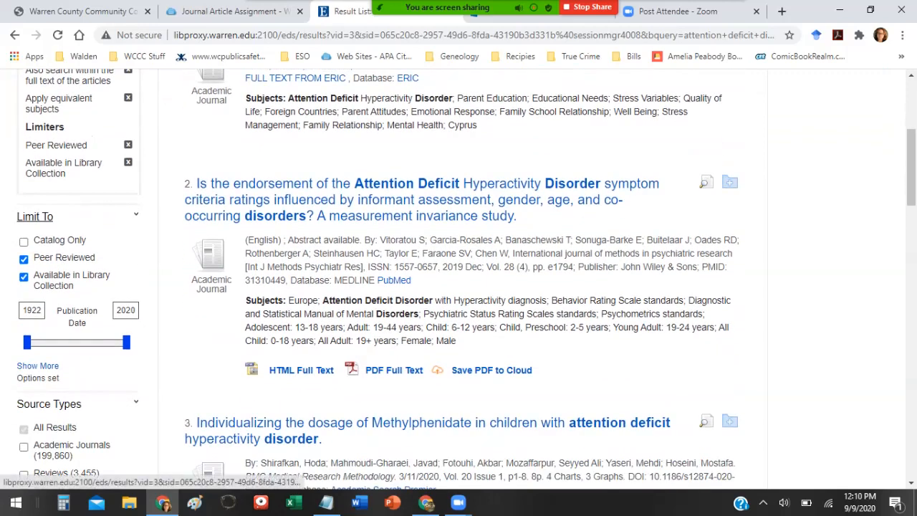
pyautogui.scroll(-3)
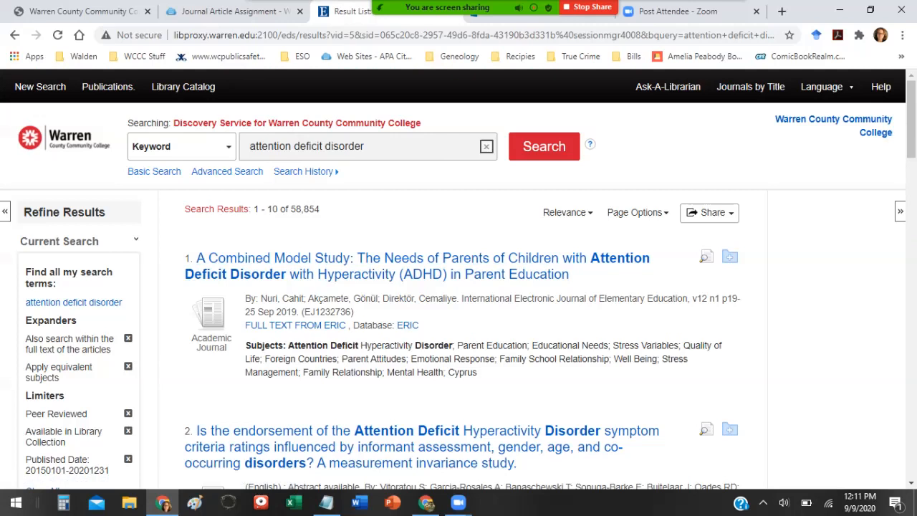
# Restrict Source Types to Academic Journals and review the subject categories listed.
pyautogui.scroll(-3)
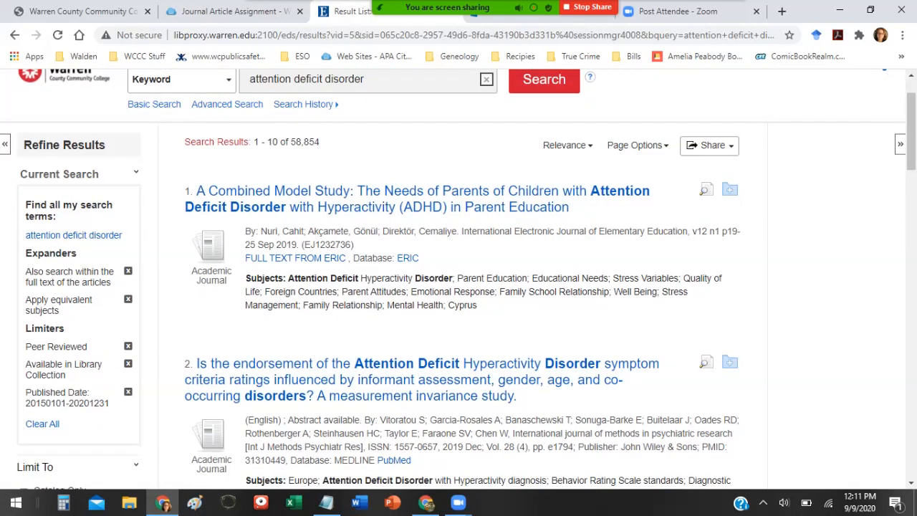
pyautogui.scroll(-3)
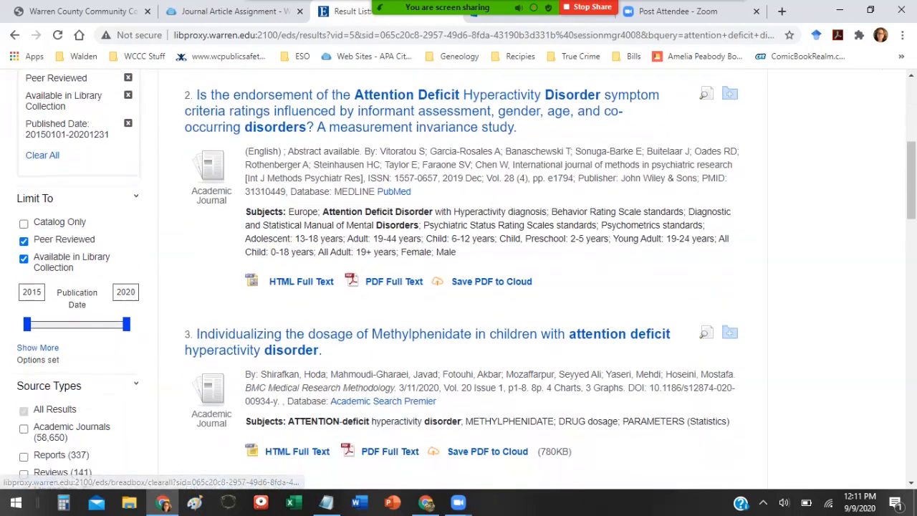
pyautogui.scroll(-3)
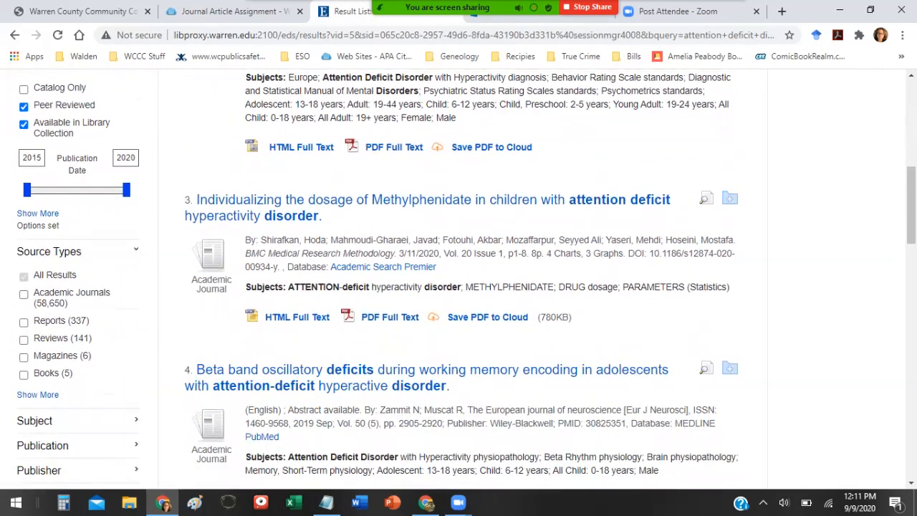
pyautogui.scroll(-3)
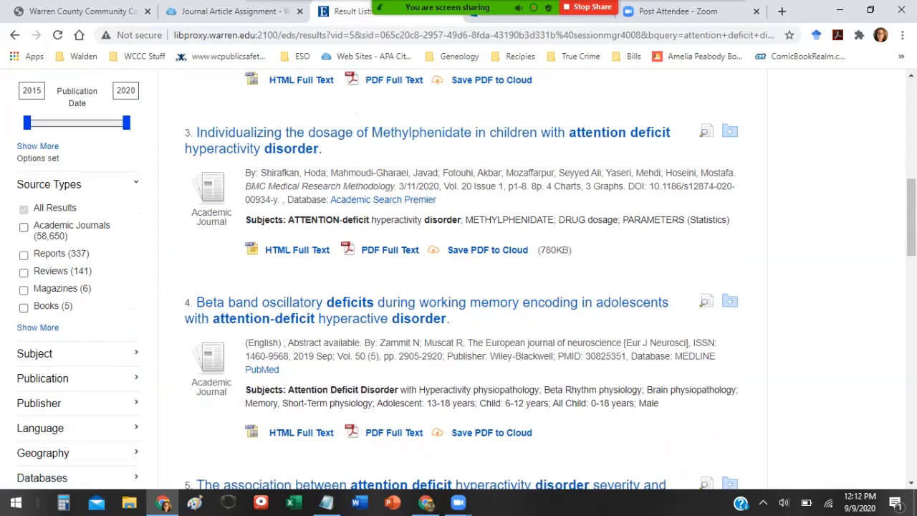
pyautogui.click(23, 226)
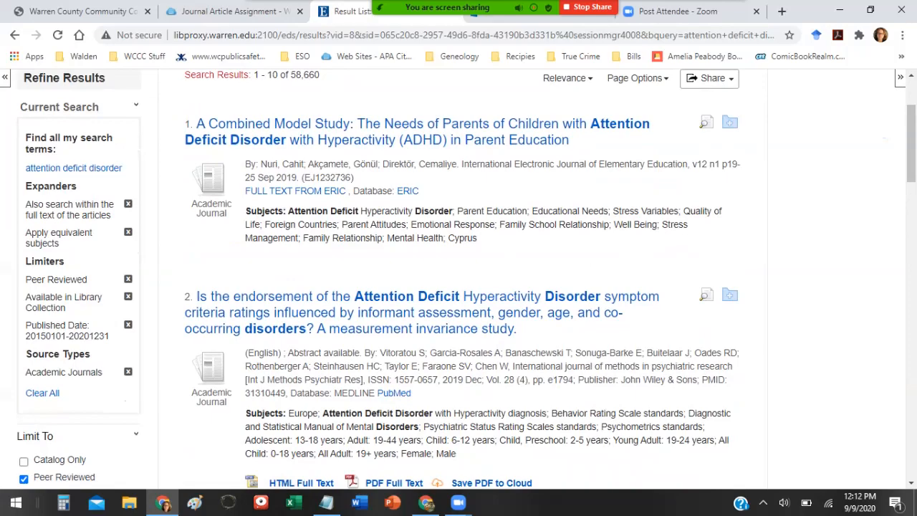
pyautogui.scroll(-3)
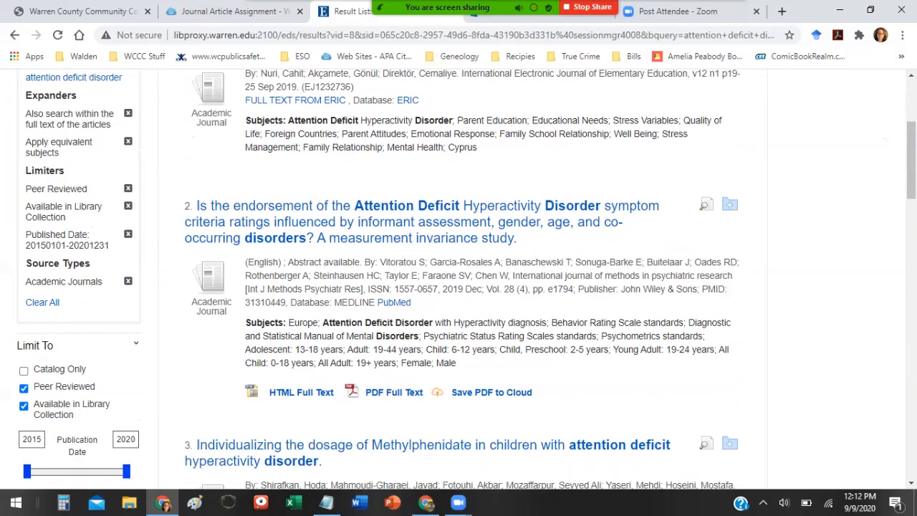
pyautogui.scroll(-3)
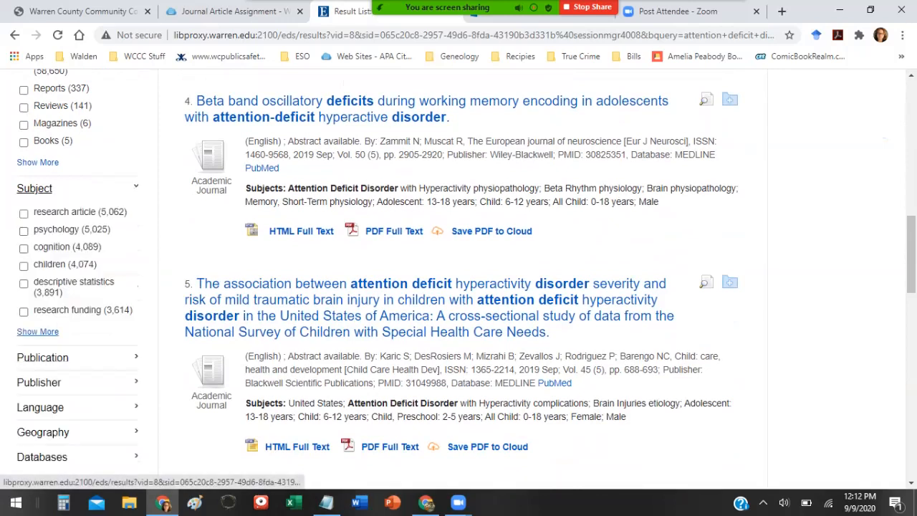
# Show the full Subject list sorted by name and select 'children'.
pyautogui.click(37, 331)
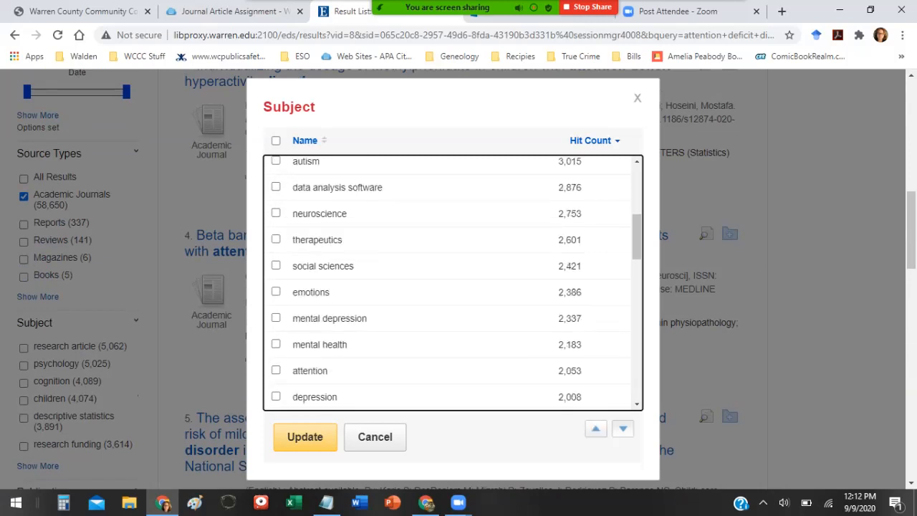
pyautogui.scroll(-3)
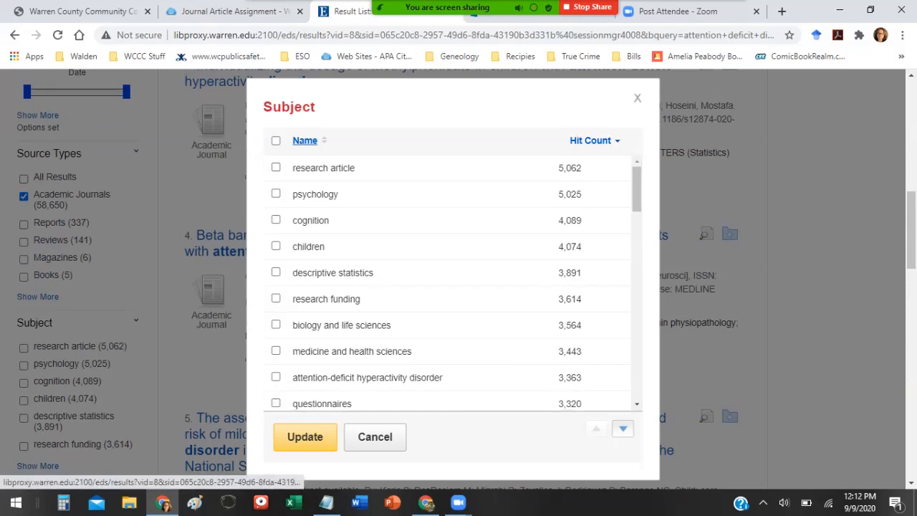
pyautogui.click(303, 141)
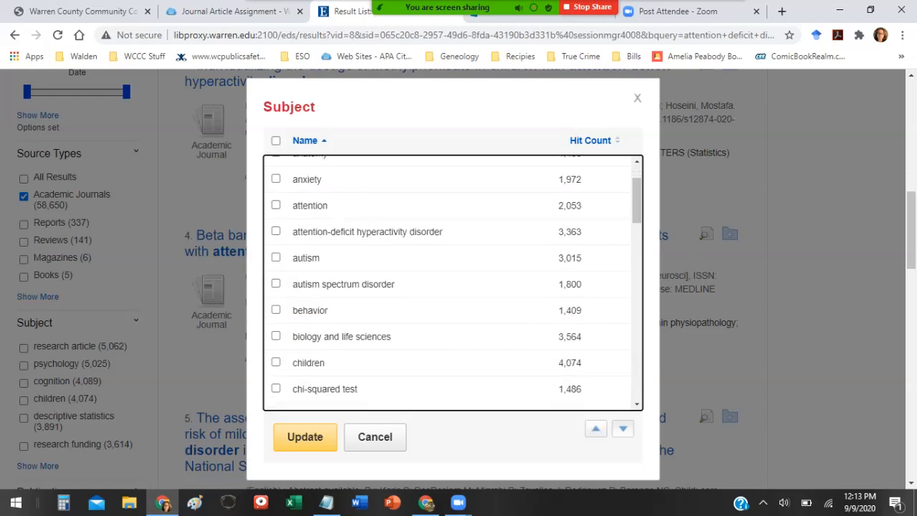
pyautogui.scroll(-3)
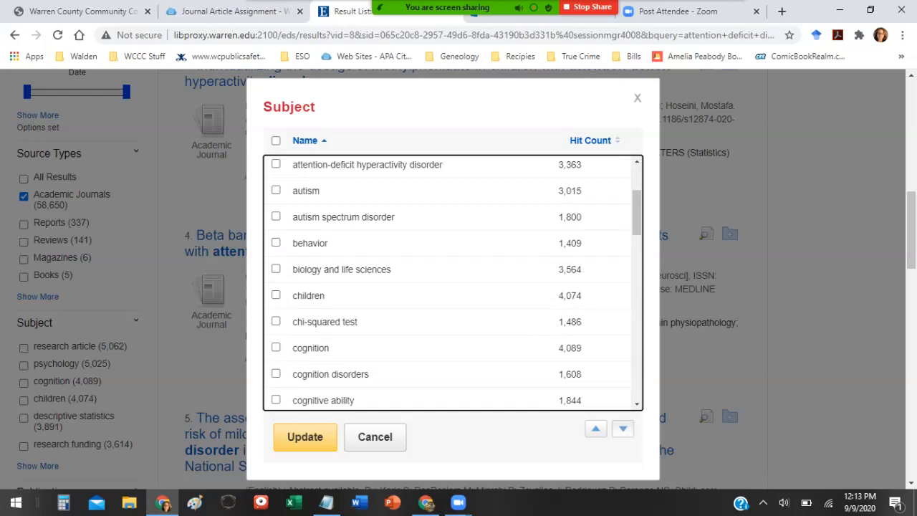
pyautogui.click(276, 296)
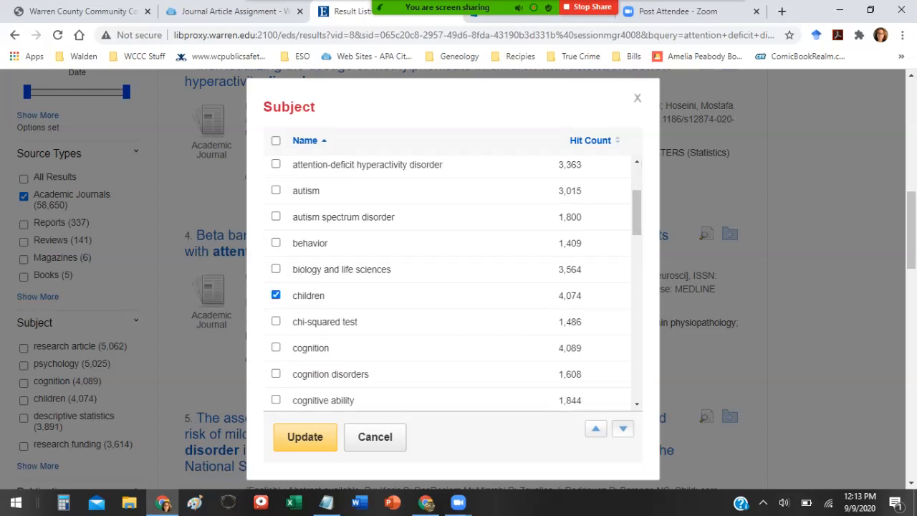
# Select 'psychology' as a second subject and apply the filter, narrowing to 8,343 items.
pyautogui.scroll(-3)
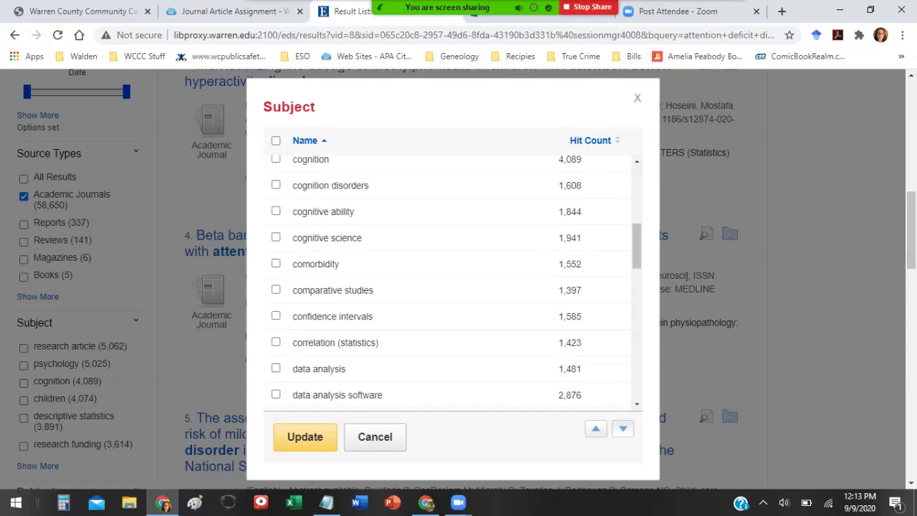
pyautogui.scroll(-3)
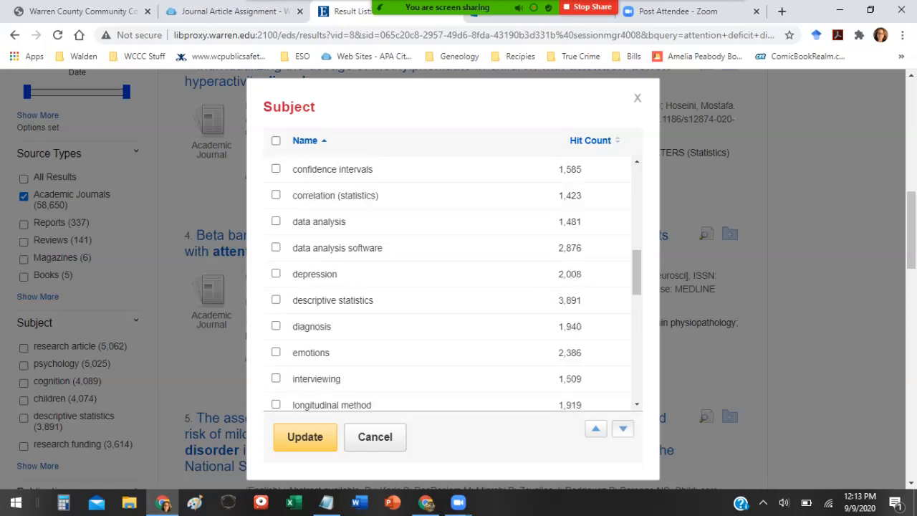
pyautogui.scroll(-3)
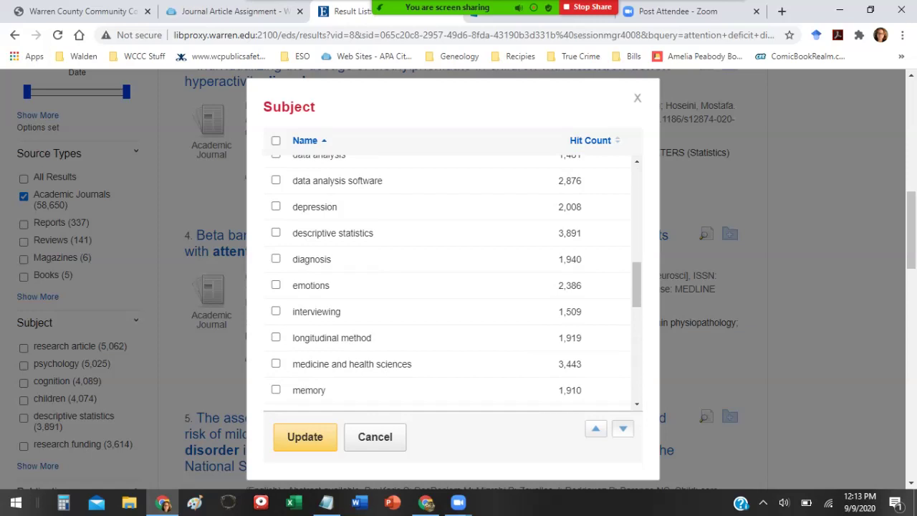
pyautogui.scroll(-3)
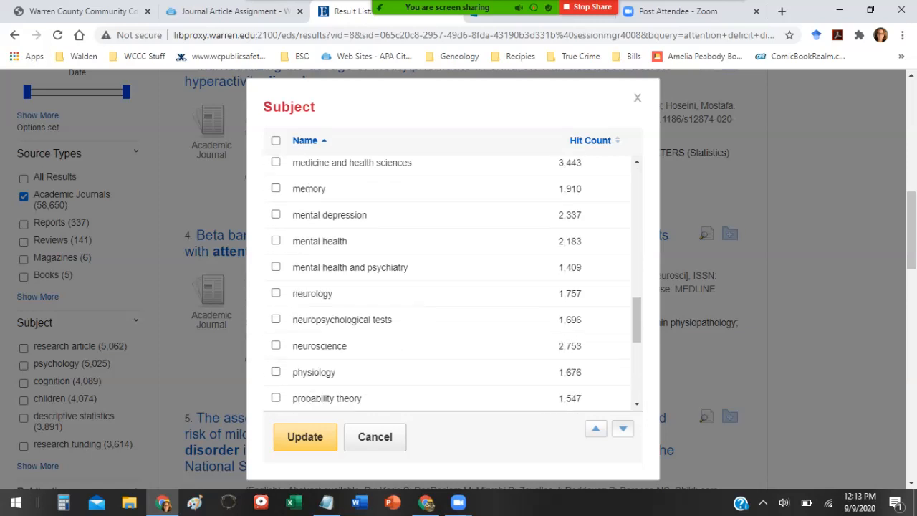
pyautogui.scroll(-3)
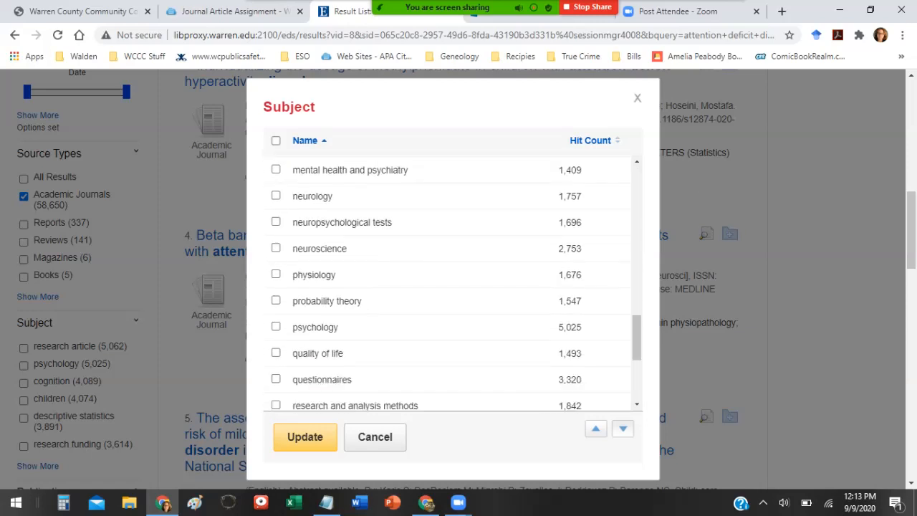
pyautogui.click(276, 327)
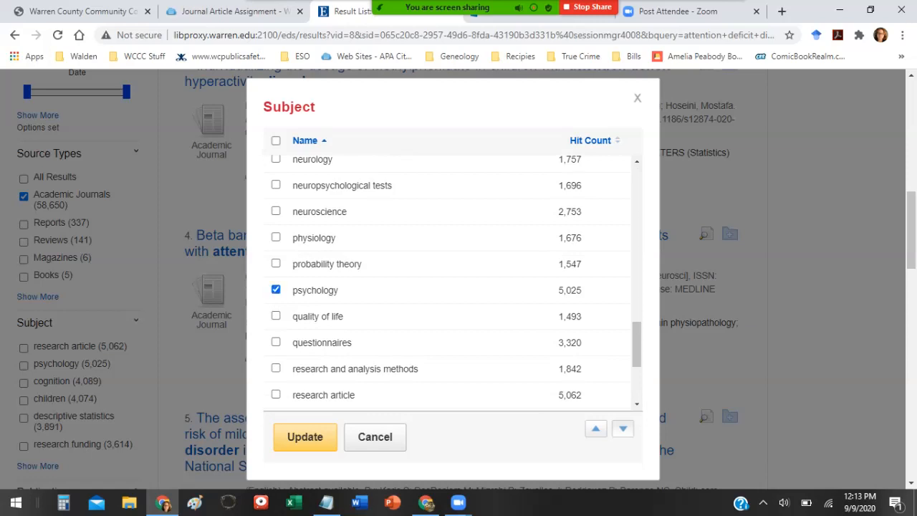
pyautogui.click(304, 437)
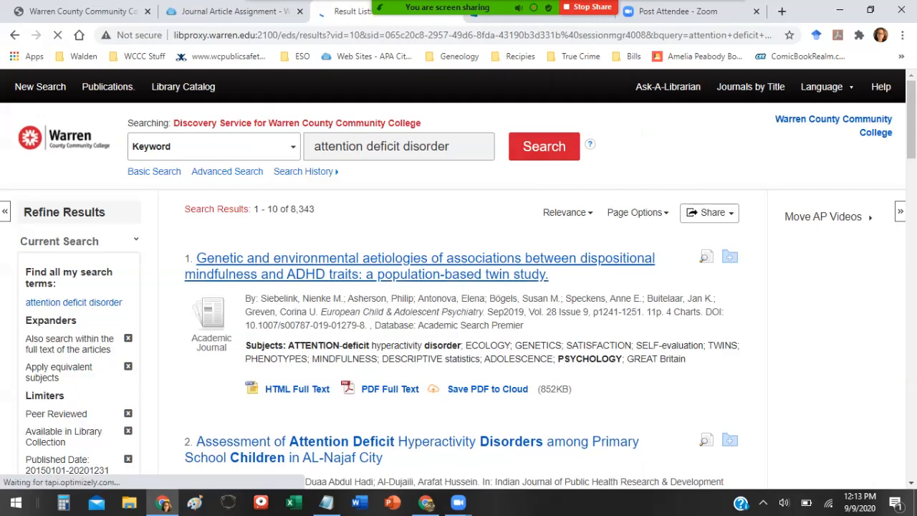
# Remove the 'children' subject limiter, leaving 5,025 psychology journal articles.
pyautogui.click(370, 146)
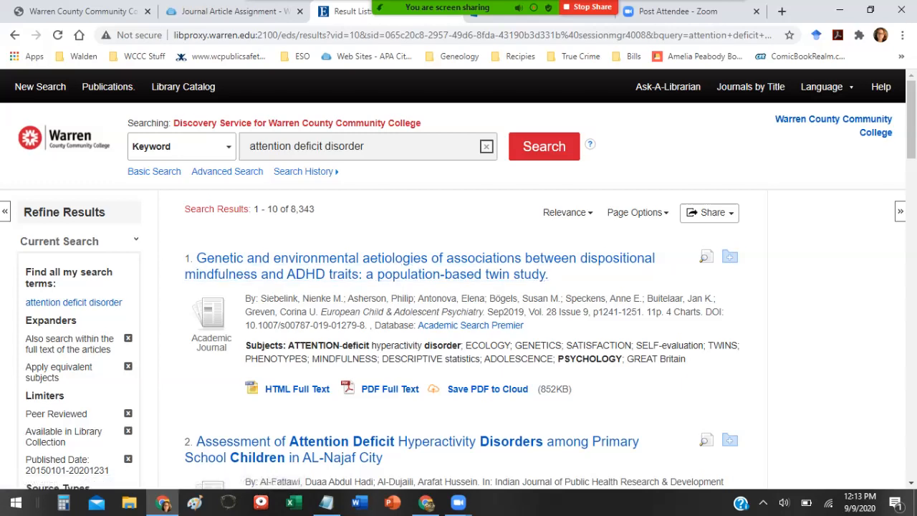
pyautogui.doubleClick(301, 209)
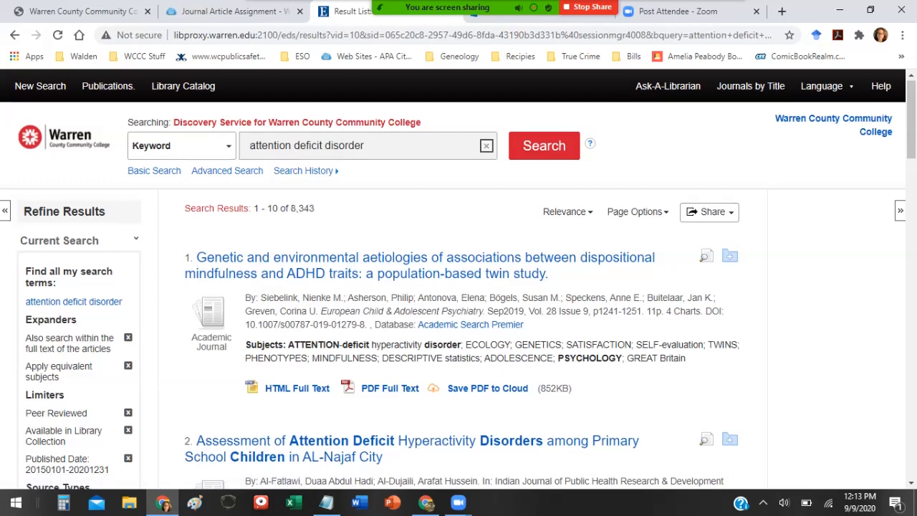
pyautogui.scroll(-3)
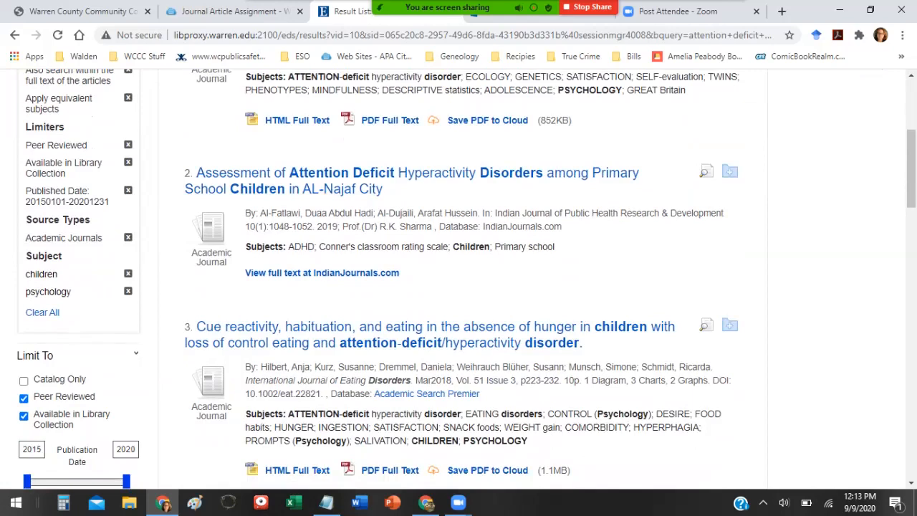
pyautogui.scroll(-3)
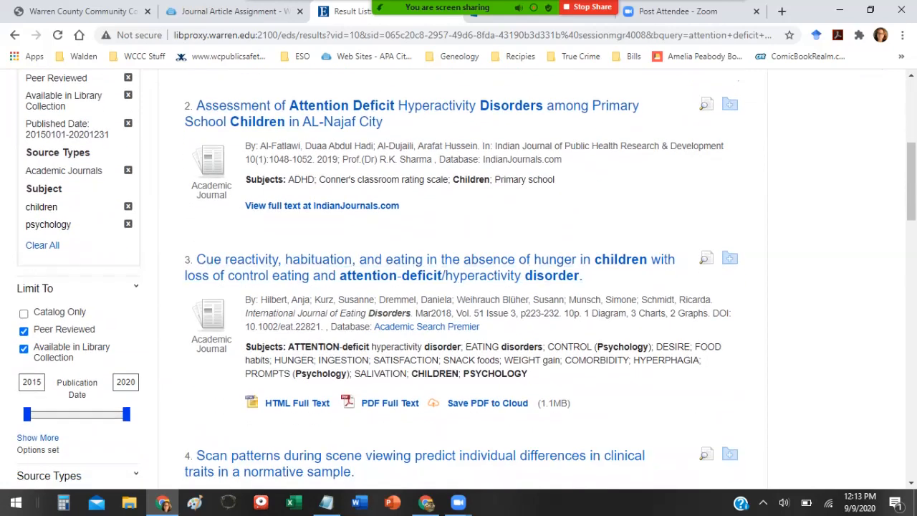
pyautogui.moveTo(428, 266)
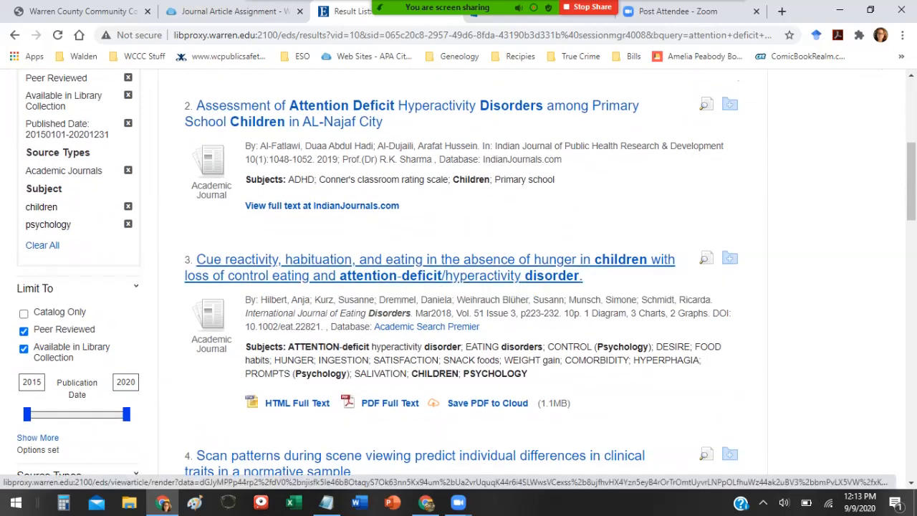
pyautogui.scroll(-3)
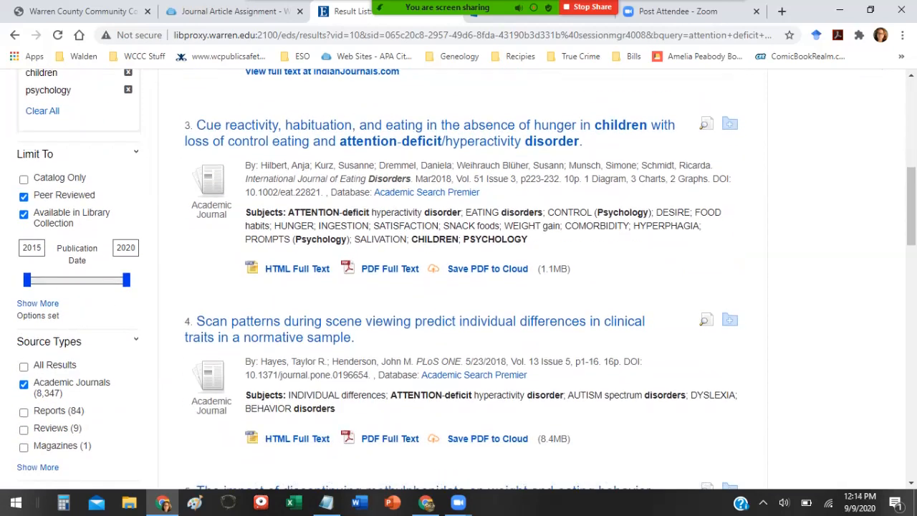
pyautogui.scroll(-3)
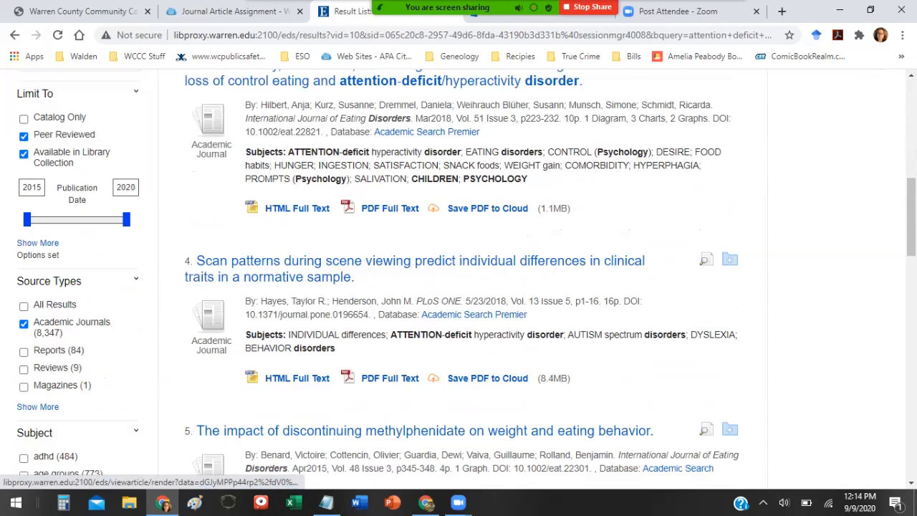
pyautogui.scroll(-3)
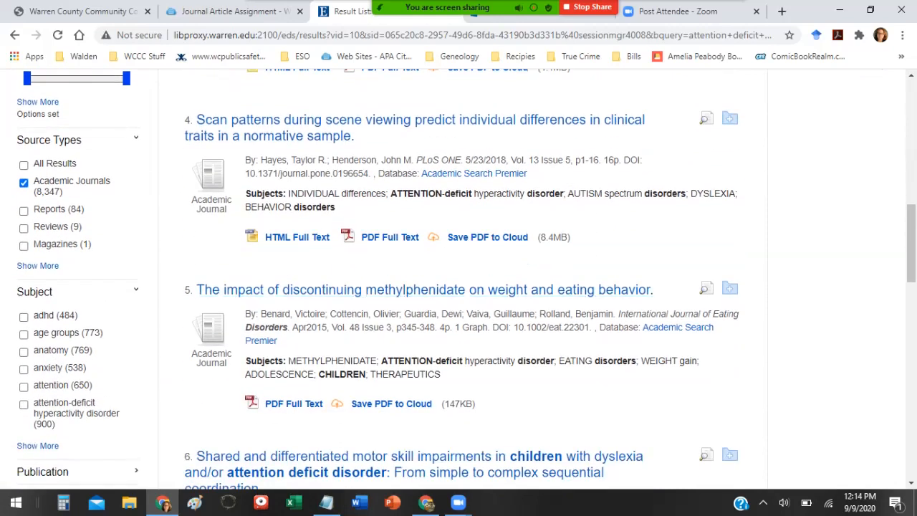
pyautogui.scroll(3)
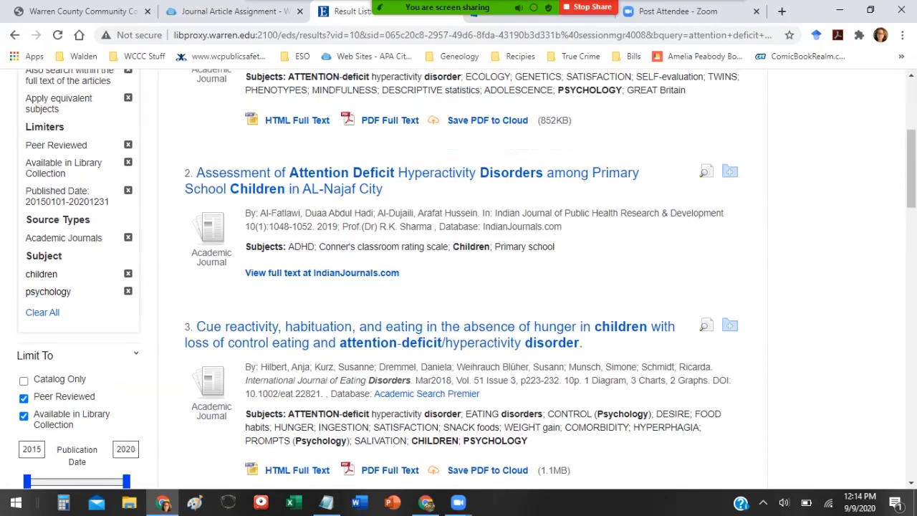
# Browse down to result 5, Maternal ADHD Symptoms and Physical Child Abuse Risk, and select its page range.
pyautogui.scroll(3)
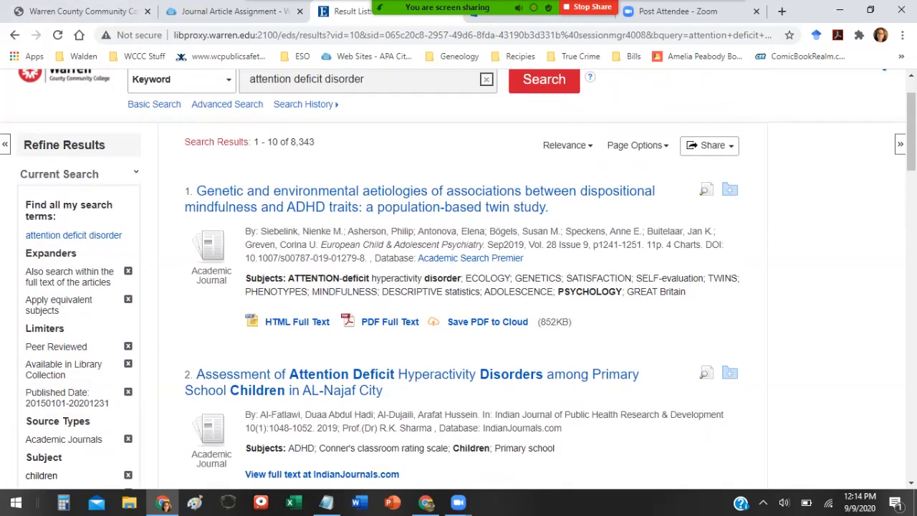
pyautogui.scroll(-3)
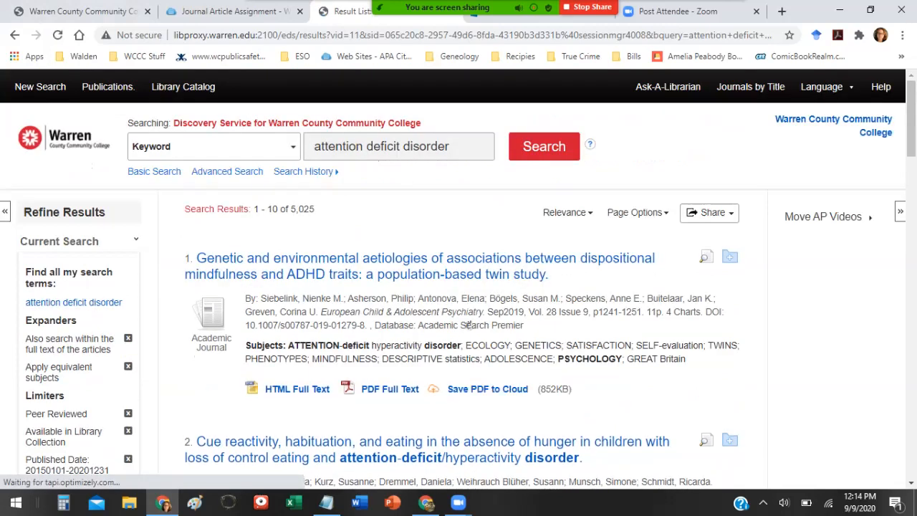
pyautogui.scroll(-3)
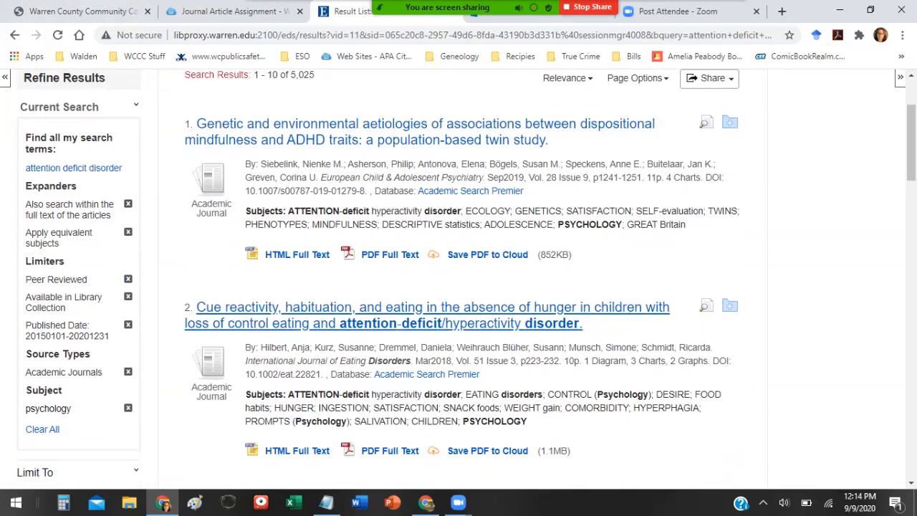
pyautogui.scroll(-3)
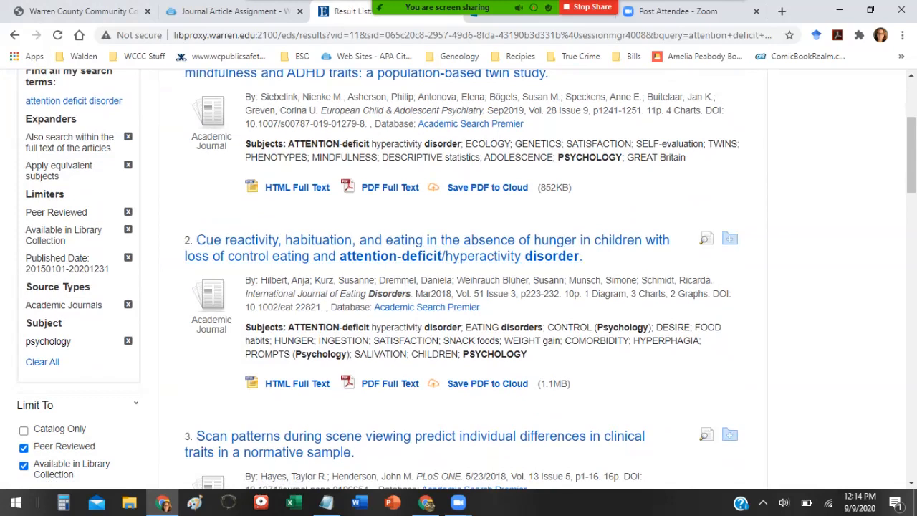
pyautogui.moveTo(49, 341)
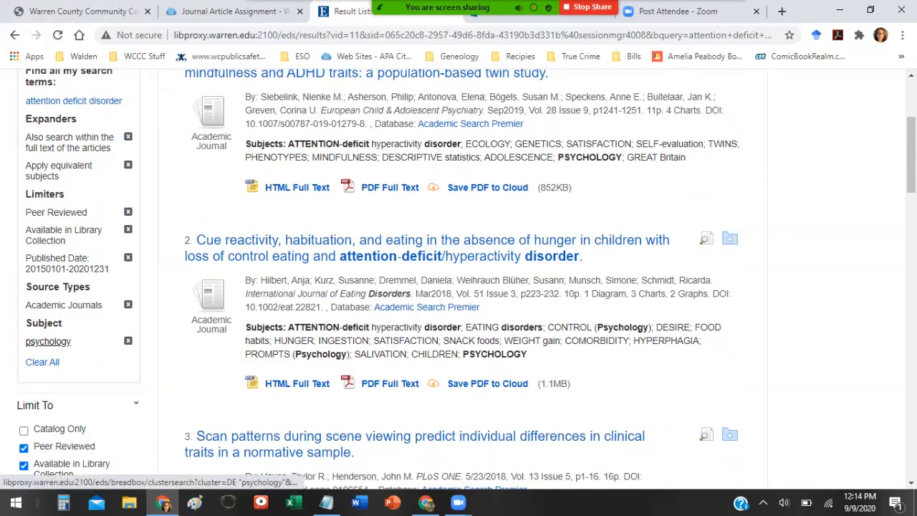
pyautogui.scroll(-3)
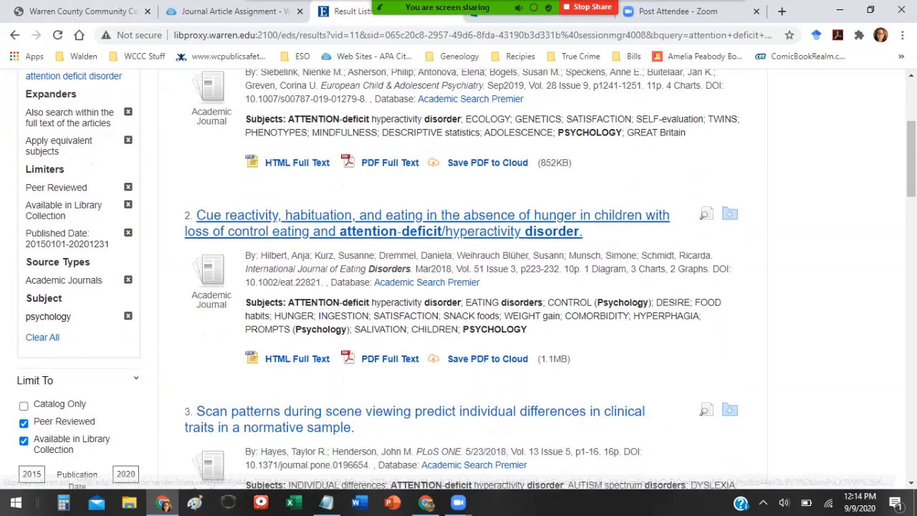
pyautogui.scroll(-3)
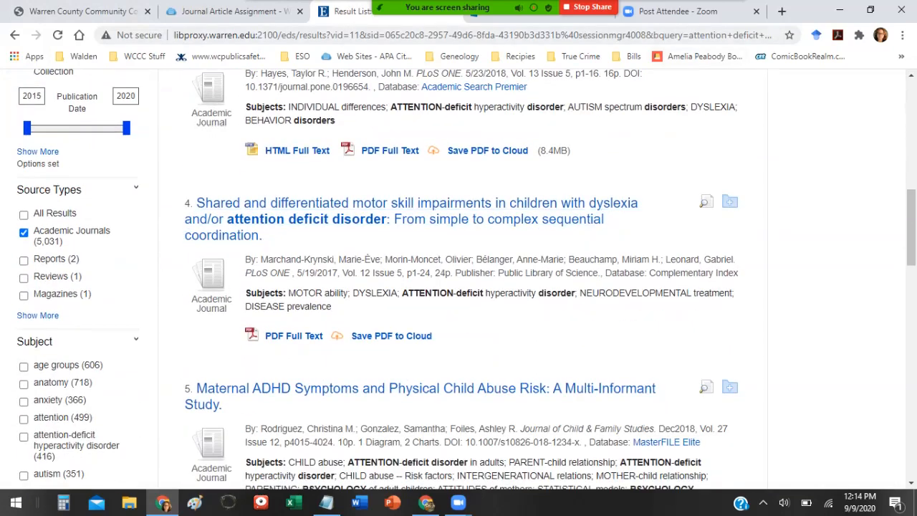
pyautogui.scroll(-3)
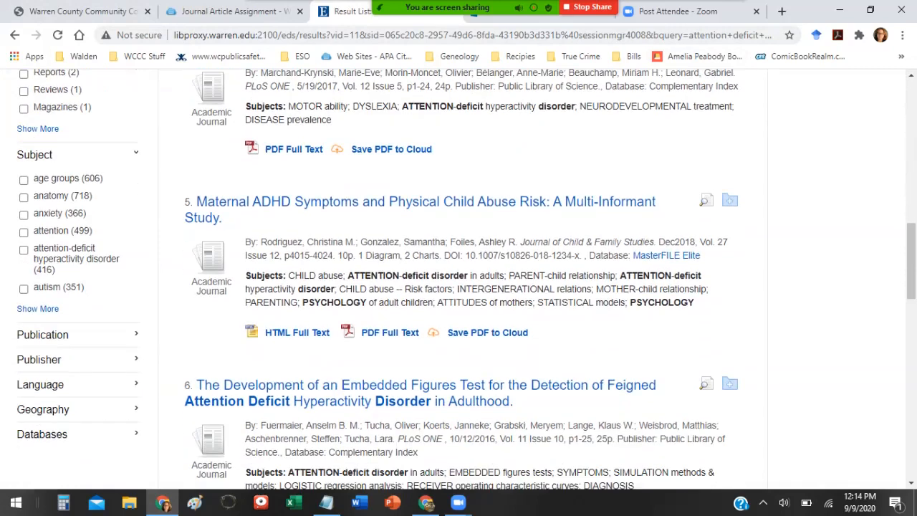
pyautogui.scroll(-3)
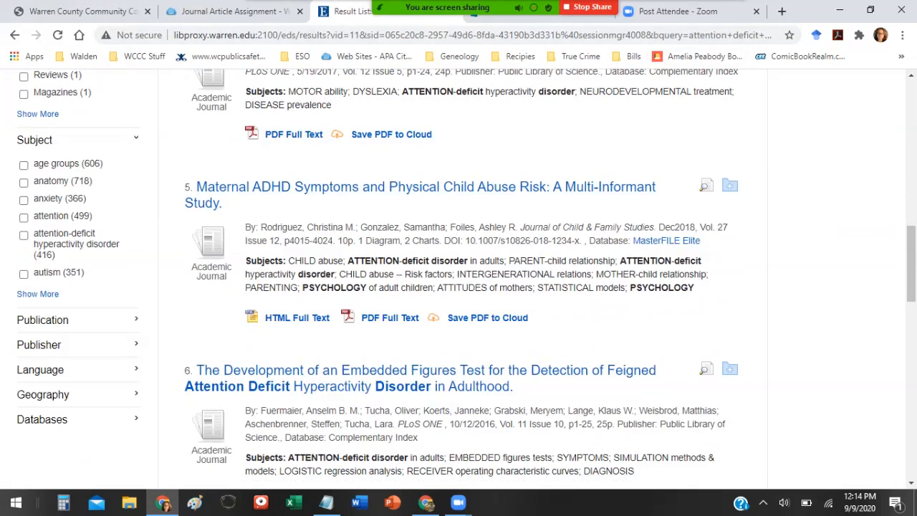
pyautogui.doubleClick(344, 241)
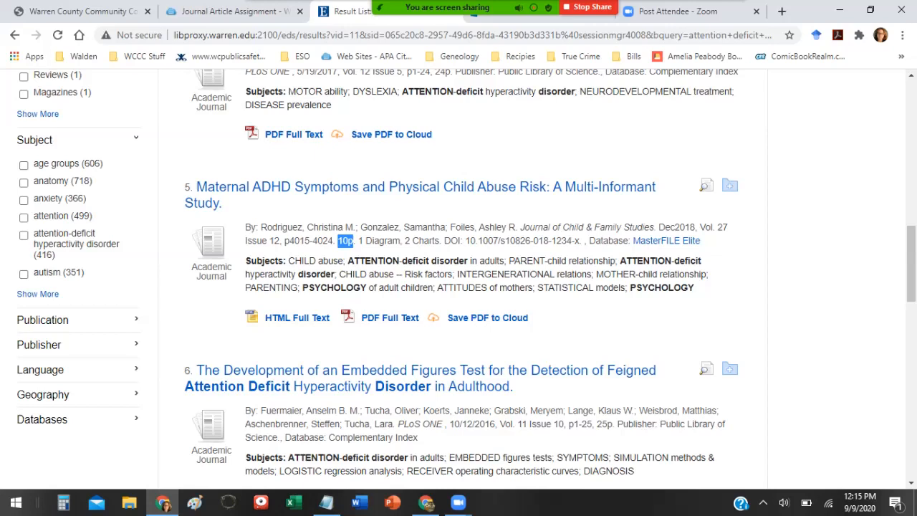
pyautogui.moveTo(418, 186)
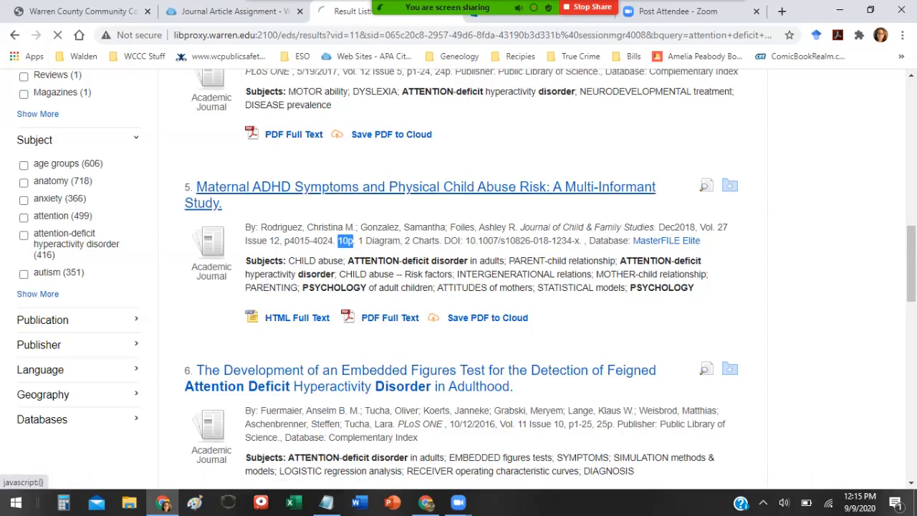
# Open the Detailed Record for Maternal ADHD Symptoms and Physical Child Abuse Risk and review authors and source.
pyautogui.click(421, 195)
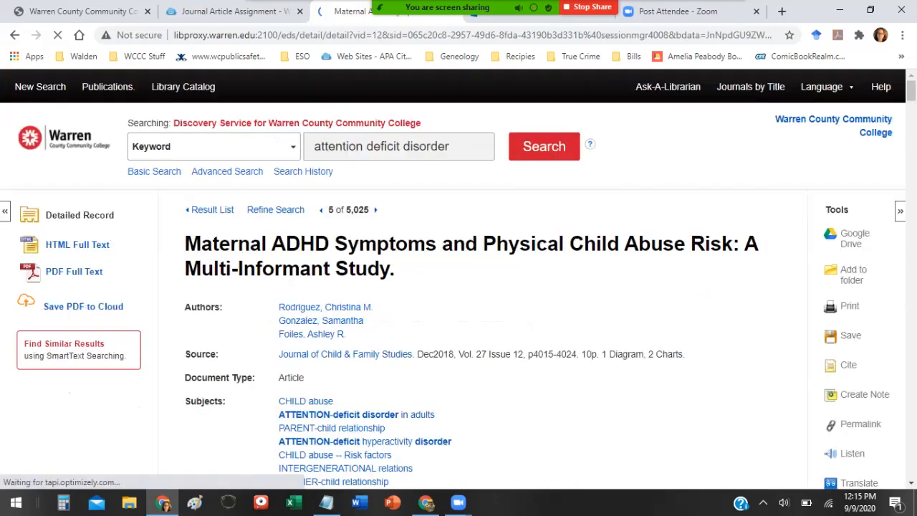
pyautogui.click(358, 147)
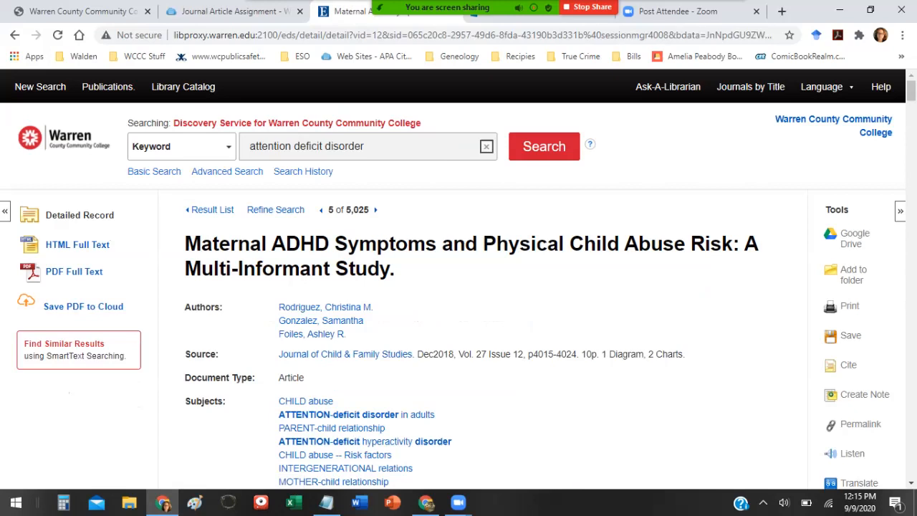
pyautogui.scroll(-3)
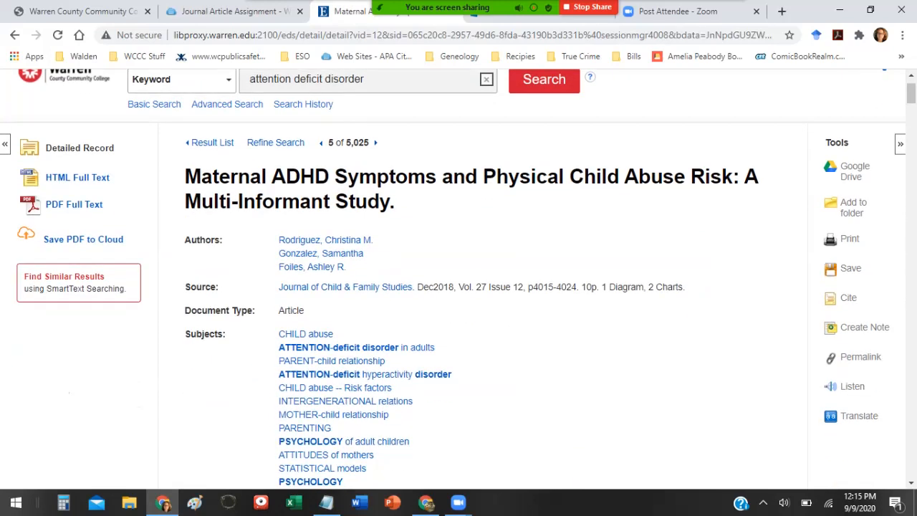
pyautogui.scroll(-3)
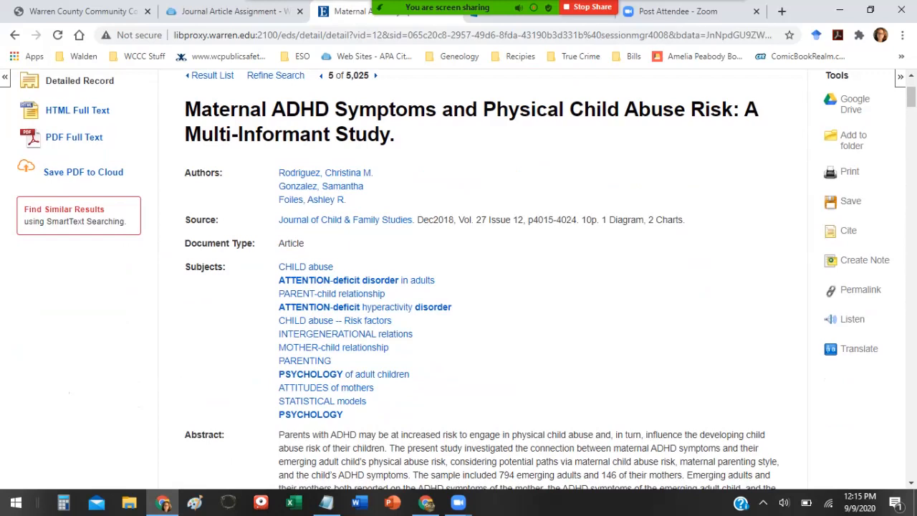
pyautogui.scroll(-3)
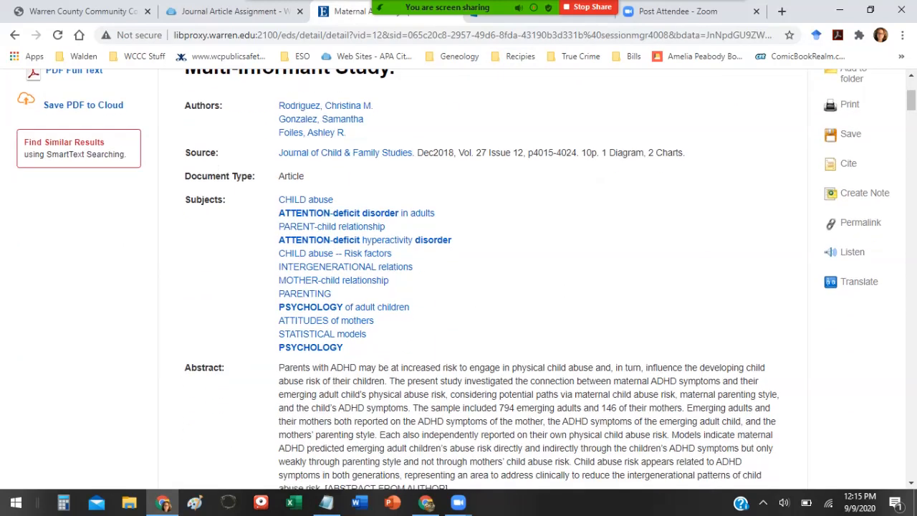
# Review the record's subjects, abstract and DOI, selecting words in the abstract.
pyautogui.scroll(-3)
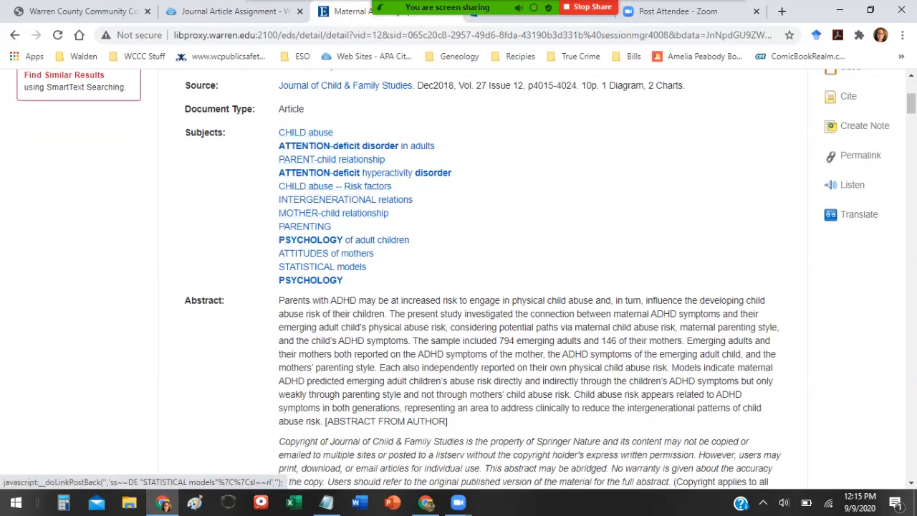
pyautogui.scroll(-3)
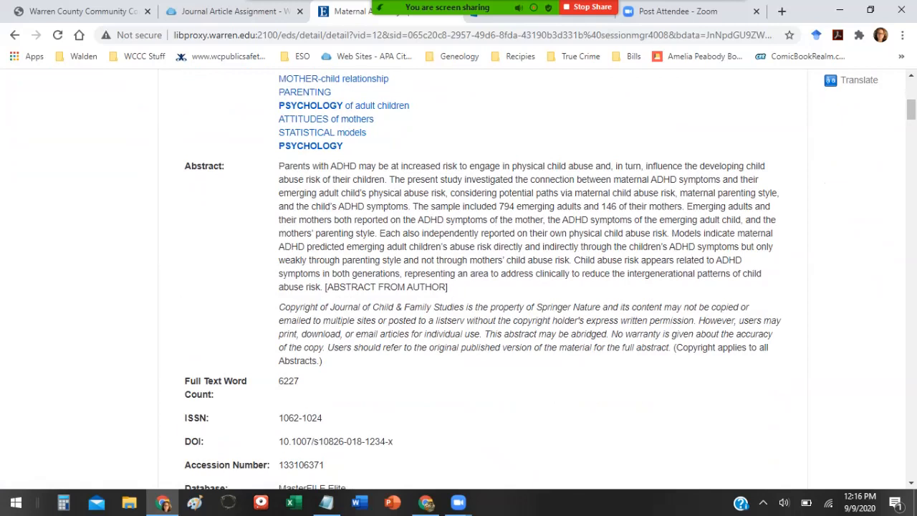
pyautogui.doubleClick(424, 179)
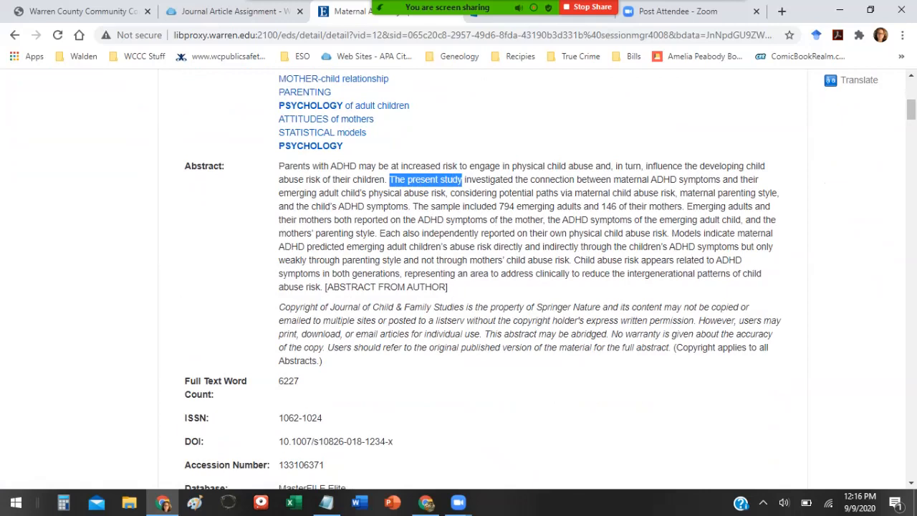
pyautogui.scroll(3)
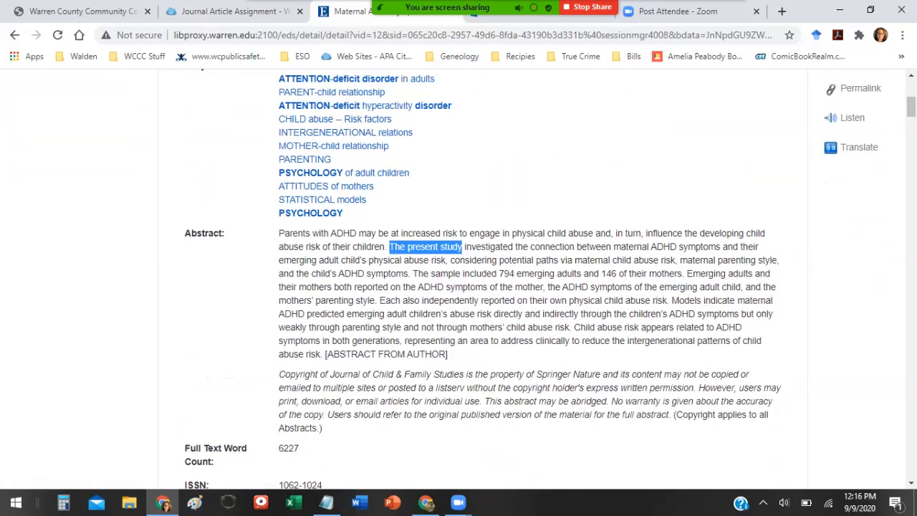
pyautogui.scroll(3)
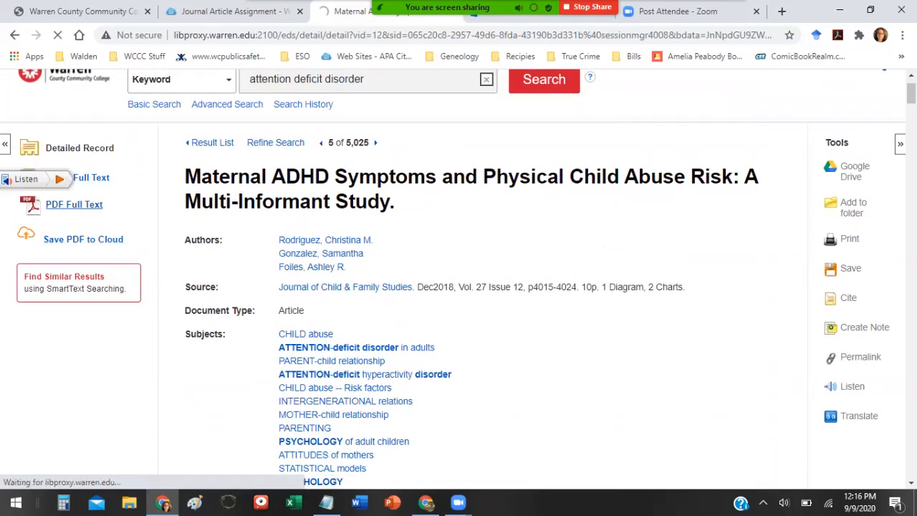
# View the article's PDF full text briefly, then review the assignment guide's Searching Databases tips.
pyautogui.click(75, 203)
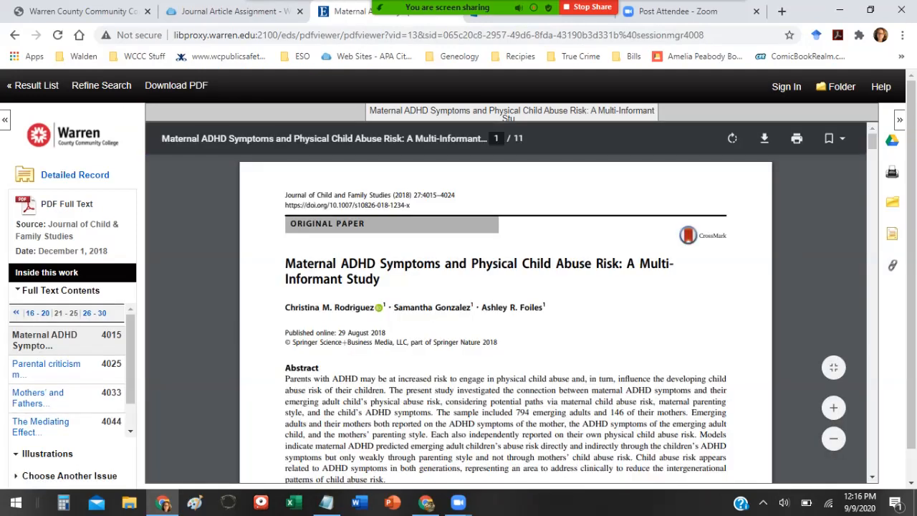
pyautogui.click(232, 12)
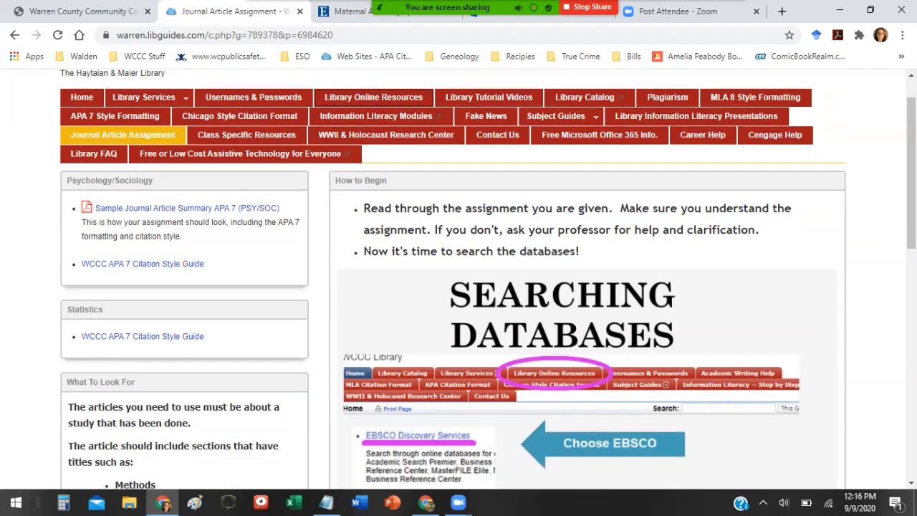
pyautogui.scroll(-3)
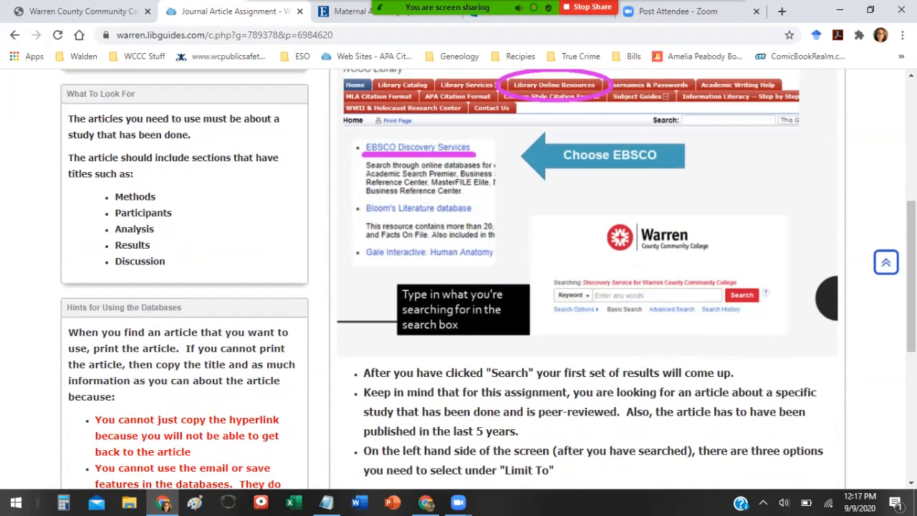
# Return to the Maternal ADHD article PDF and read through its discussion and limitations.
pyautogui.click(351, 11)
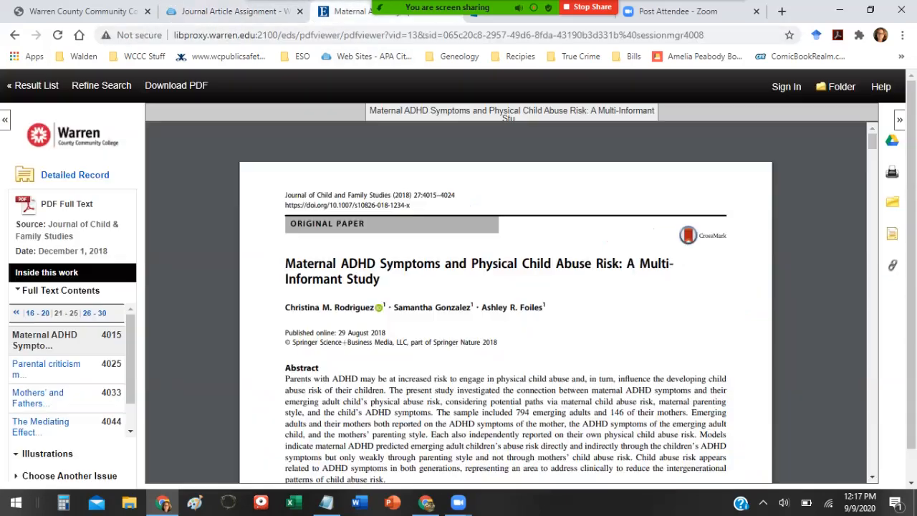
pyautogui.scroll(-3)
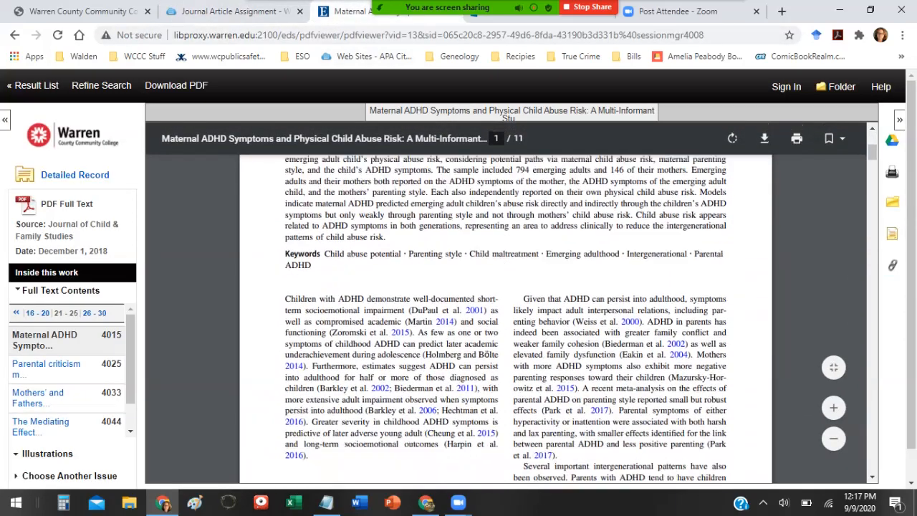
pyautogui.scroll(-3)
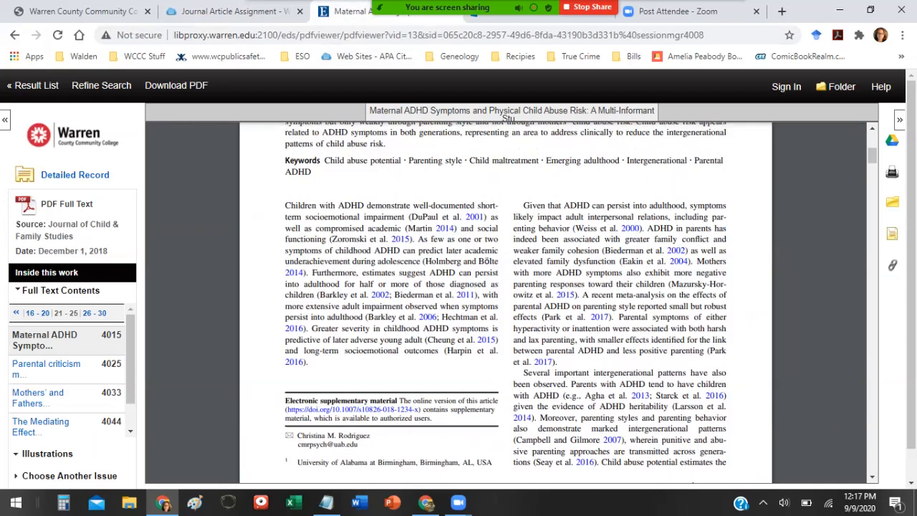
pyautogui.scroll(-3)
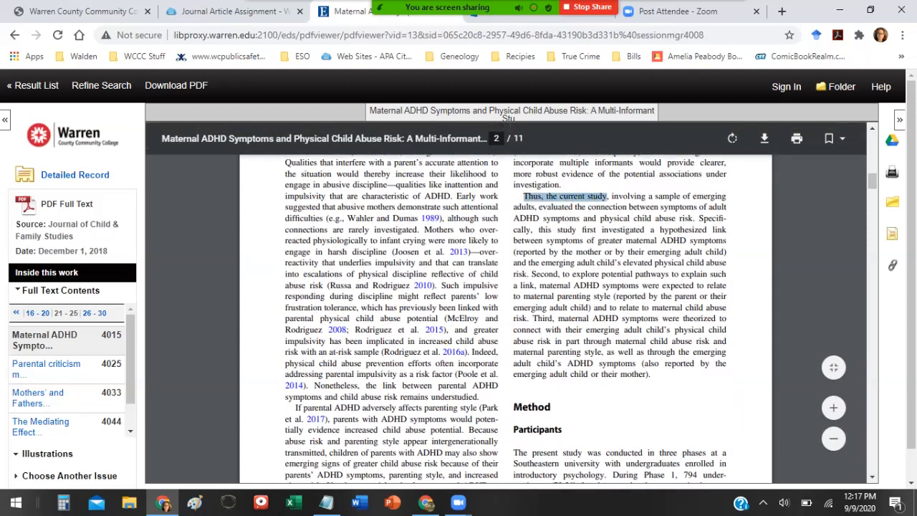
pyautogui.scroll(3)
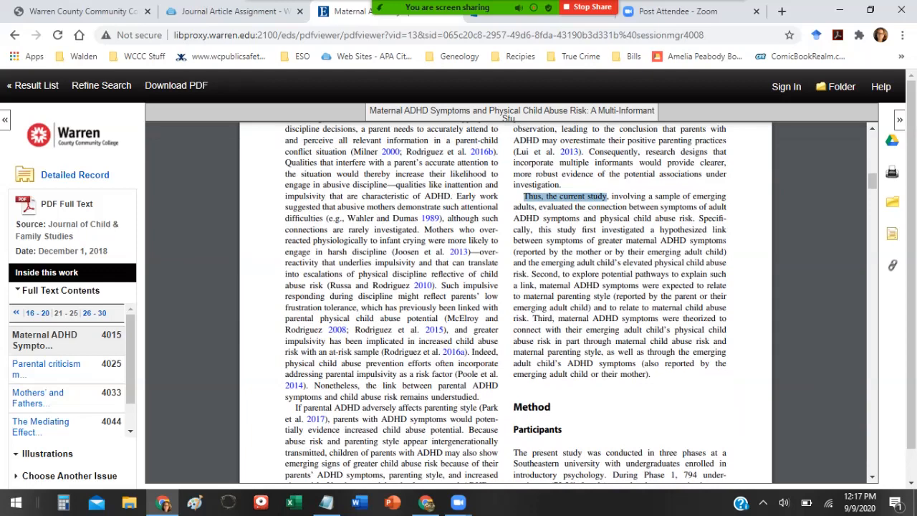
pyautogui.scroll(-3)
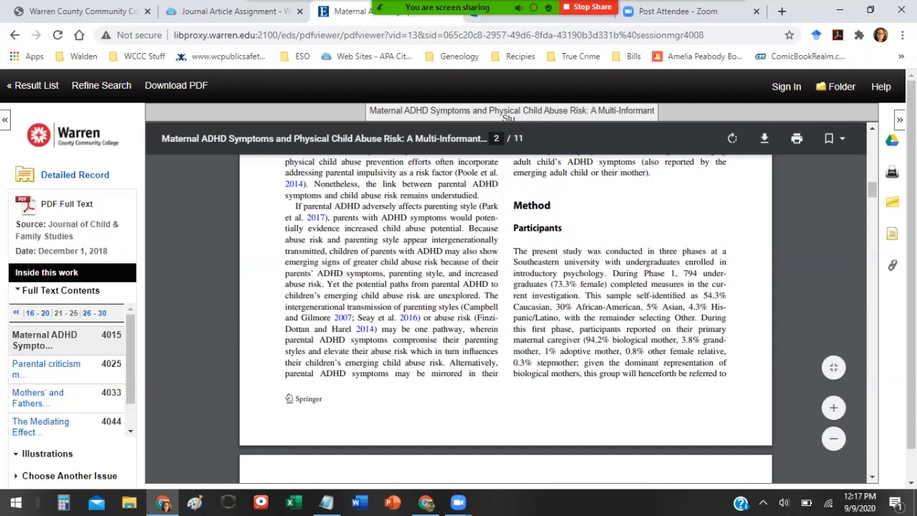
pyautogui.scroll(-3)
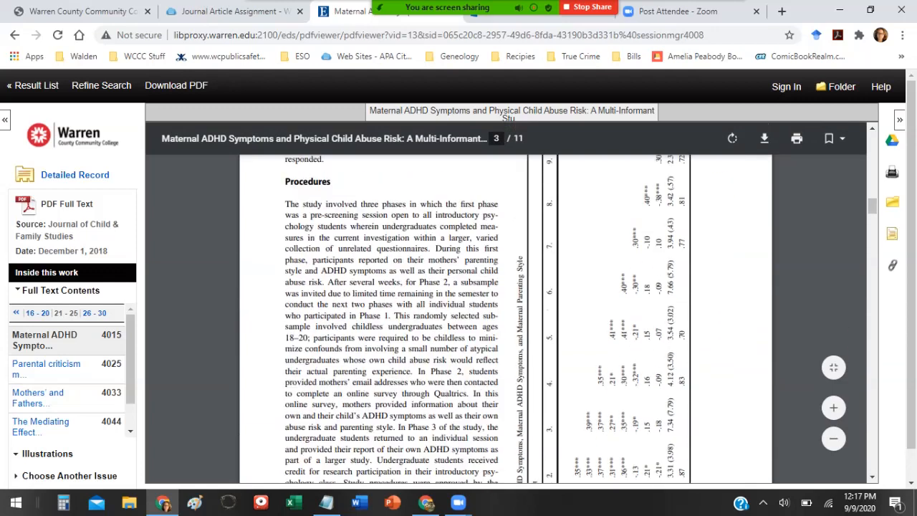
pyautogui.scroll(-3)
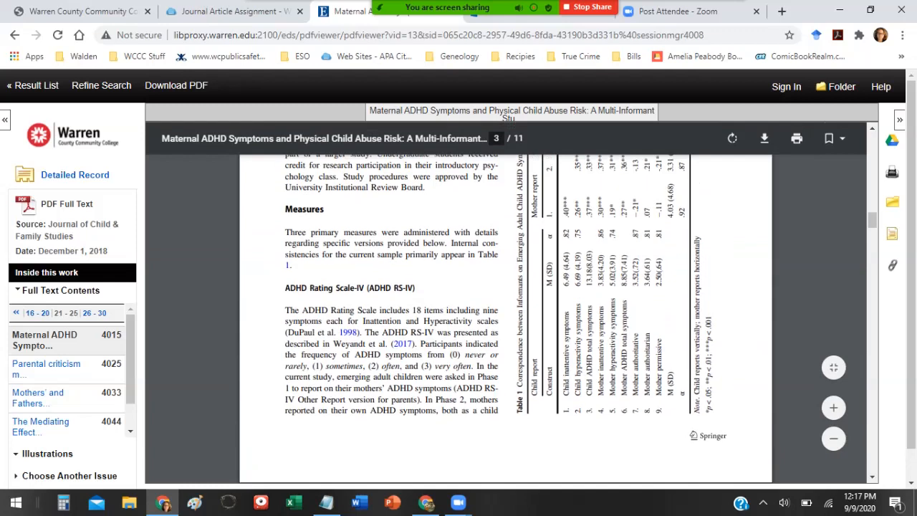
# Continue through the article's final pages down to its References section.
pyautogui.scroll(-3)
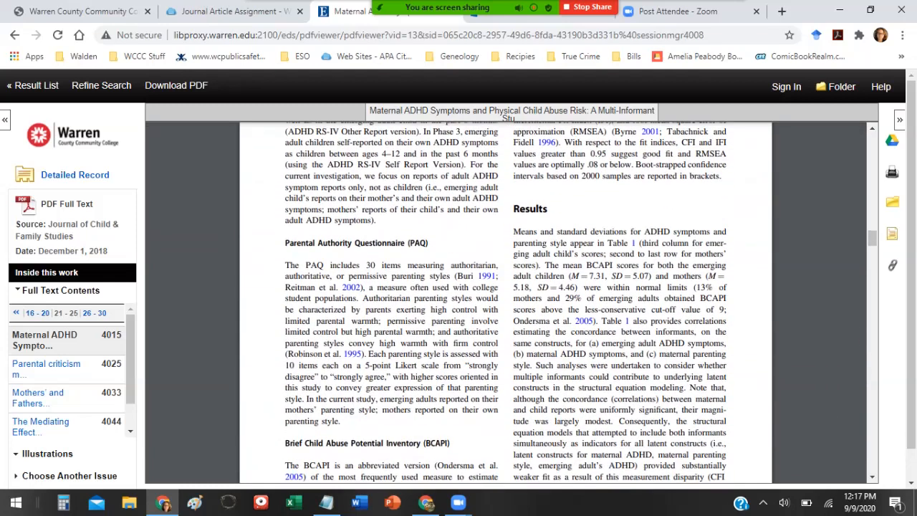
pyautogui.scroll(-3)
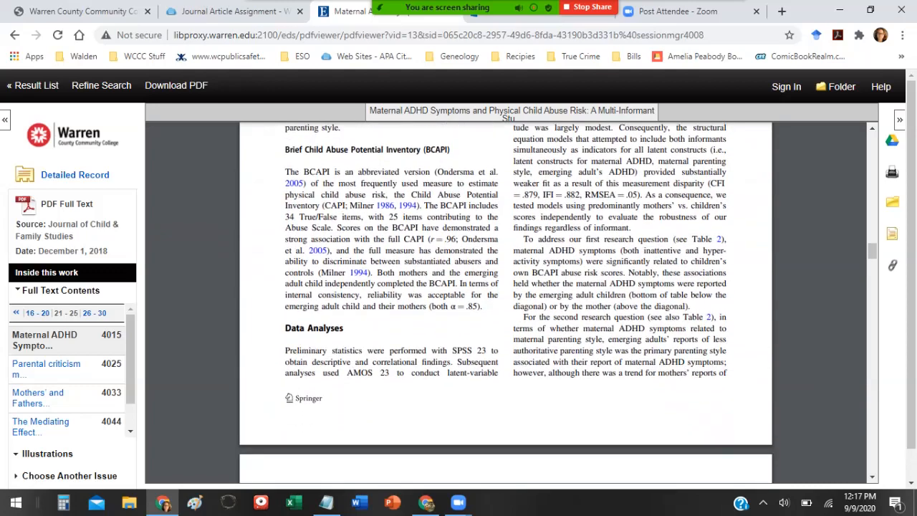
pyautogui.scroll(-3)
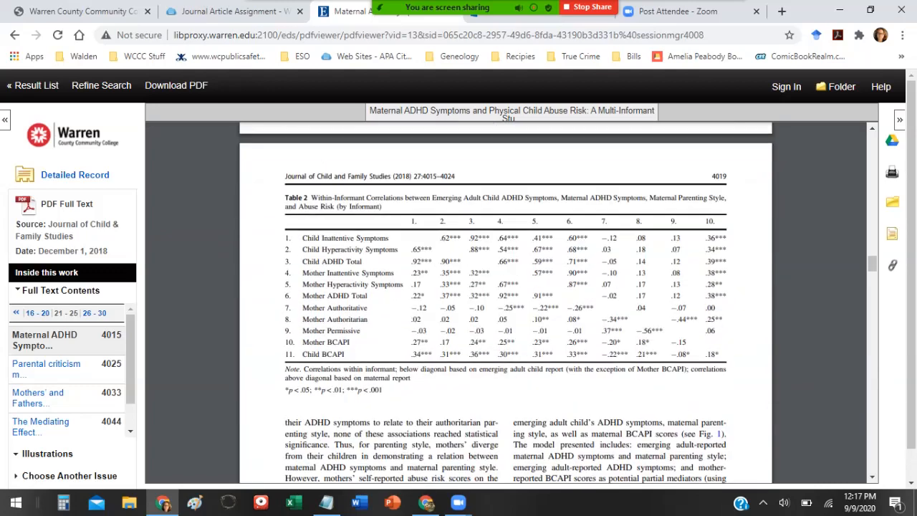
pyautogui.scroll(-3)
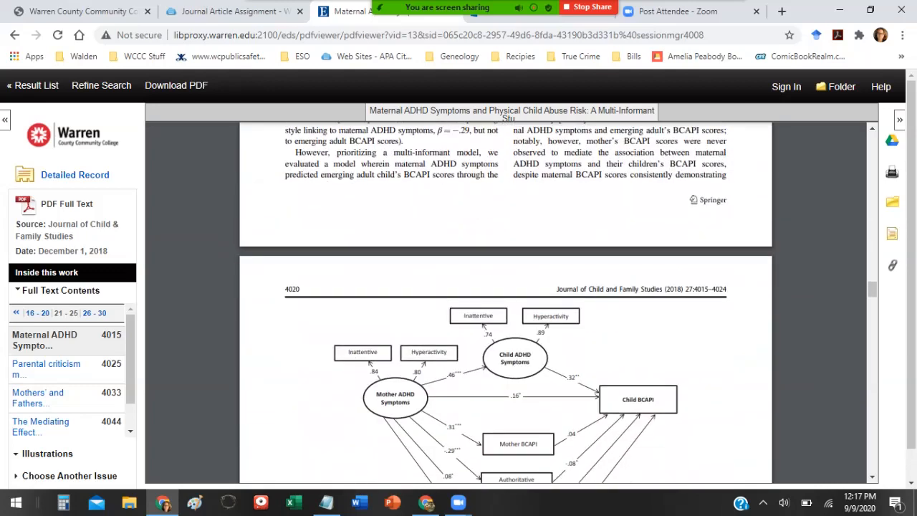
pyautogui.scroll(-3)
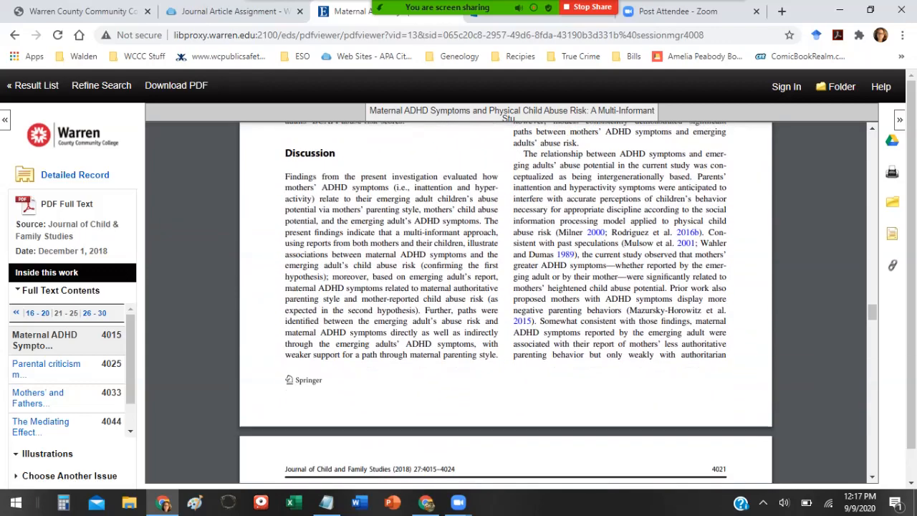
pyautogui.scroll(-3)
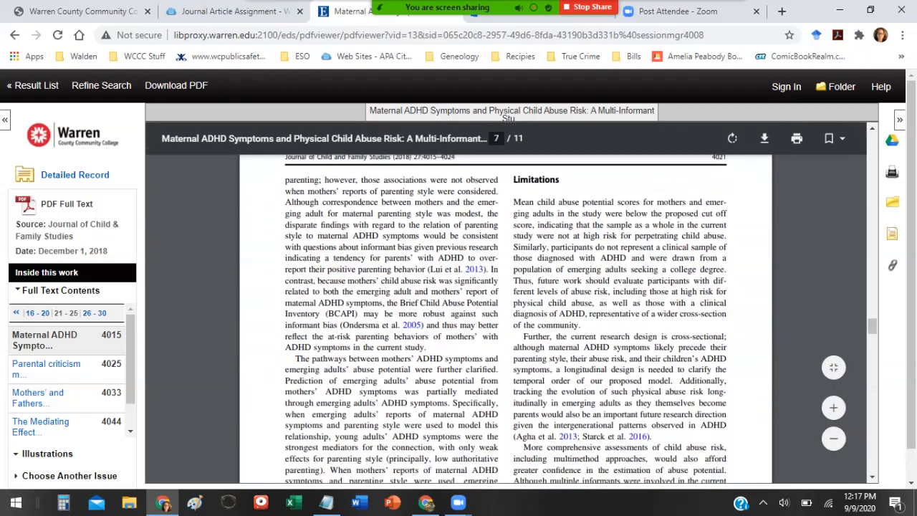
pyautogui.scroll(-3)
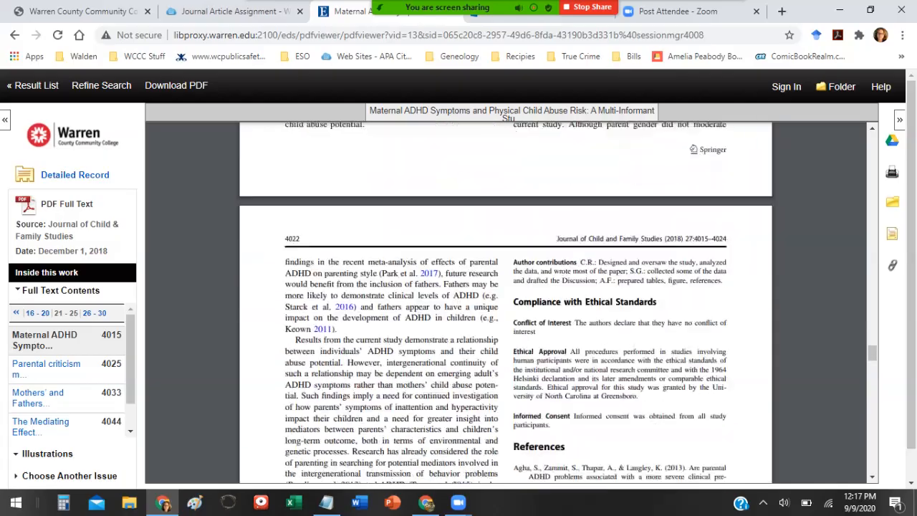
pyautogui.scroll(-3)
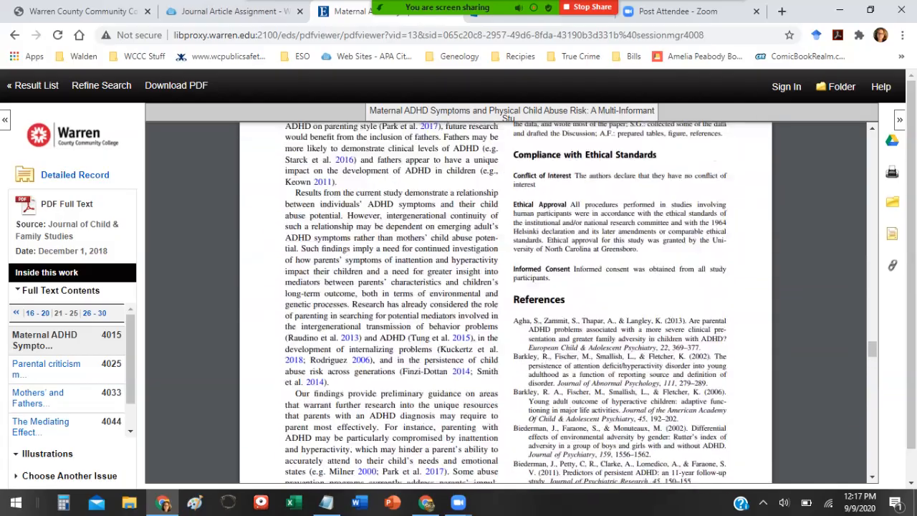
pyautogui.scroll(3)
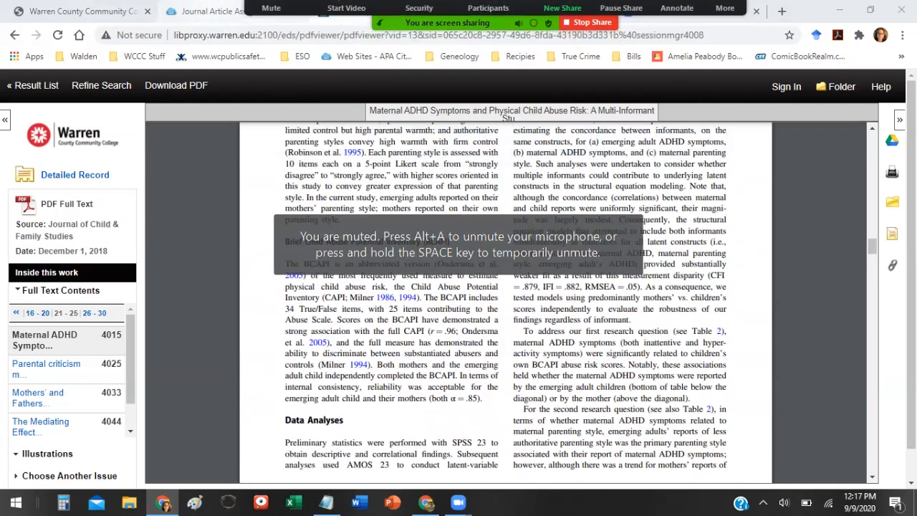
# Review the guide's Searching Databases instructions and Limit To requirements.
pyautogui.click(222, 12)
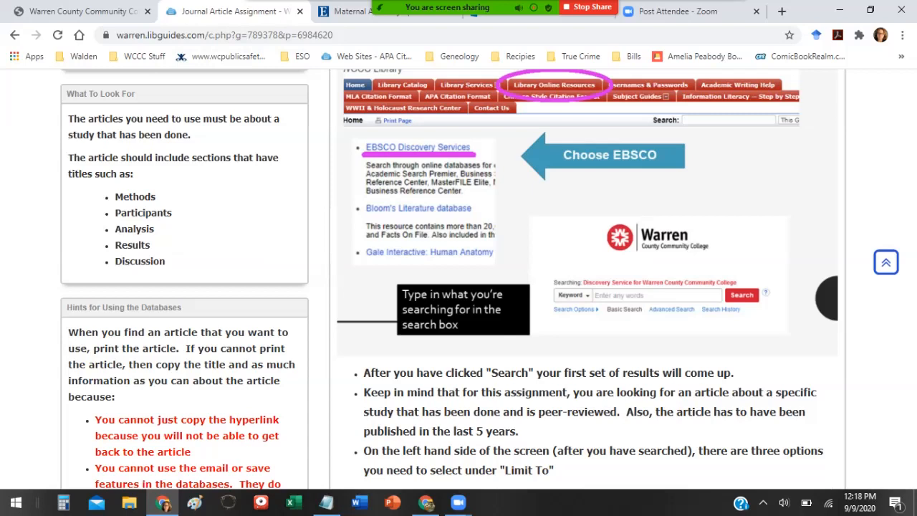
pyautogui.scroll(-3)
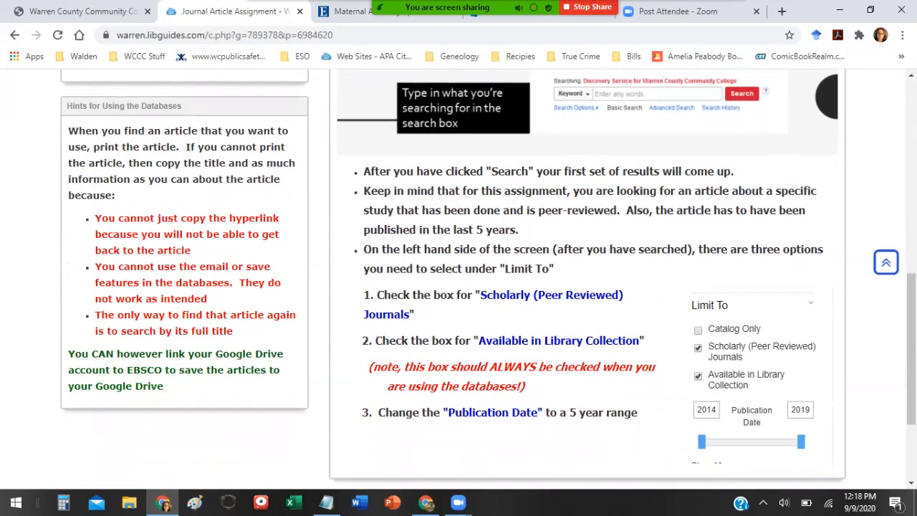
pyautogui.scroll(3)
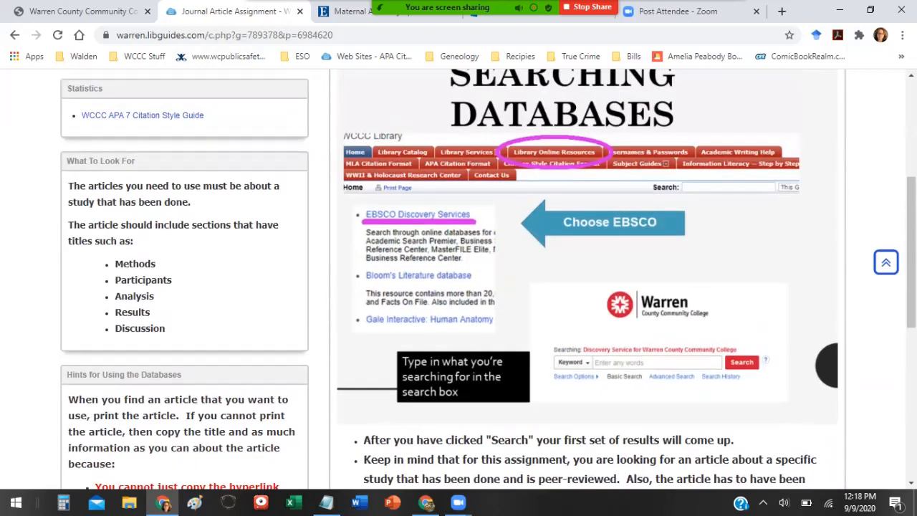
pyautogui.scroll(3)
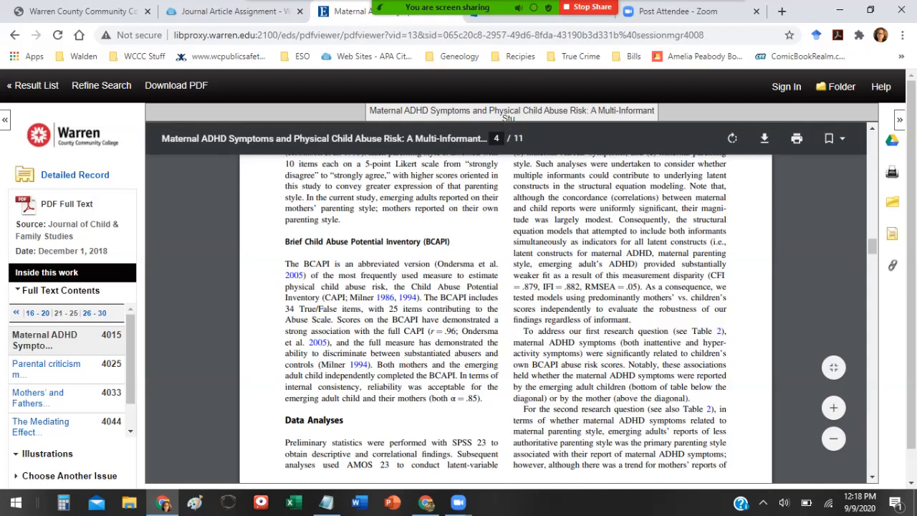
pyautogui.moveTo(797, 138)
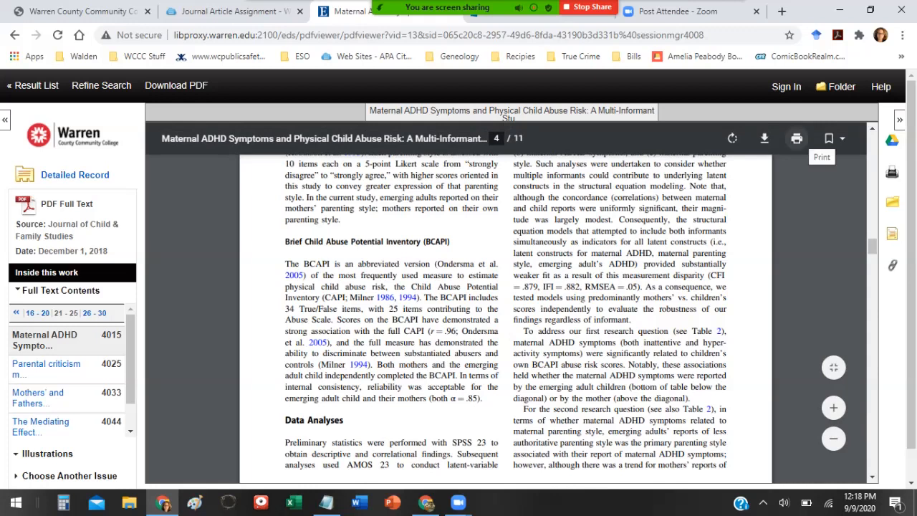
pyautogui.moveTo(765, 137)
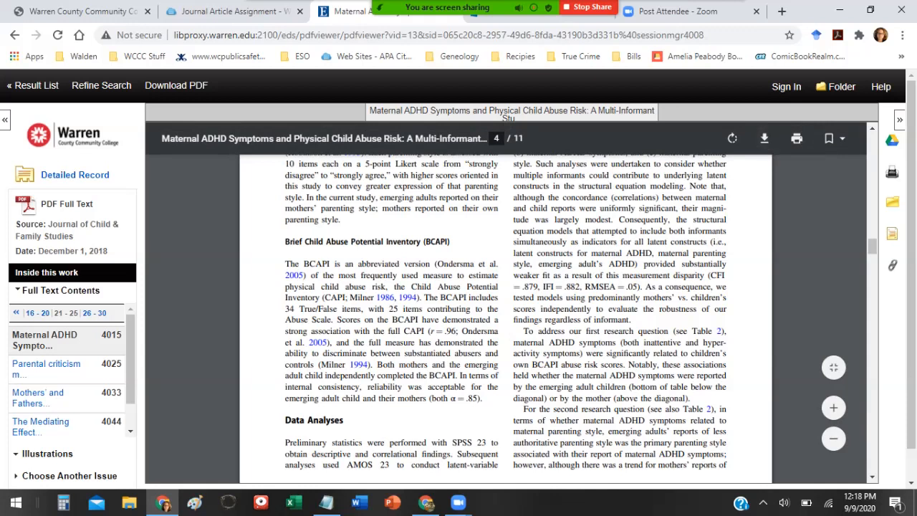
pyautogui.moveTo(764, 138)
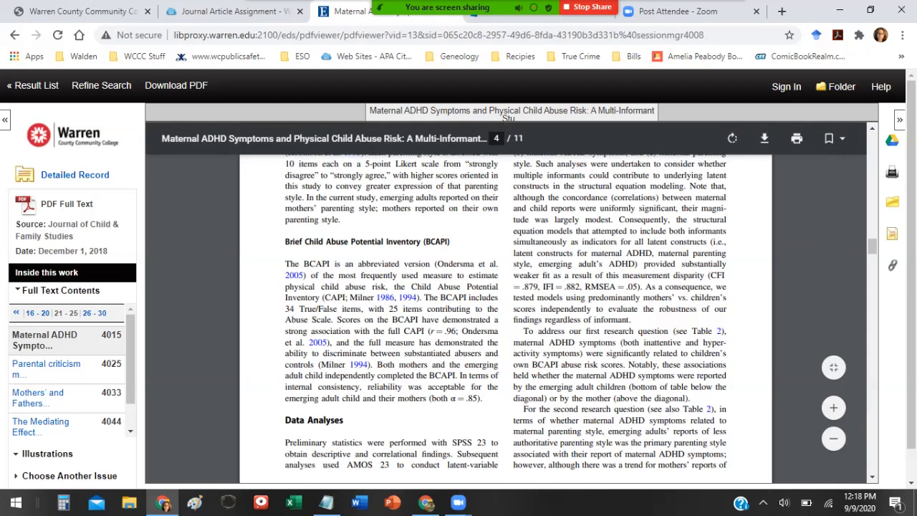
pyautogui.scroll(3)
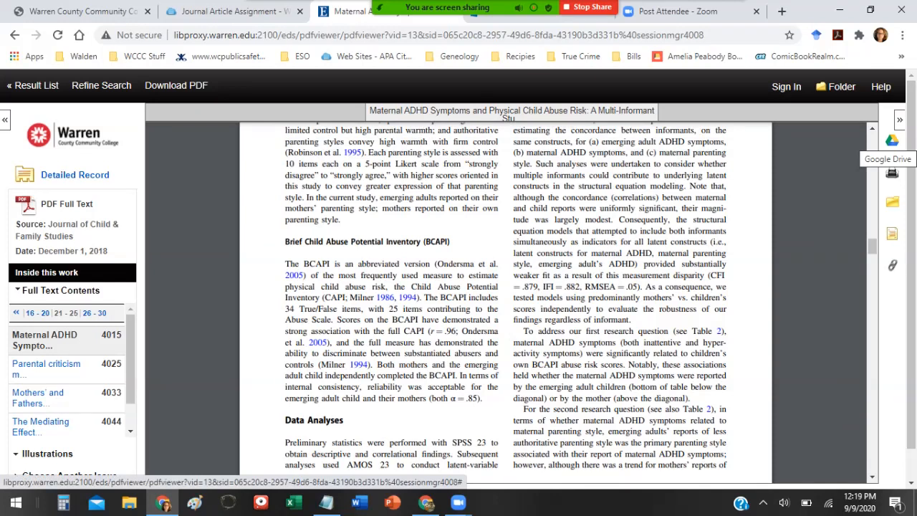
pyautogui.click(534, 12)
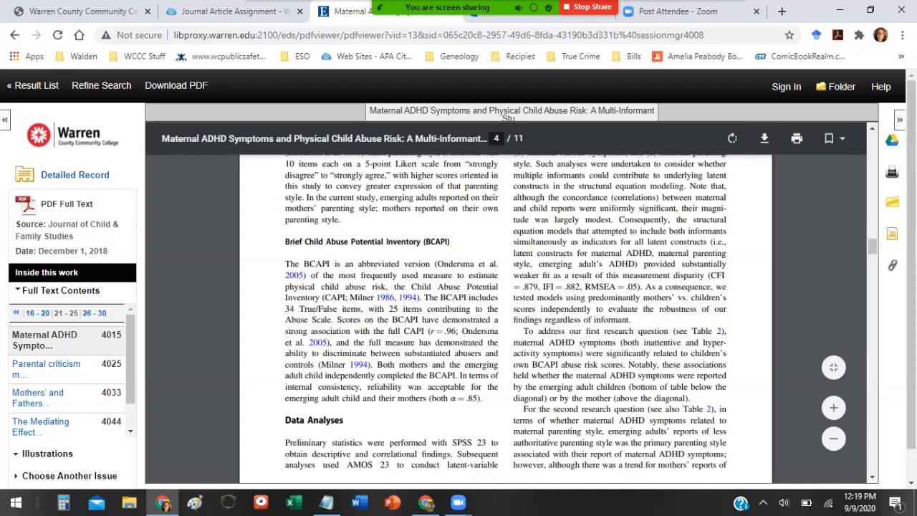
pyautogui.scroll(3)
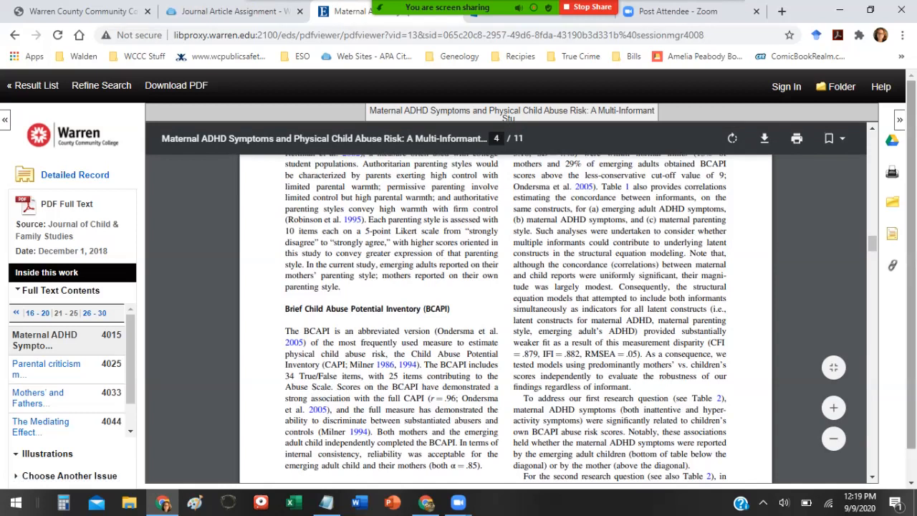
pyautogui.scroll(3)
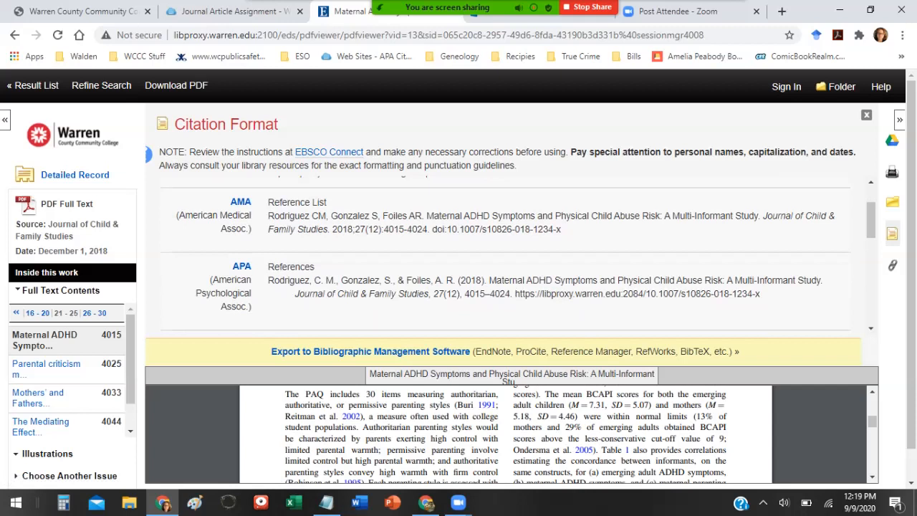
# Select the complete APA reference in EBSCO's Citation Format panel for copying.
pyautogui.scroll(-3)
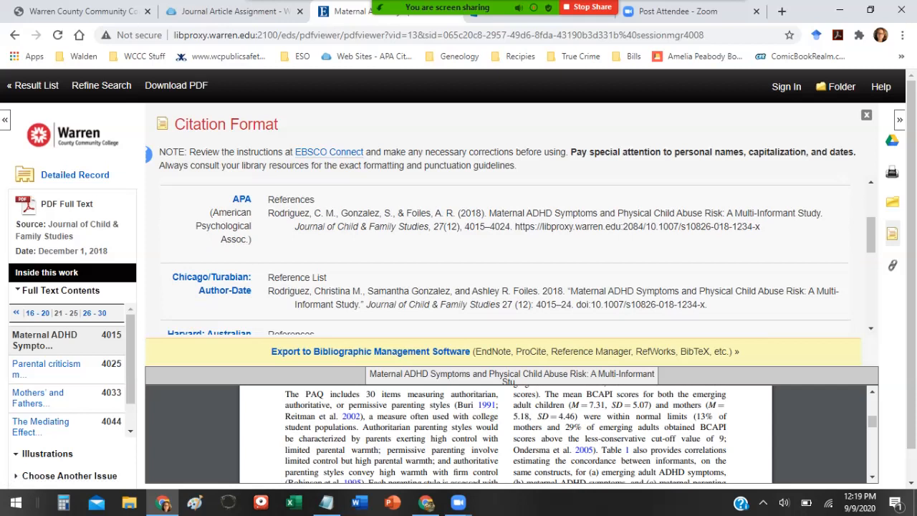
pyautogui.doubleClick(539, 212)
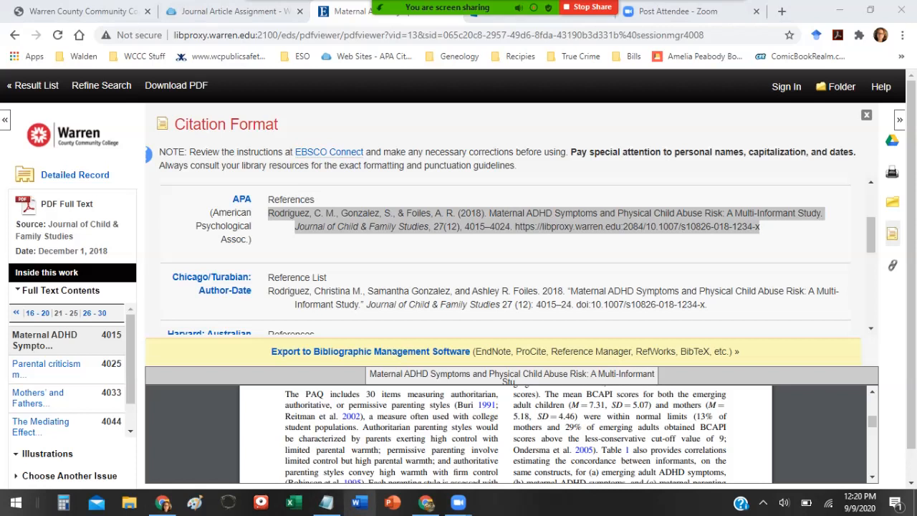
# Paste the copied APA reference into a new blank Word document as Keep Text Only.
pyautogui.click(359, 502)
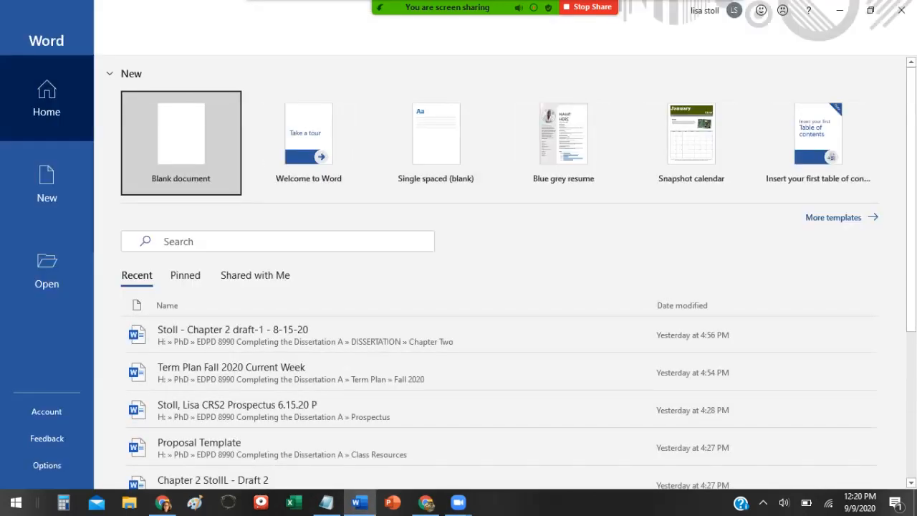
pyautogui.click(181, 143)
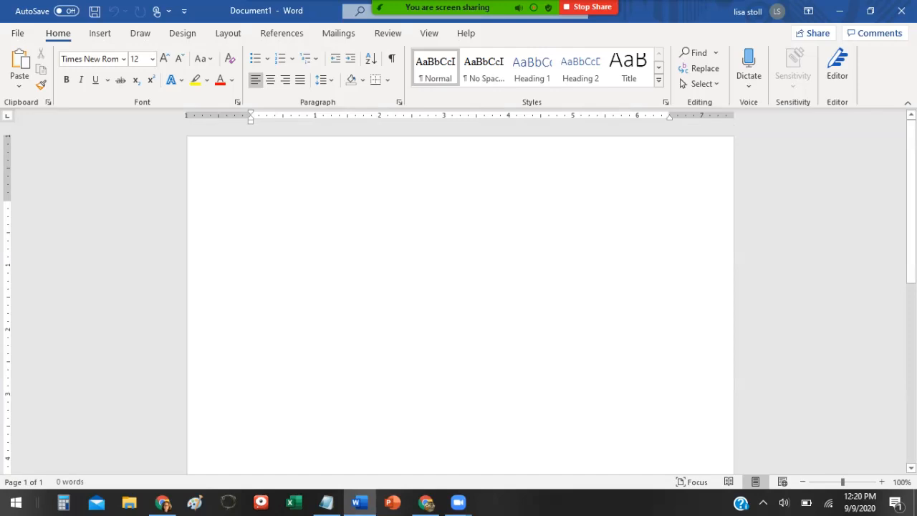
pyautogui.click(251, 206)
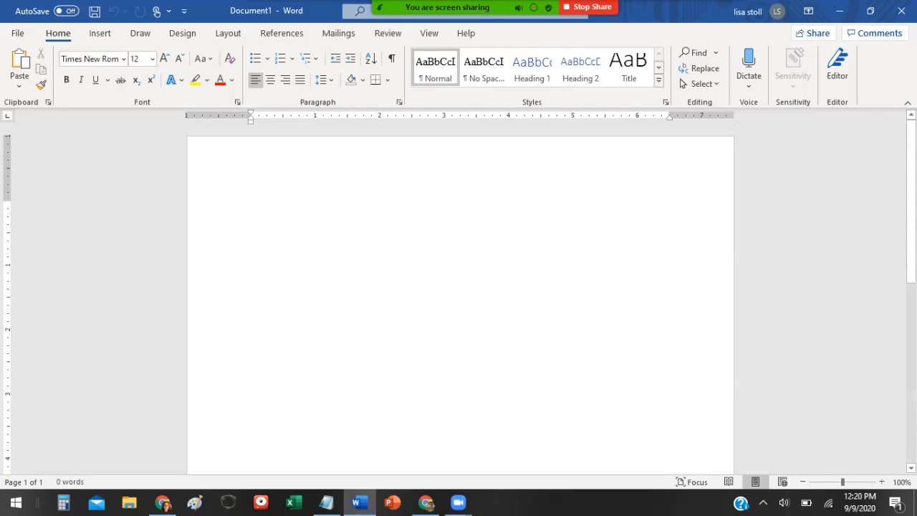
pyautogui.press('ctrl+v')
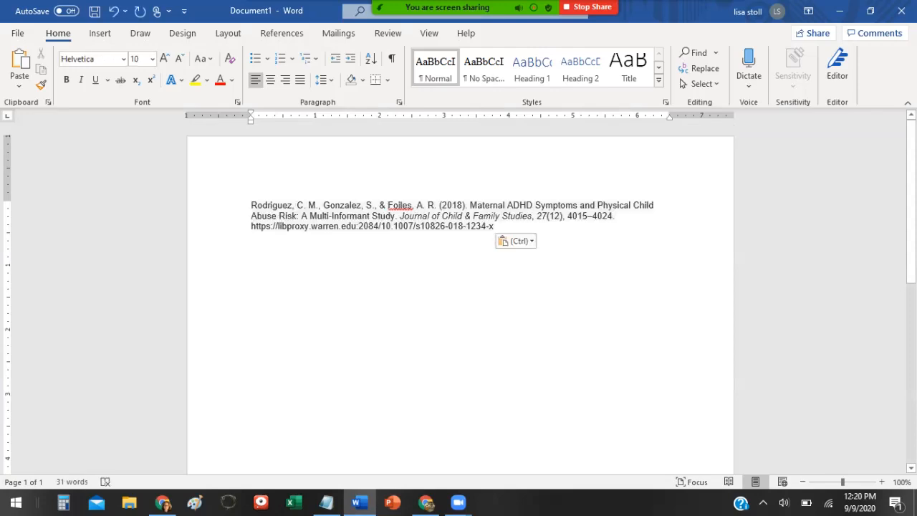
pyautogui.click(516, 241)
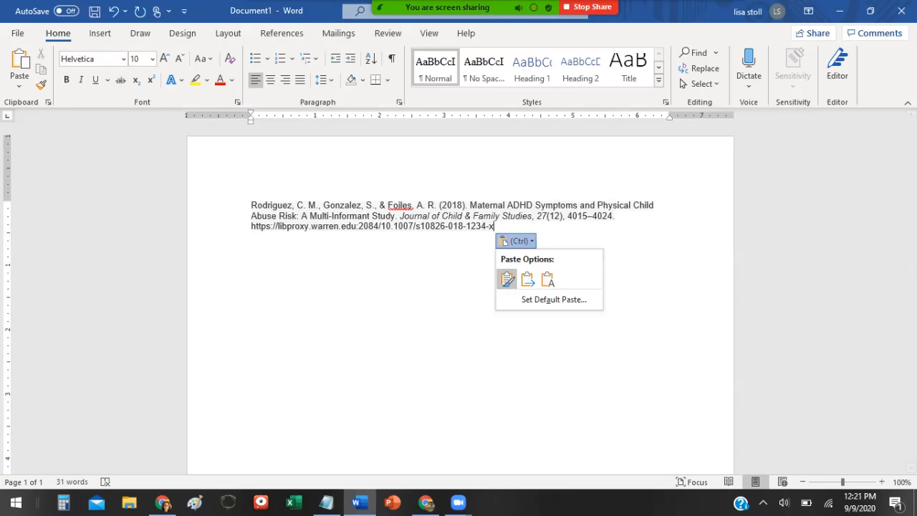
pyautogui.moveTo(547, 278)
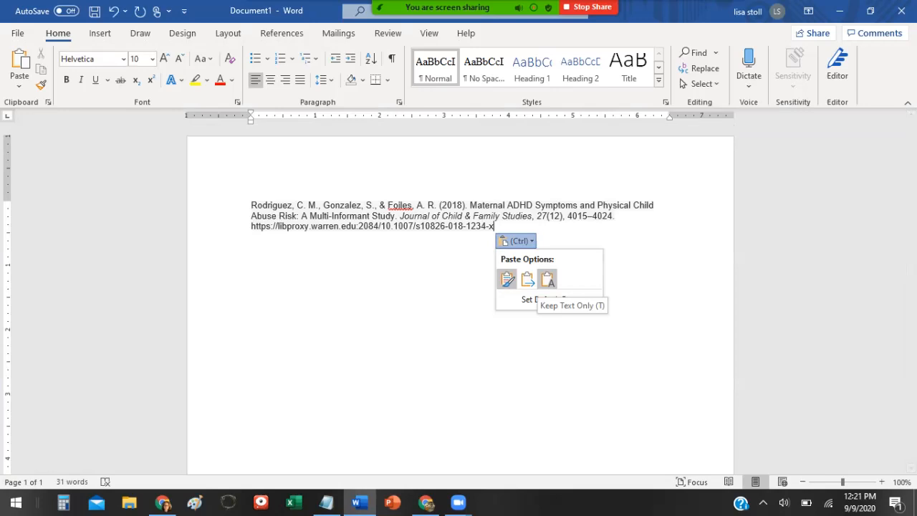
pyautogui.click(547, 278)
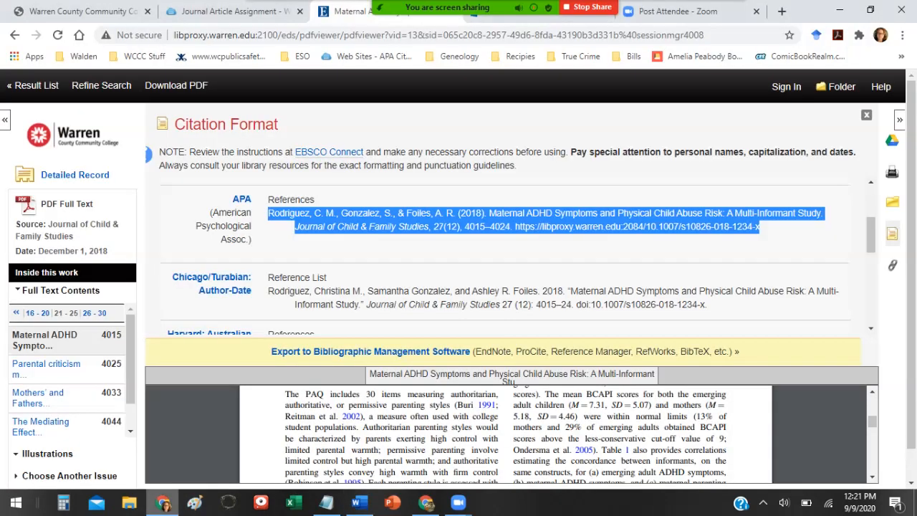
# Reach the APA 7 guide page for Database Article with More Than Three Authors.
pyautogui.click(229, 12)
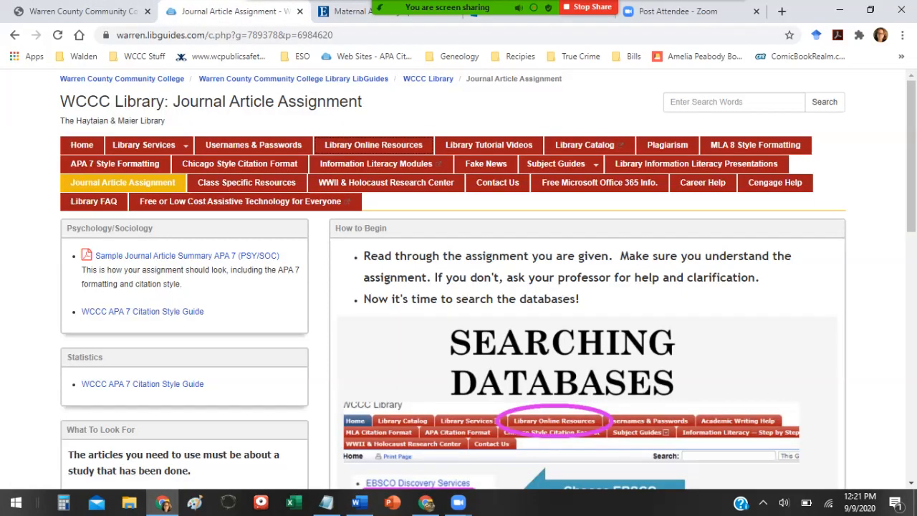
pyautogui.moveTo(115, 164)
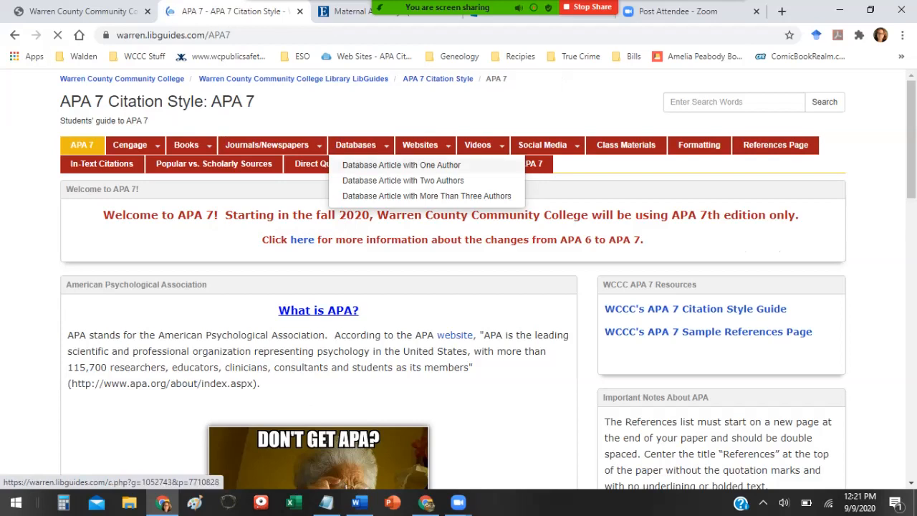
pyautogui.click(358, 501)
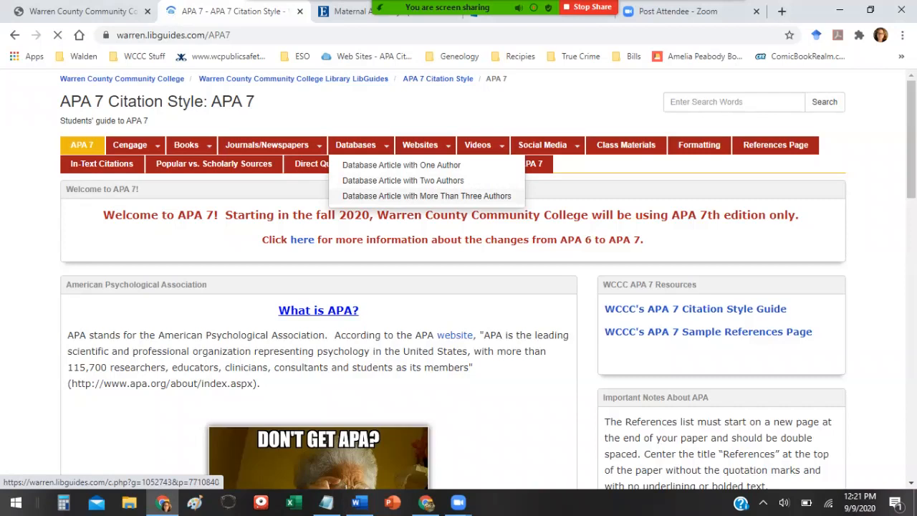
pyautogui.click(427, 195)
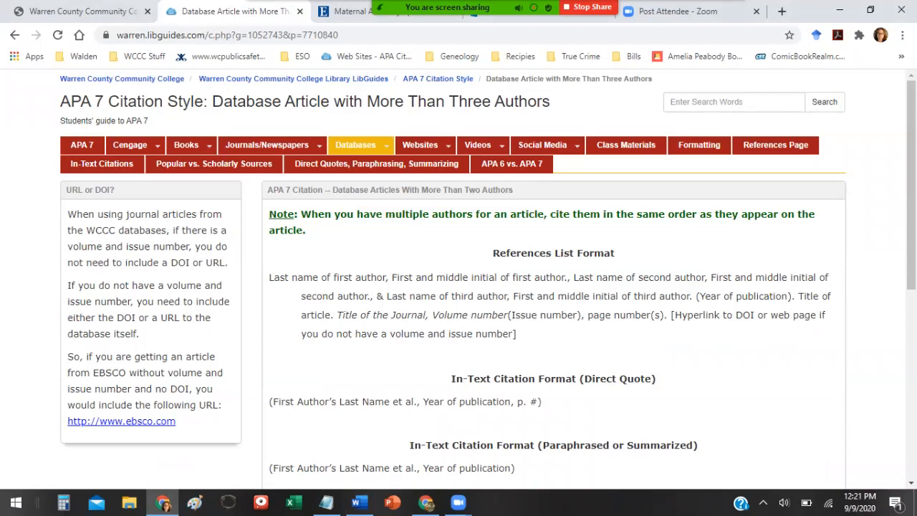
pyautogui.scroll(-3)
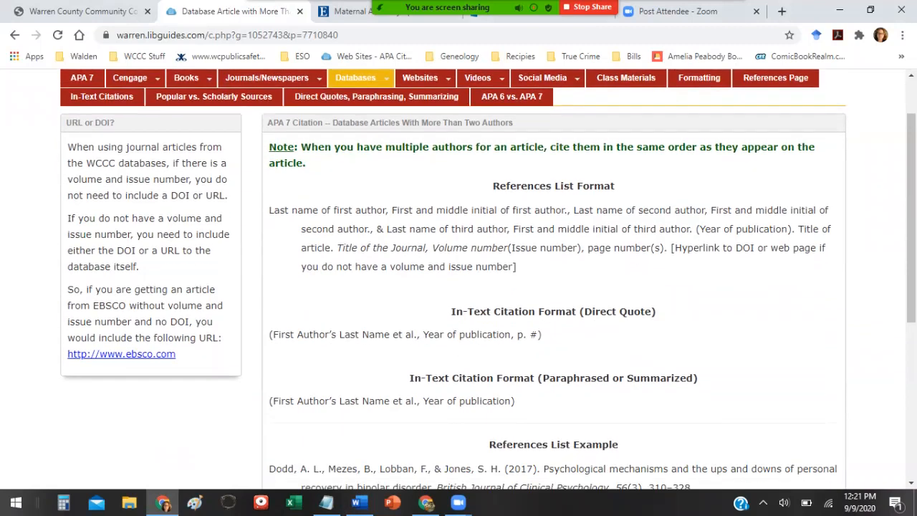
pyautogui.moveTo(269, 210); pyautogui.dragTo(516, 267)
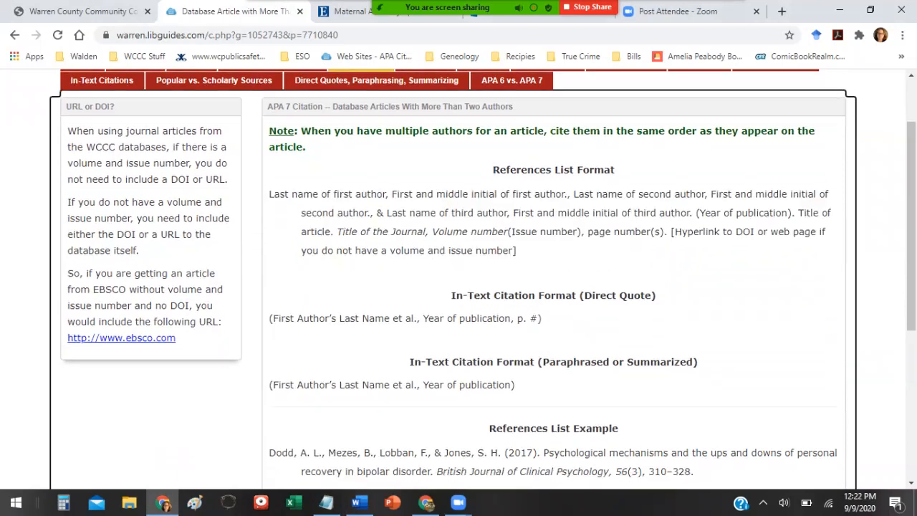
# Read down to the References List Example, then look again at EBSCO's generated APA citation.
pyautogui.scroll(-3)
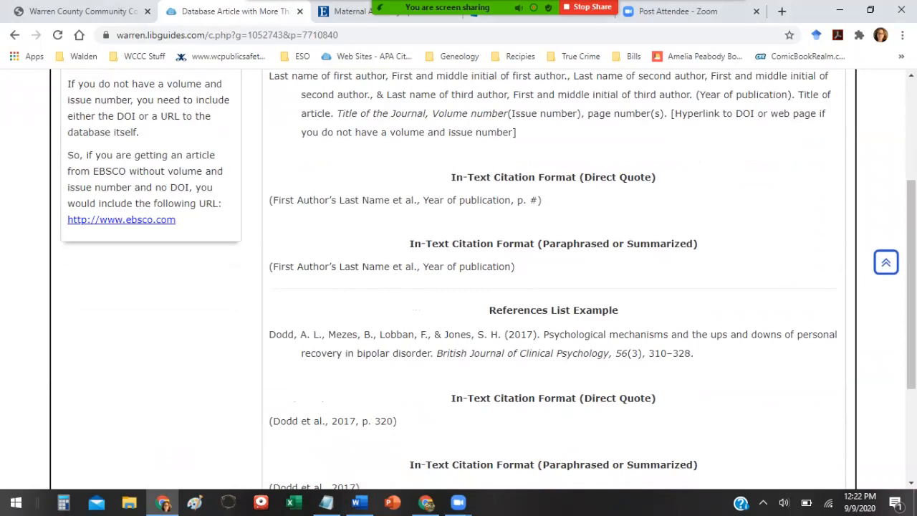
pyautogui.scroll(-3)
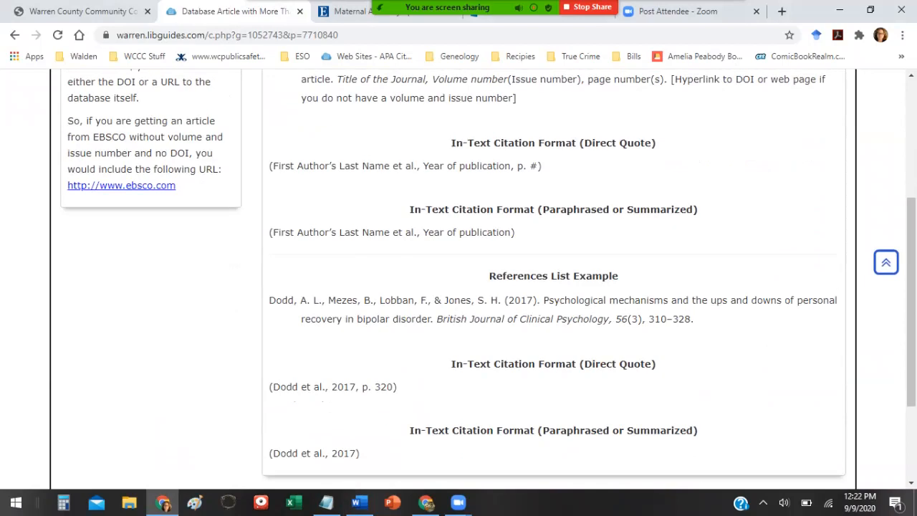
pyautogui.scroll(-3)
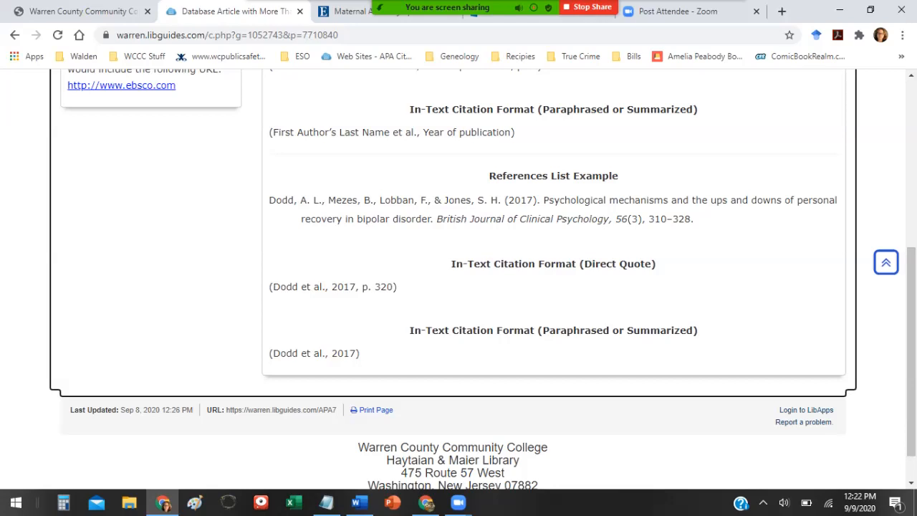
pyautogui.click(359, 502)
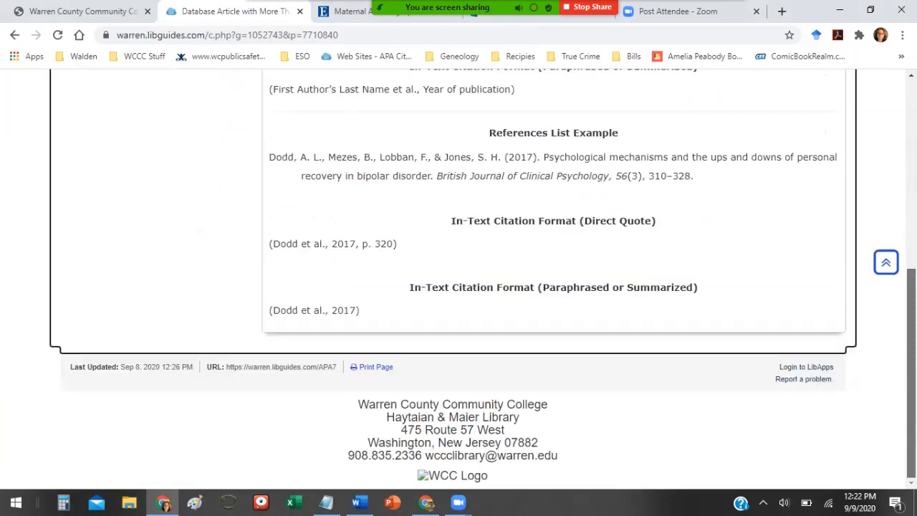
pyautogui.click(359, 502)
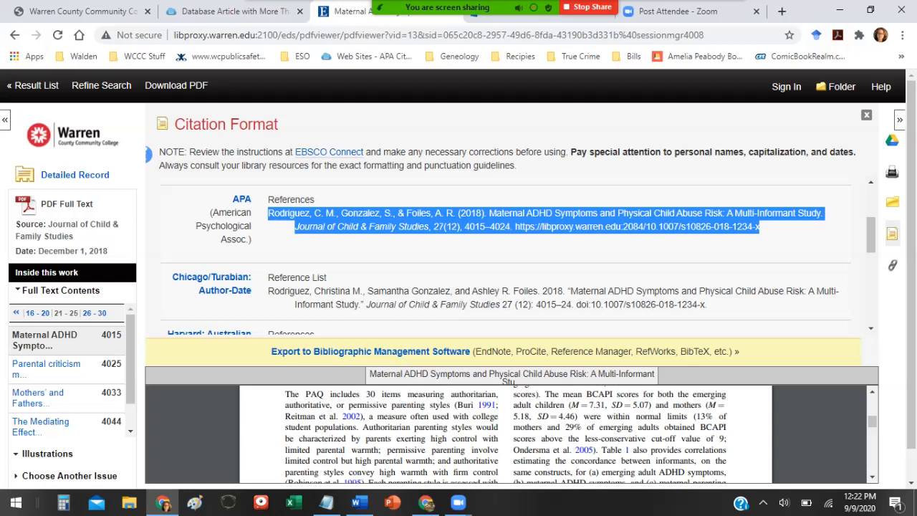
# Compare EBSCO's citation with the guide's APA example, then bring the Word reference back up.
pyautogui.click(358, 502)
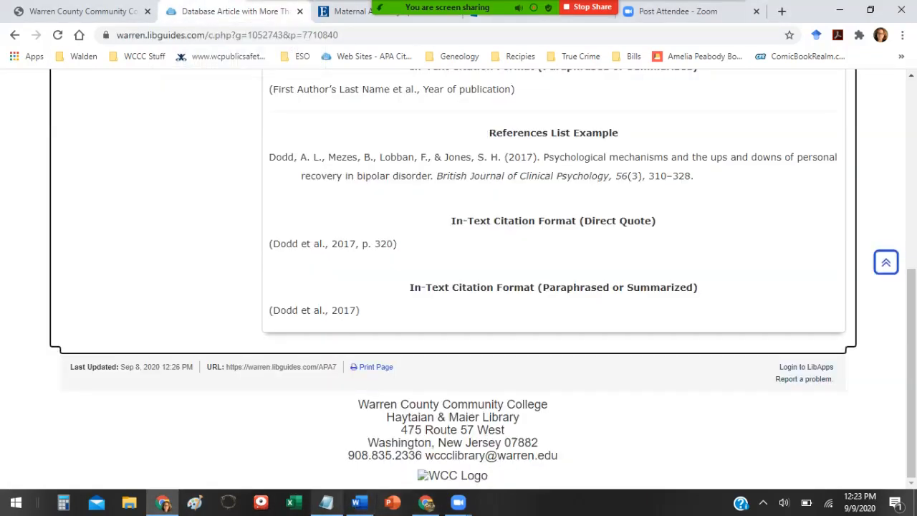
pyautogui.click(358, 502)
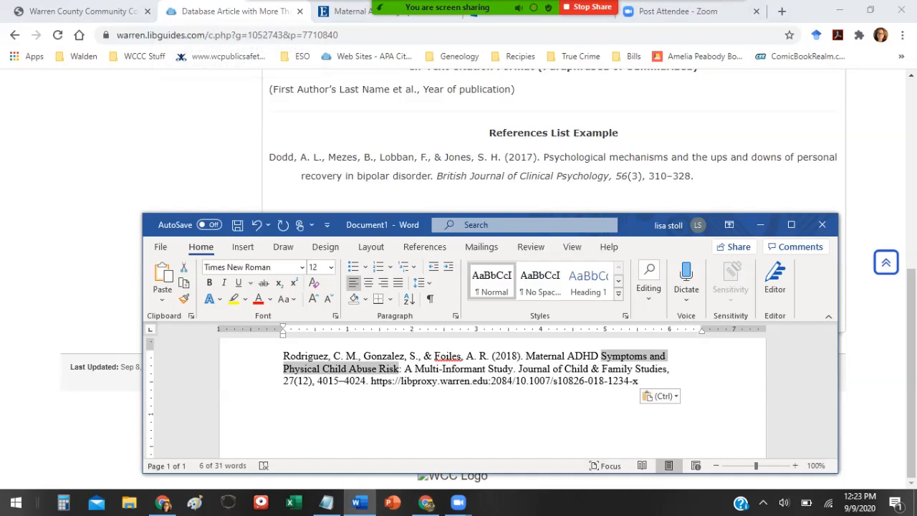
# Lowercase the article title and subtitle words into sentence case with Change Case in maximized Word.
pyautogui.click(791, 223)
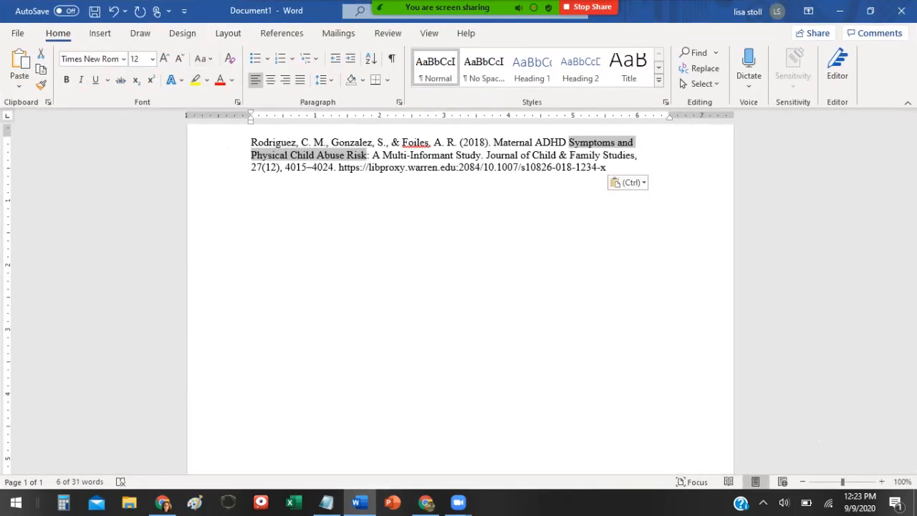
pyautogui.click(204, 58)
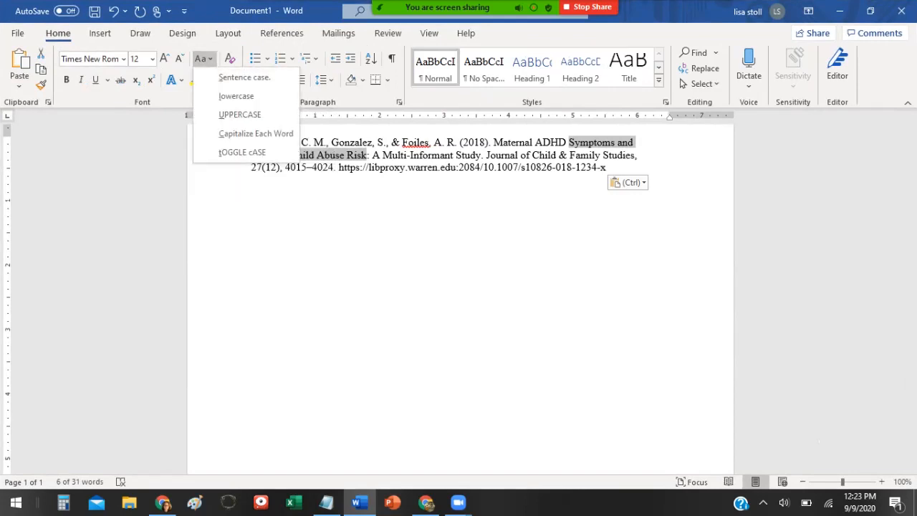
pyautogui.moveTo(237, 96)
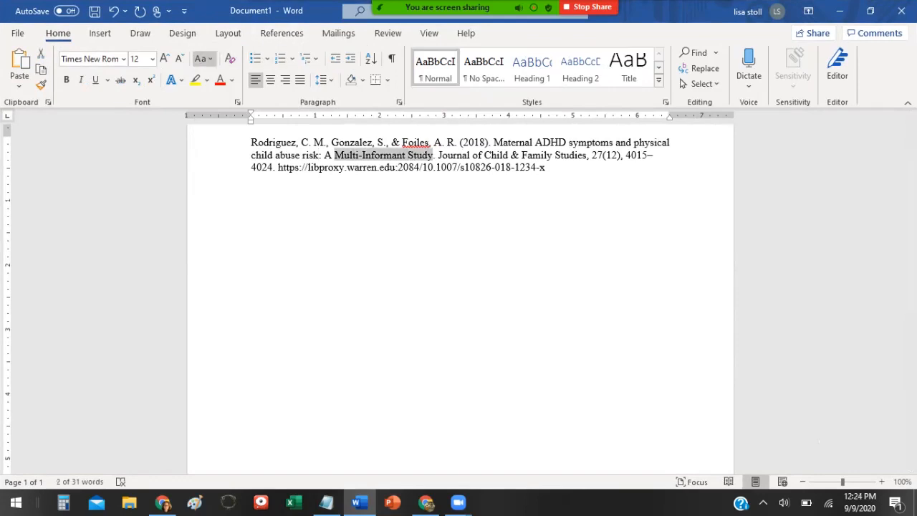
pyautogui.moveTo(204, 59)
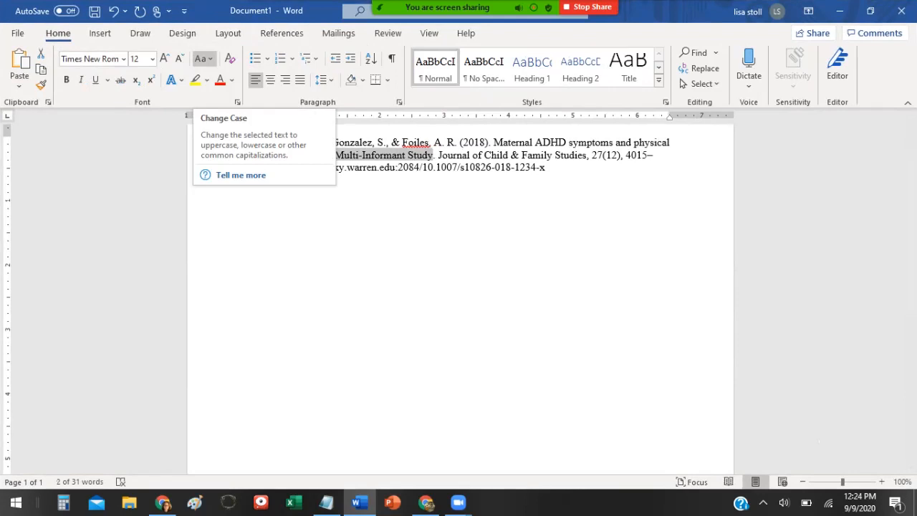
pyautogui.click(204, 58)
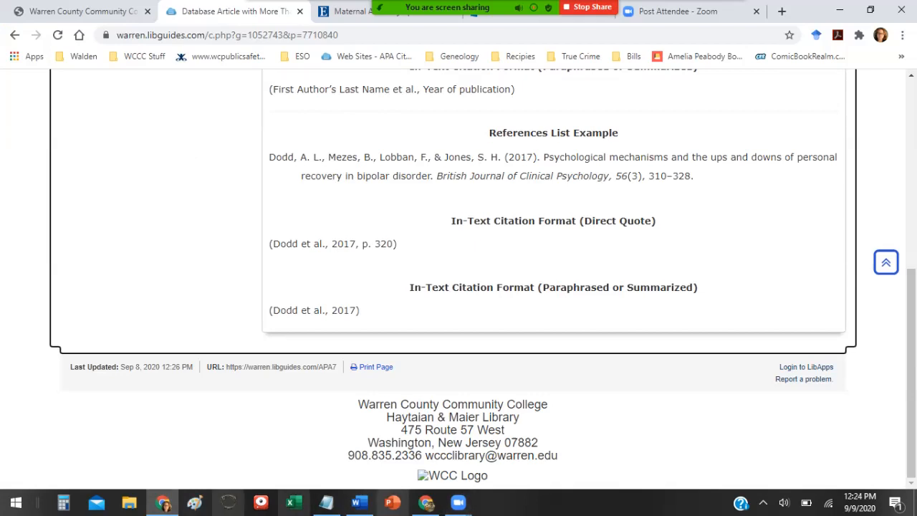
# Check the Dodd example's volume, issue and page formatting against the Word reference.
pyautogui.click(358, 502)
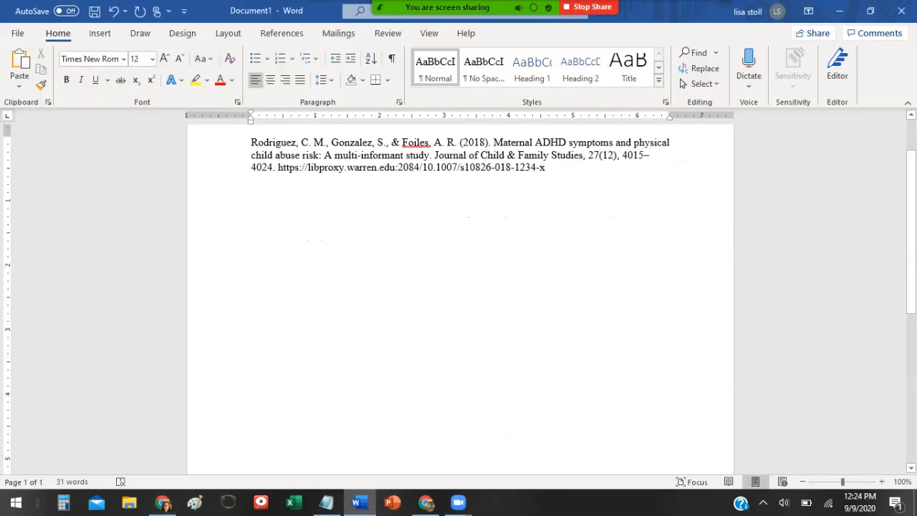
pyautogui.click(545, 167)
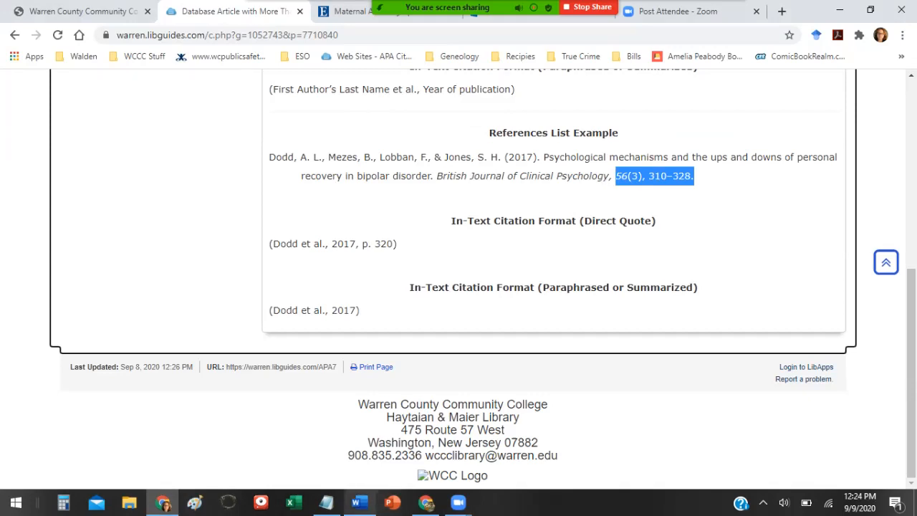
# Leave the APA guide and return to the Maternal ADHD article's Detailed Record in EBSCO.
pyautogui.click(358, 502)
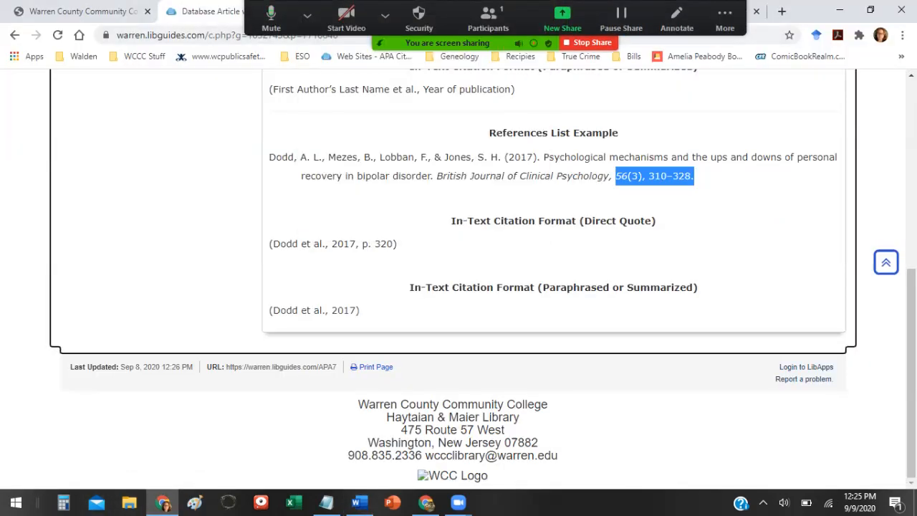
pyautogui.click(726, 17)
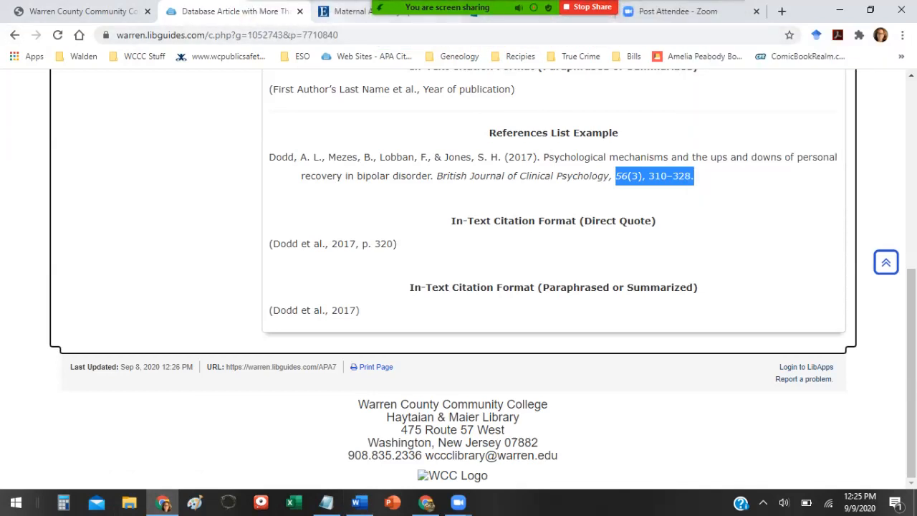
pyautogui.click(351, 12)
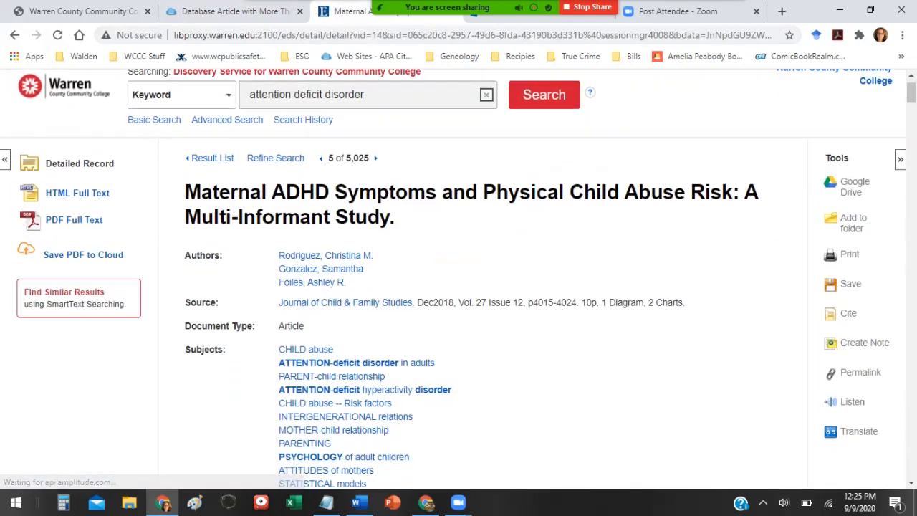
pyautogui.scroll(-3)
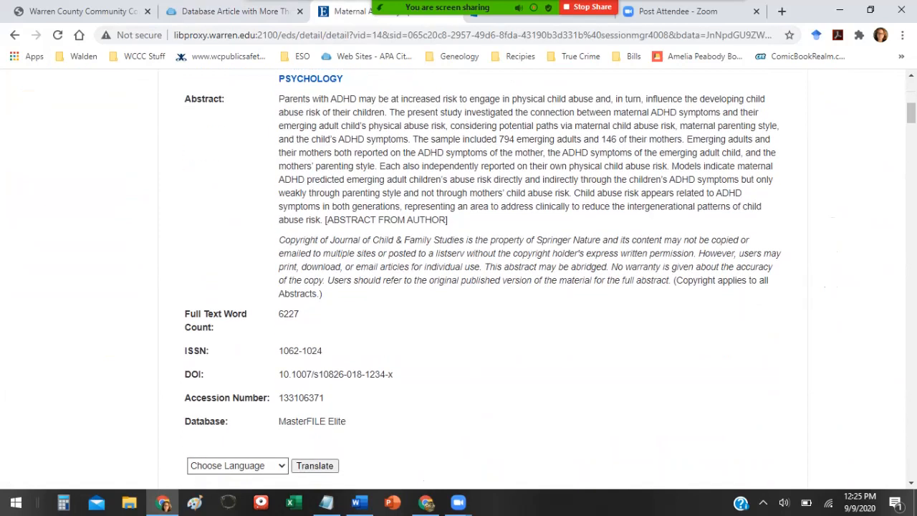
pyautogui.scroll(-3)
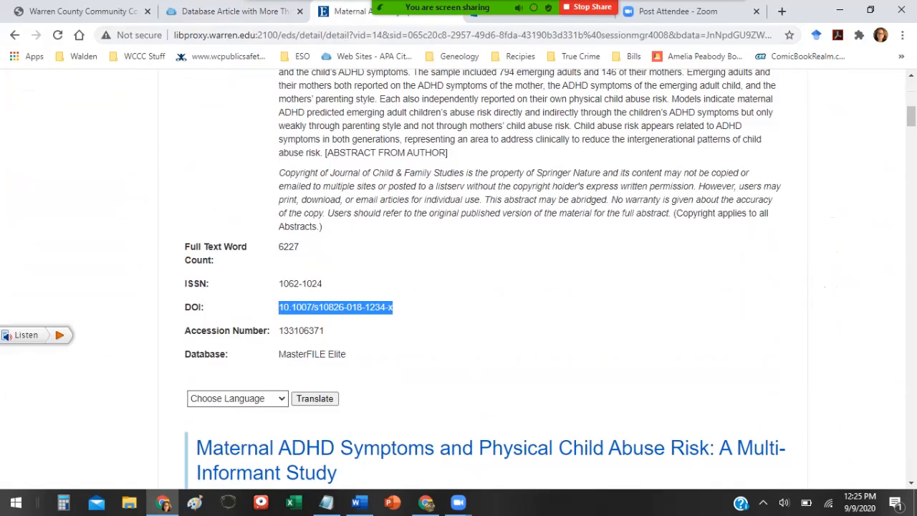
pyautogui.click(783, 11)
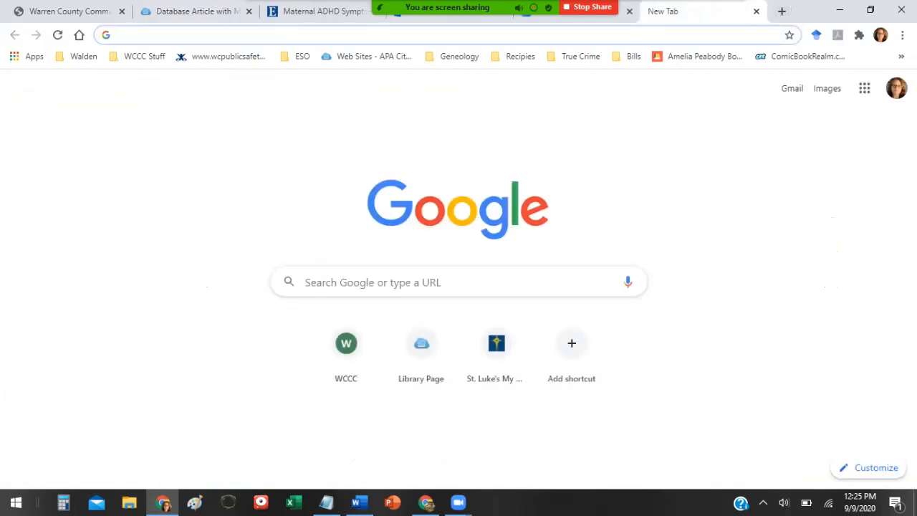
pyautogui.write('10.1007/s10826-018-1234-x')
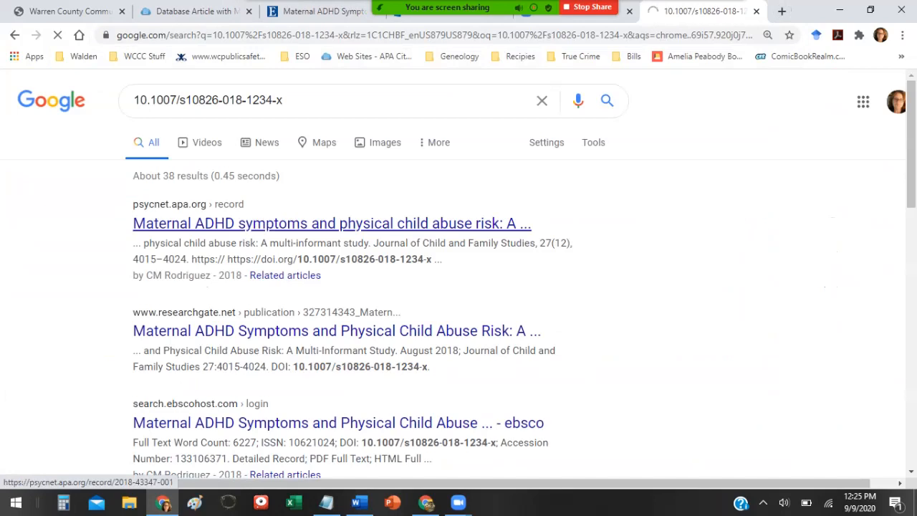
pyautogui.click(332, 224)
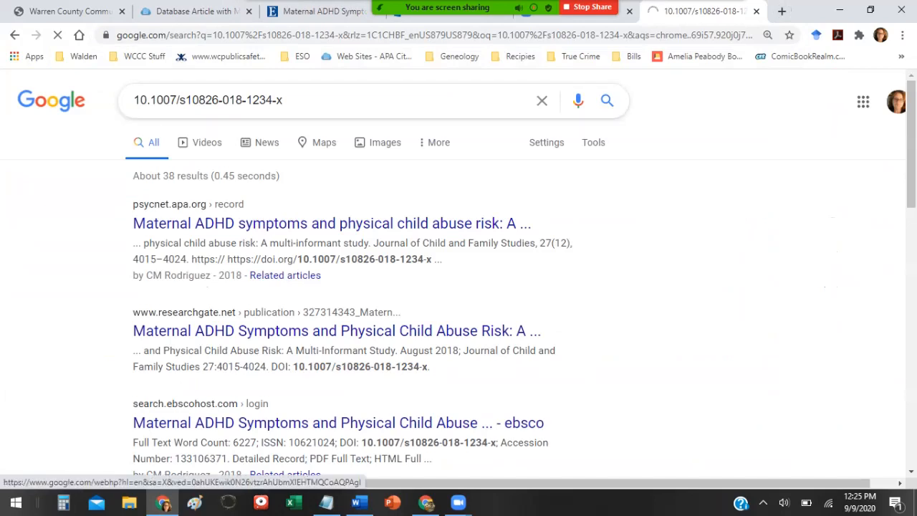
pyautogui.click(331, 224)
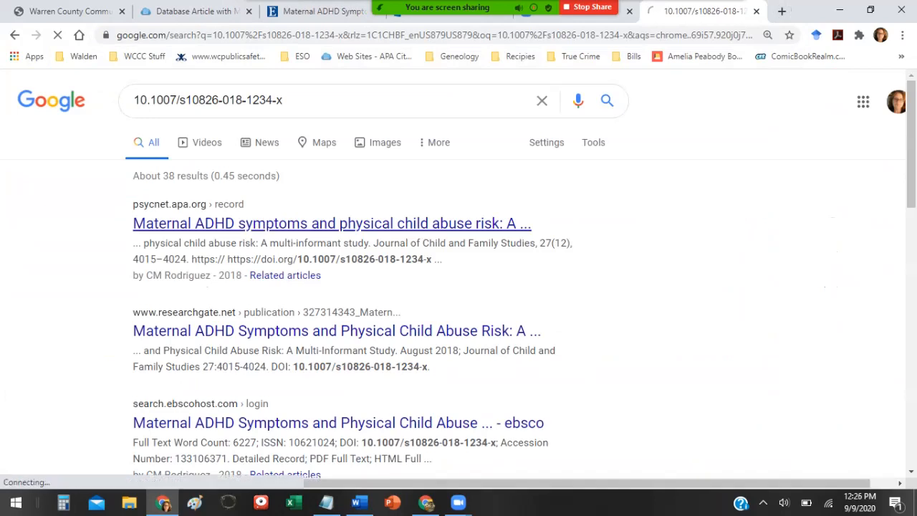
pyautogui.moveTo(335, 330)
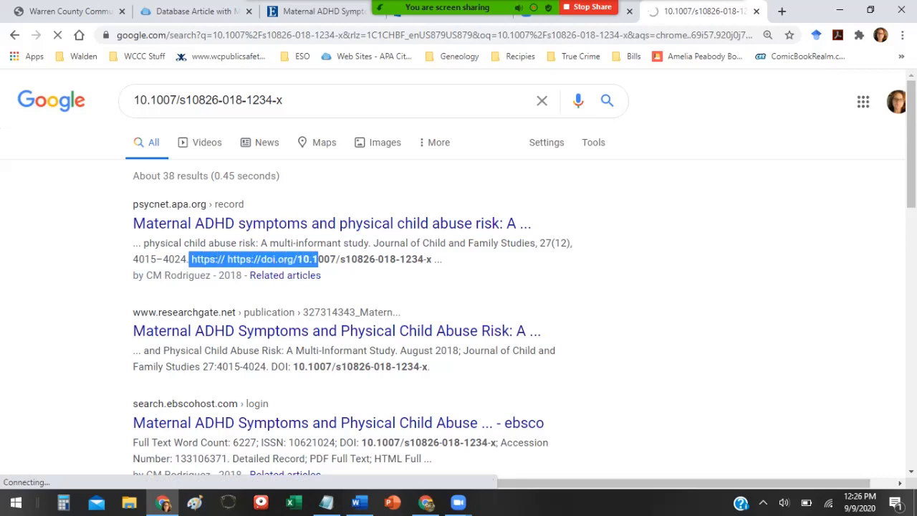
pyautogui.click(331, 224)
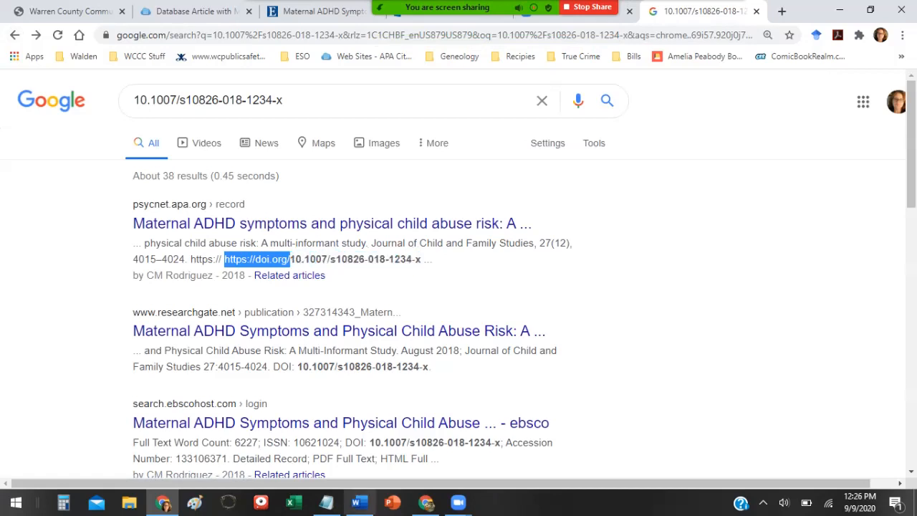
pyautogui.click(358, 502)
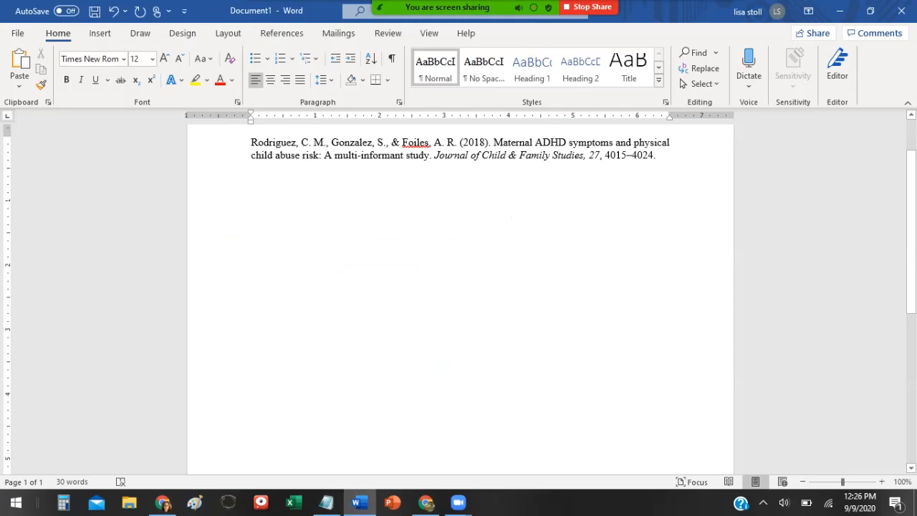
pyautogui.write('https:')
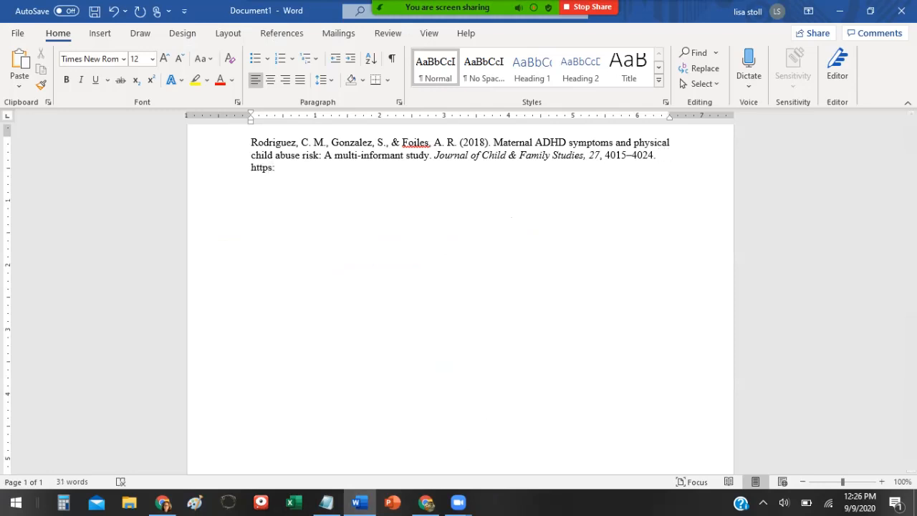
pyautogui.write('//')
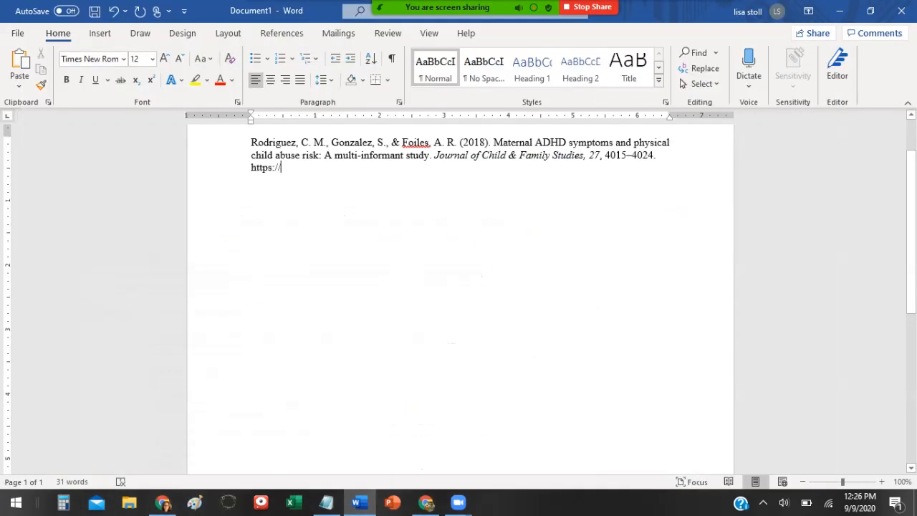
pyautogui.write('doi.org')
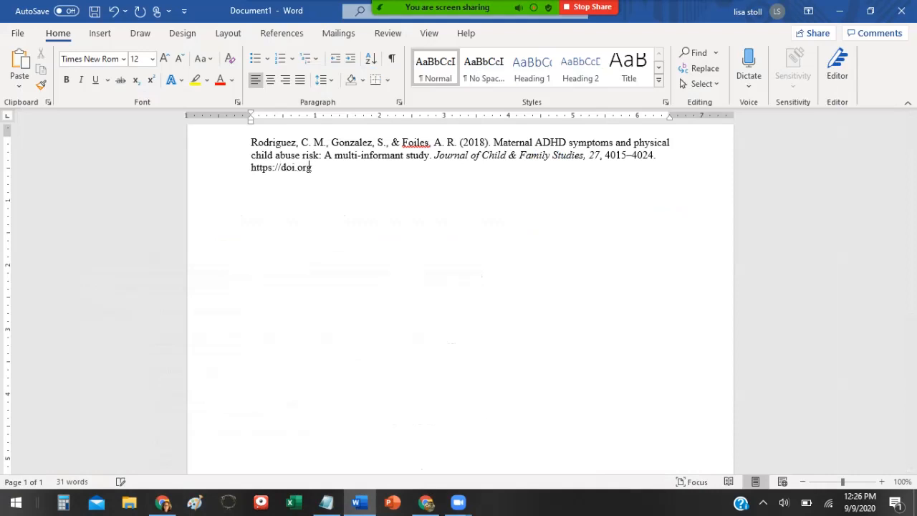
pyautogui.write('/')
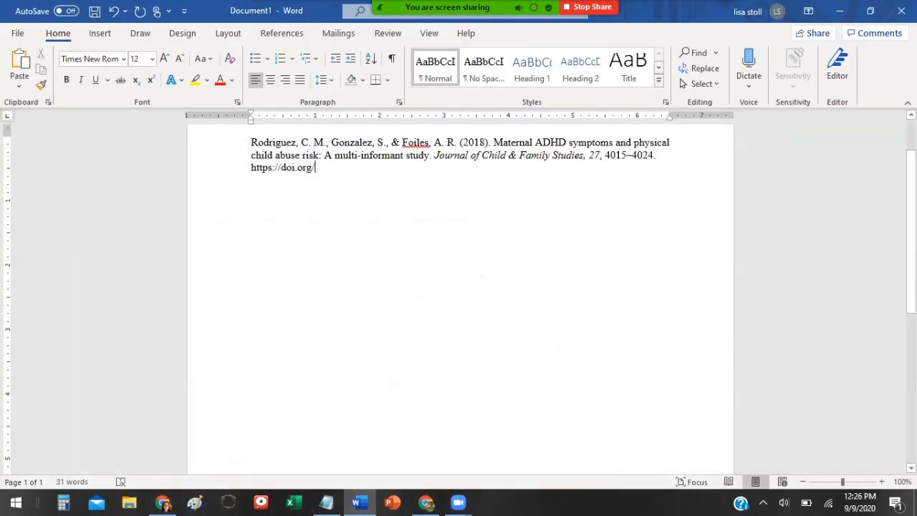
pyautogui.press('ctrl+v')
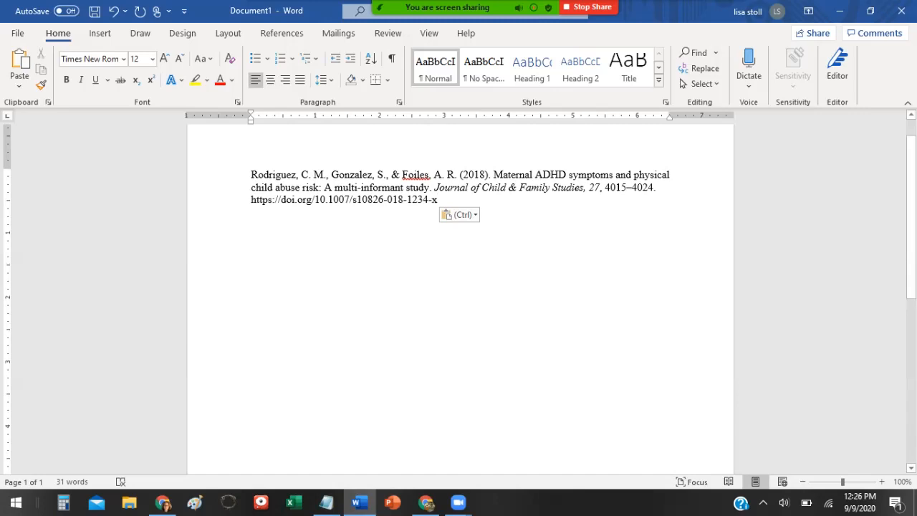
# Add the heading 'References' on the blank line above the reference.
pyautogui.click(437, 199)
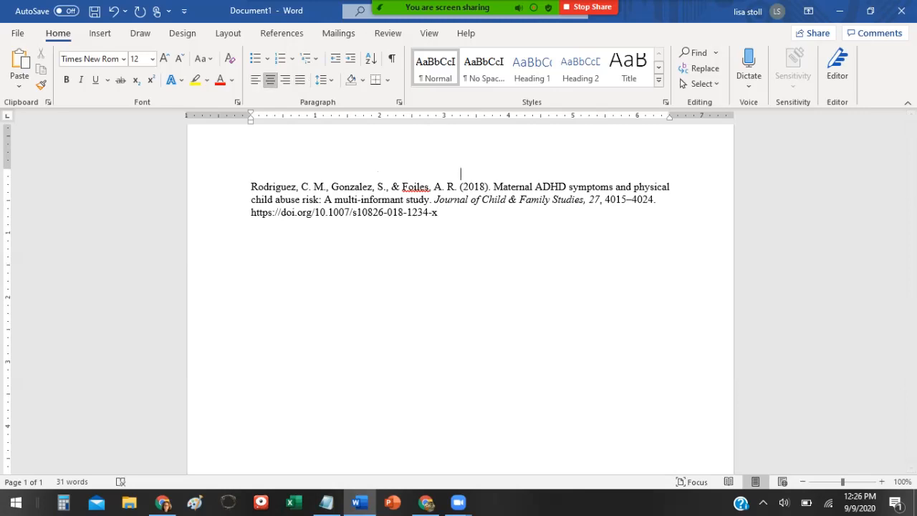
pyautogui.write('References')
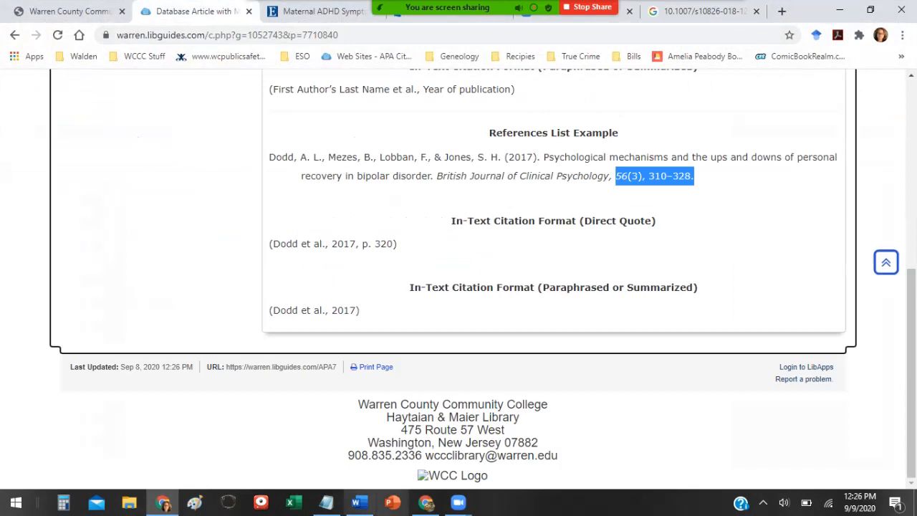
# Apply a 0.5" hanging indent and double line spacing to the reference via Paragraph settings.
pyautogui.click(359, 501)
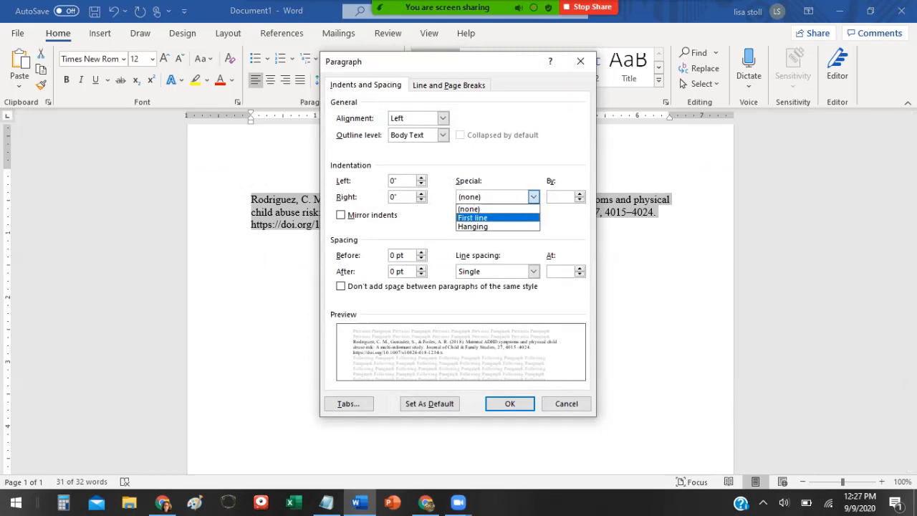
pyautogui.click(473, 227)
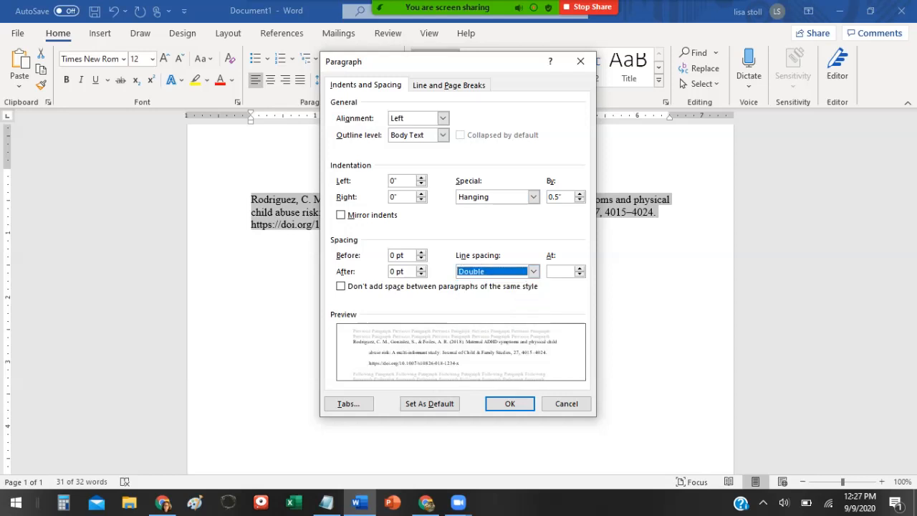
pyautogui.click(510, 405)
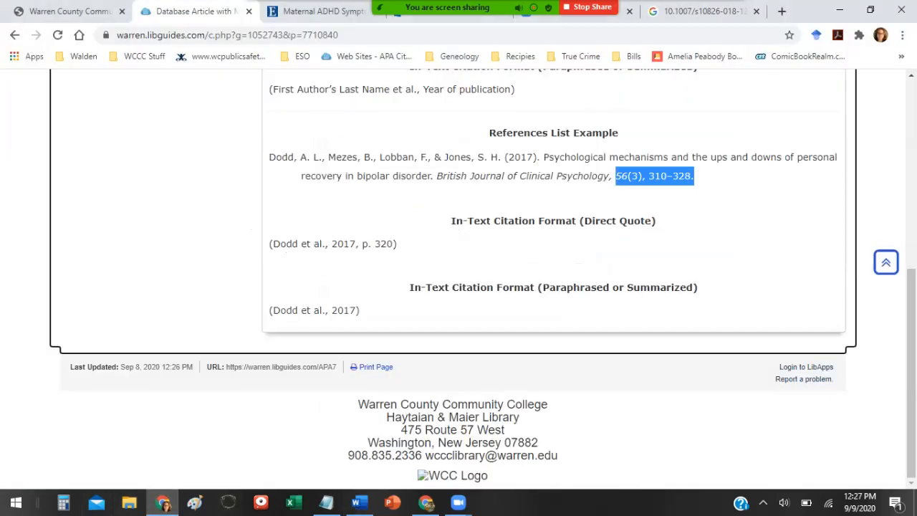
# Return to the WCCC Library: Home page from the warren.edu tab and scroll through its notices.
pyautogui.scroll(3)
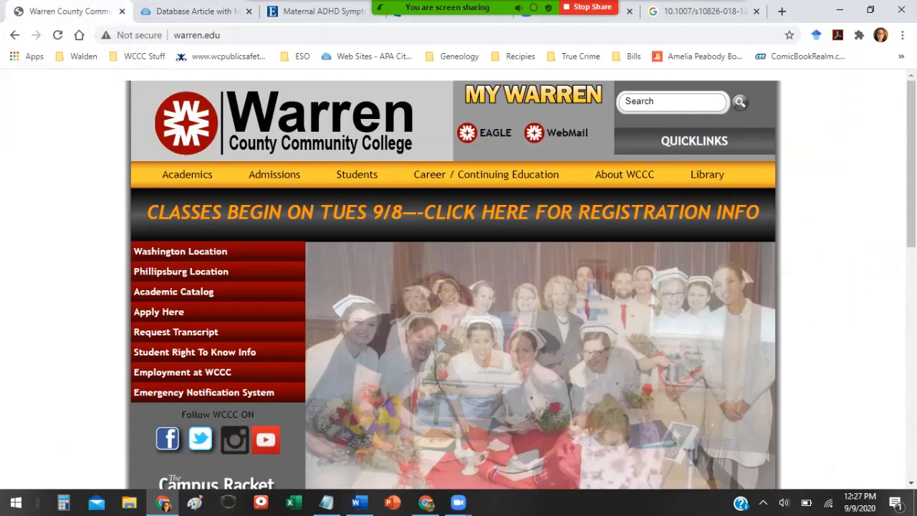
pyautogui.click(194, 11)
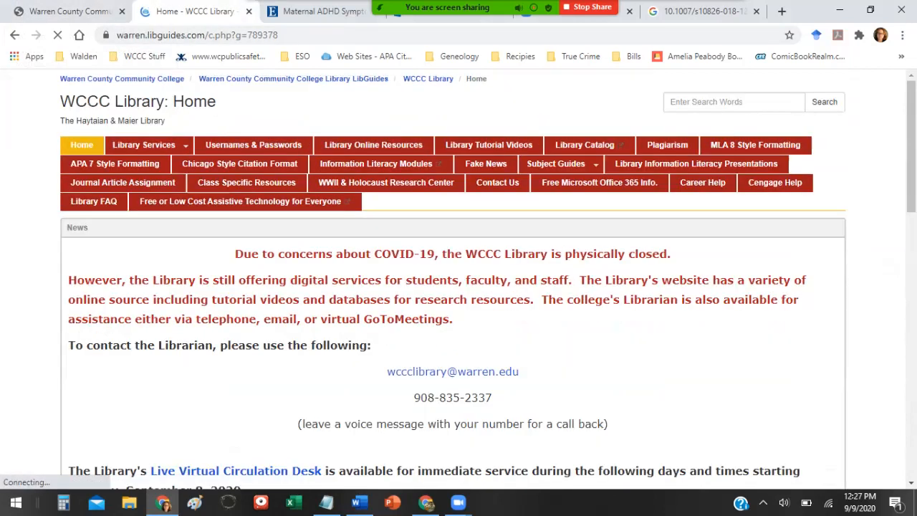
pyautogui.scroll(-3)
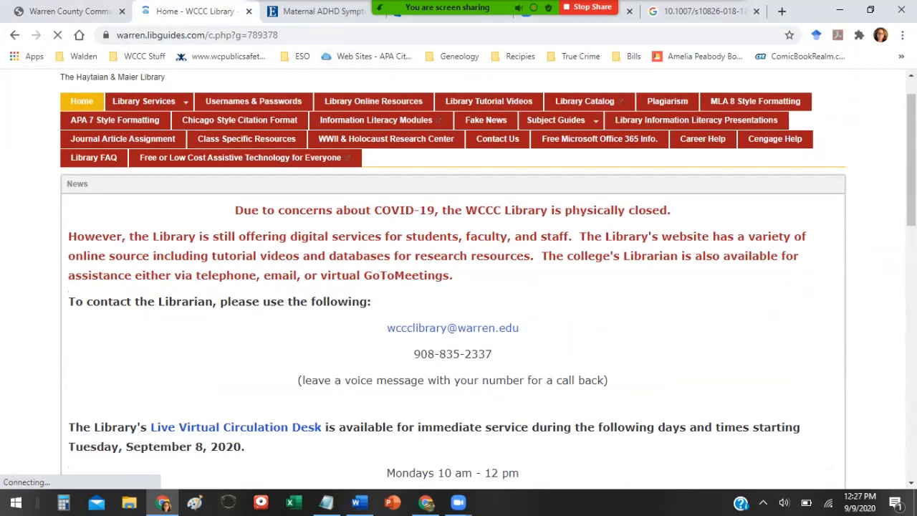
pyautogui.scroll(-3)
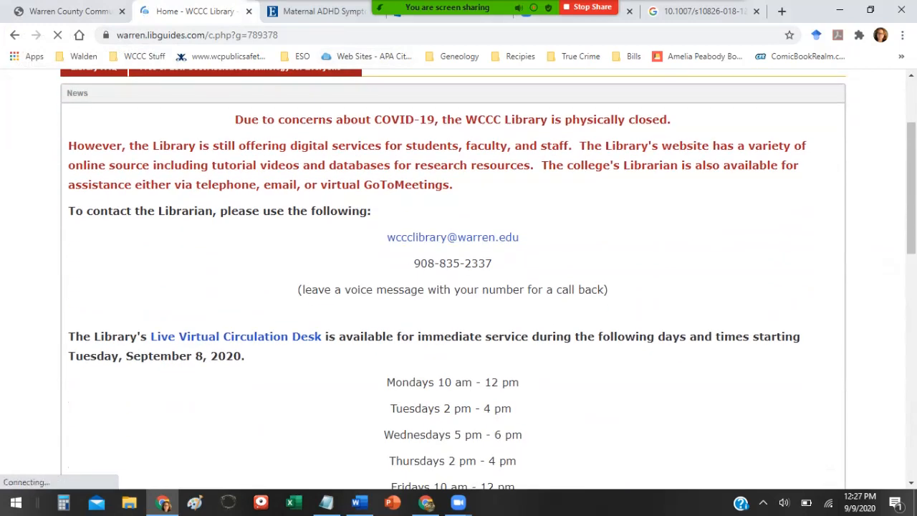
pyautogui.scroll(-3)
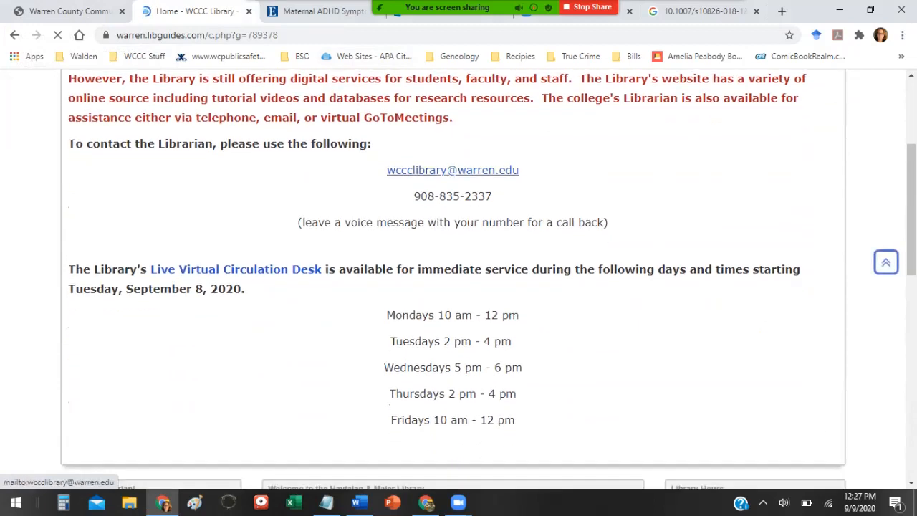
# Review the librarian contact details and virtual circulation desk hours on the Library home page.
pyautogui.click(453, 169)
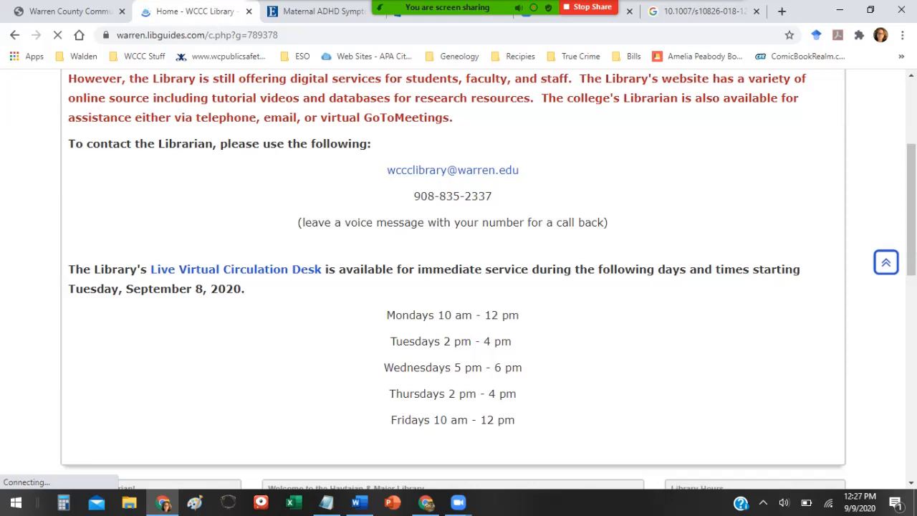
pyautogui.moveTo(453, 169)
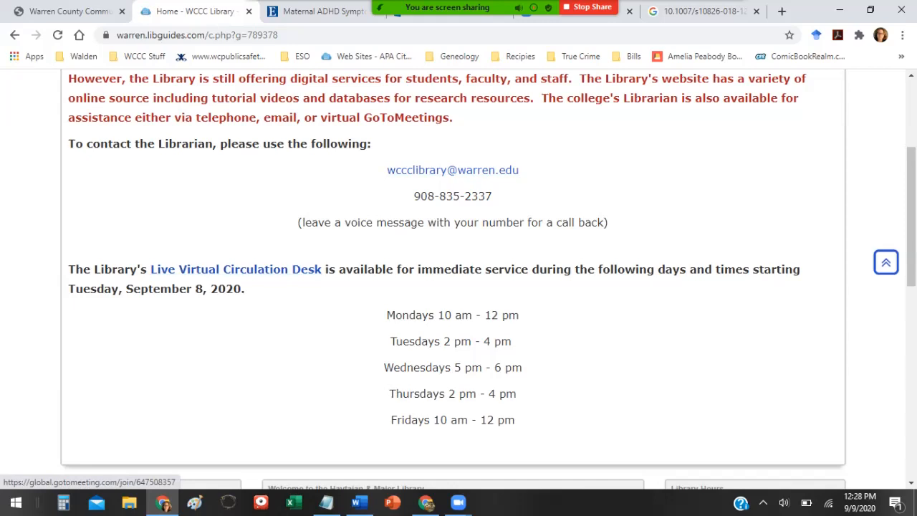
pyautogui.scroll(-3)
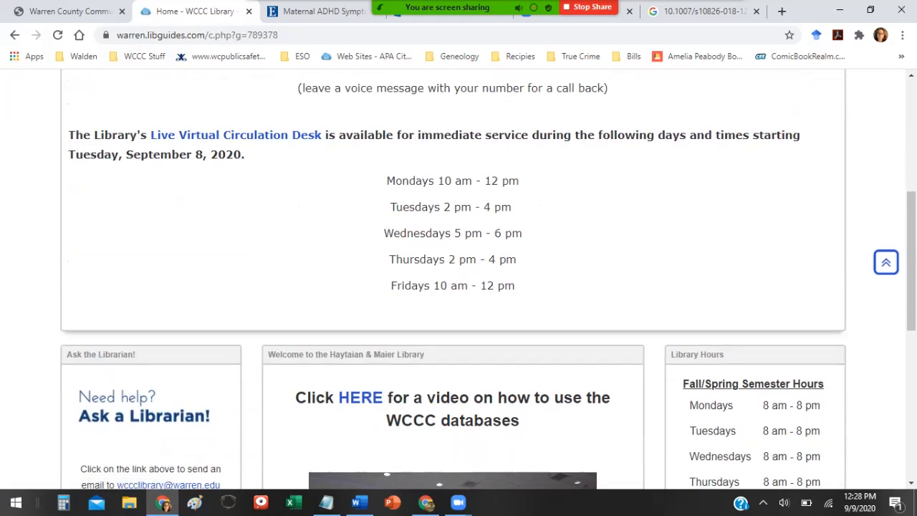
pyautogui.scroll(3)
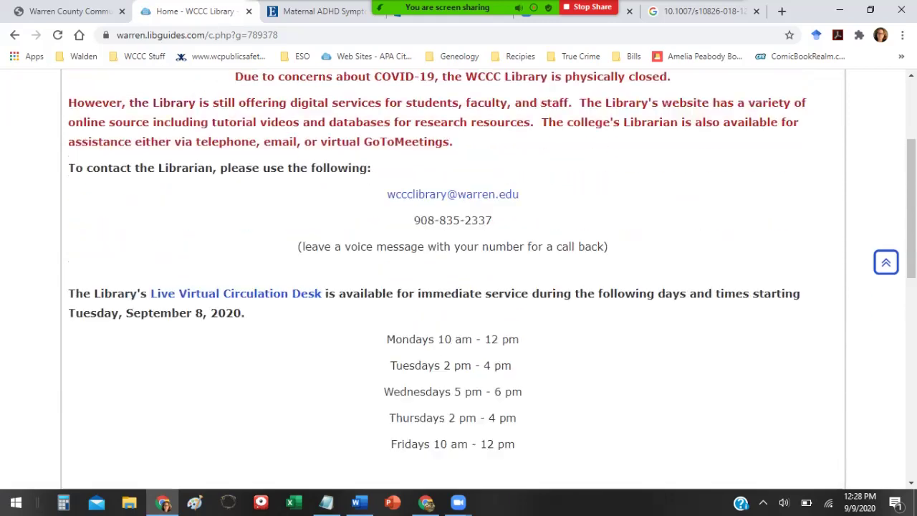
pyautogui.scroll(3)
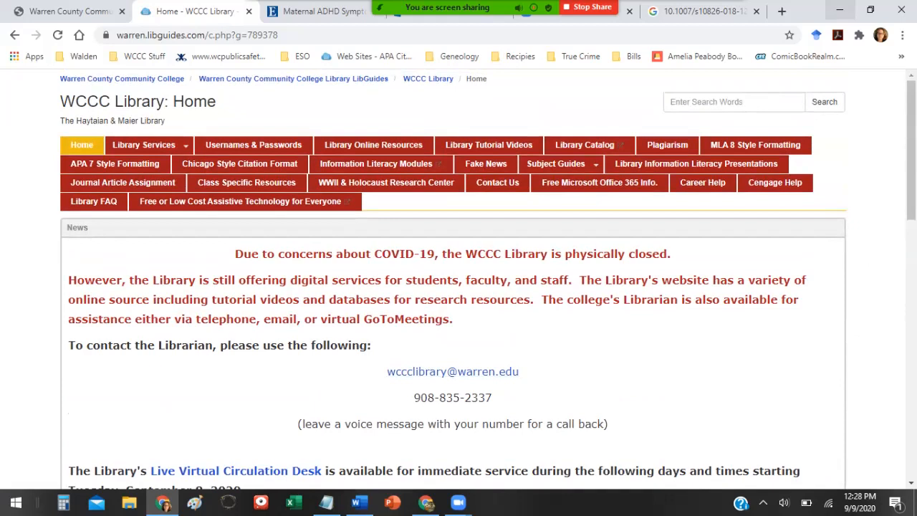
pyautogui.click(725, 12)
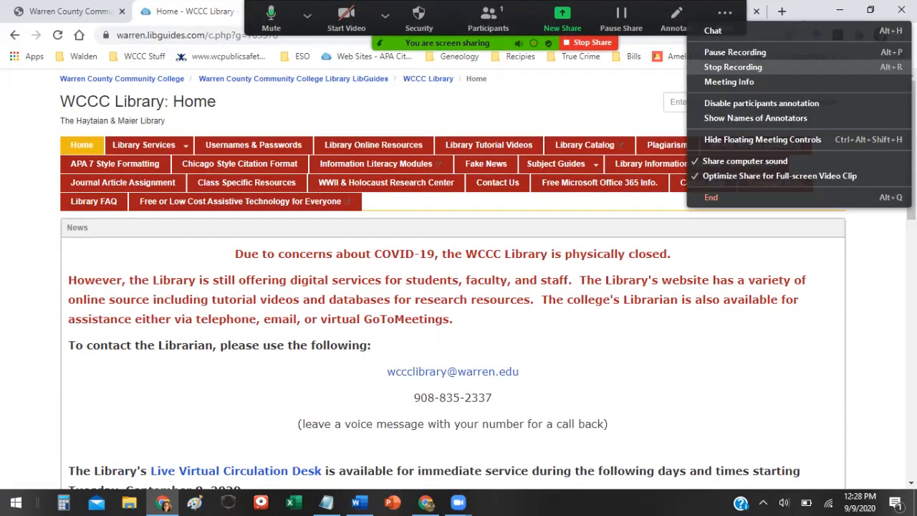